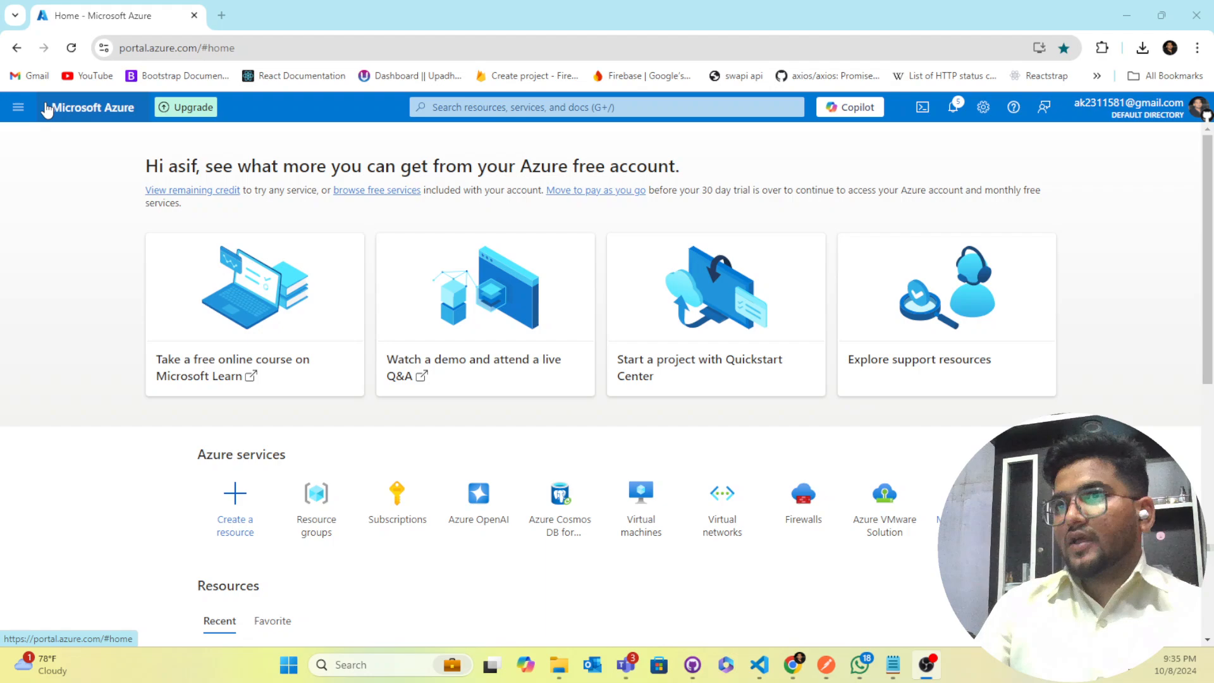
mouse_move(77, 345)
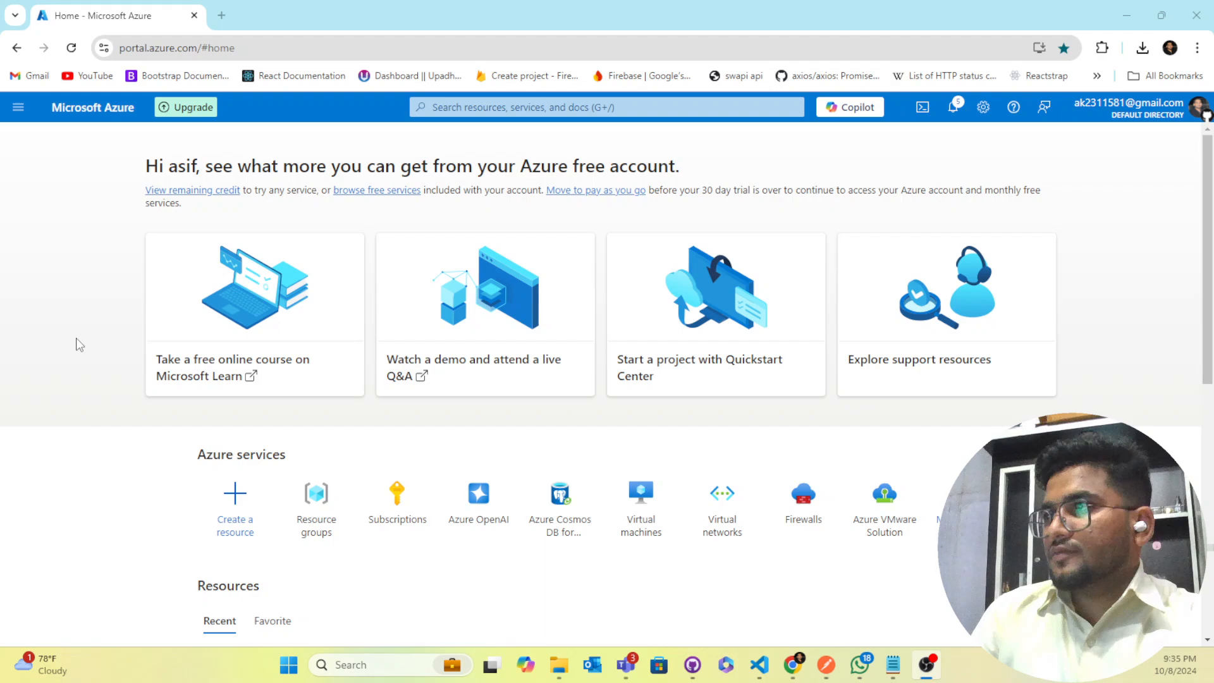
mouse_move(91, 261)
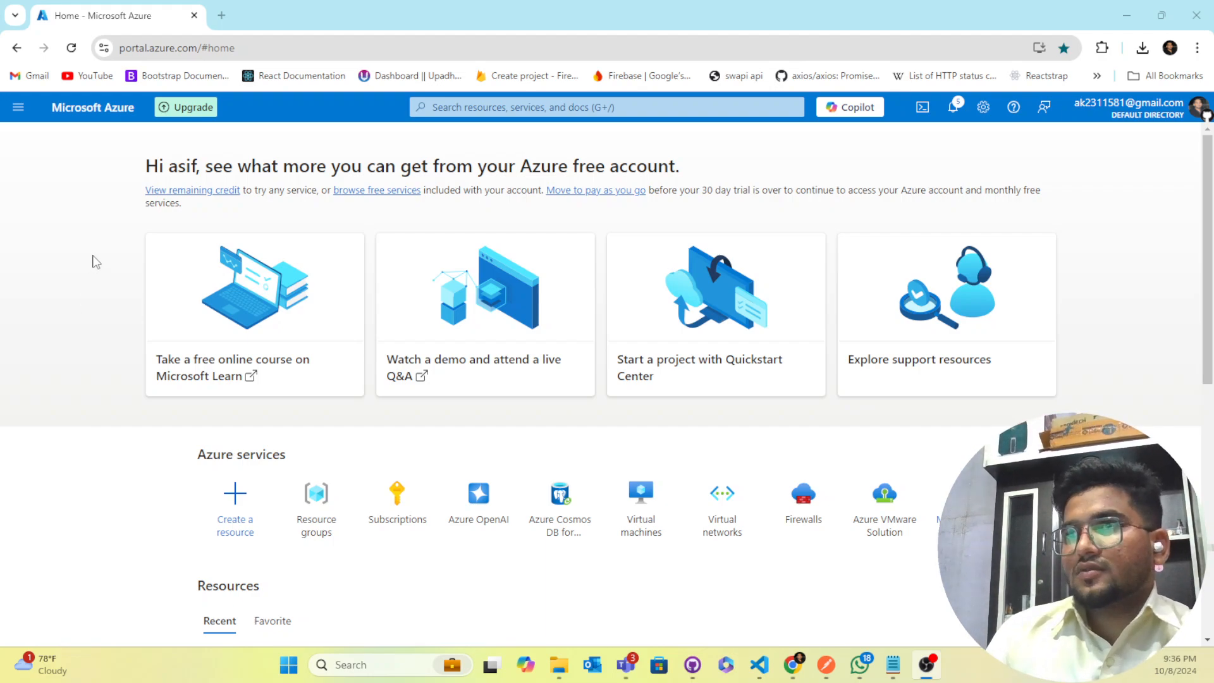
mouse_move(1186, 198)
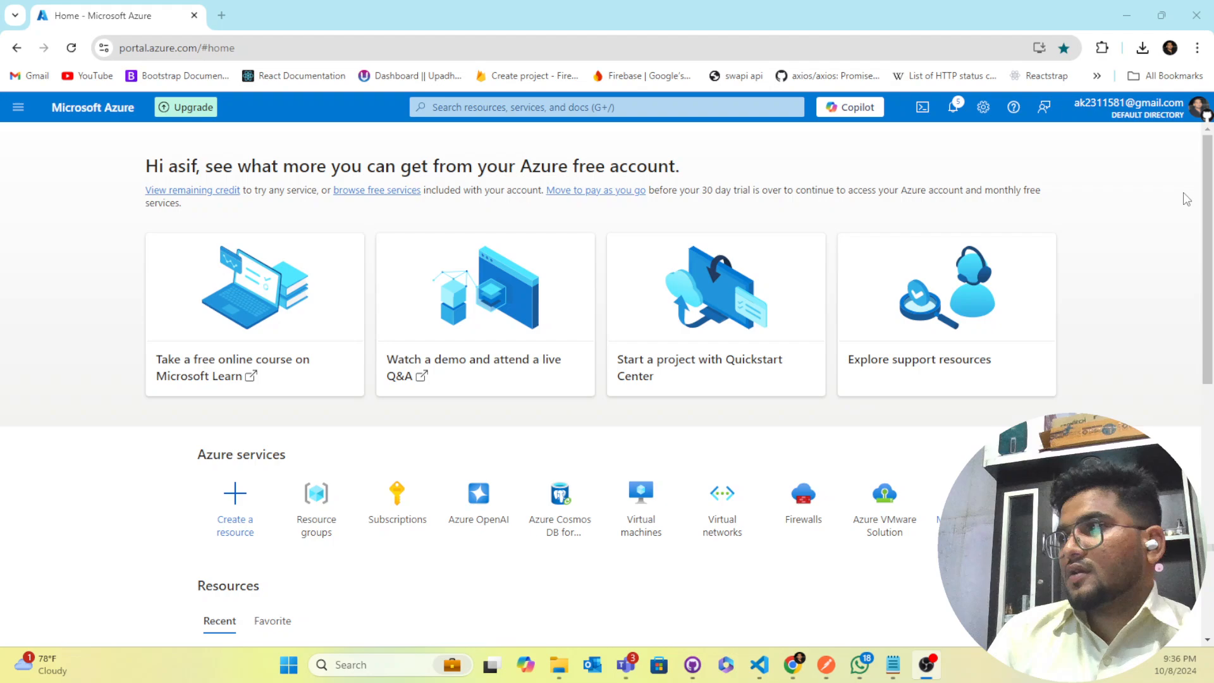
mouse_move(519, 339)
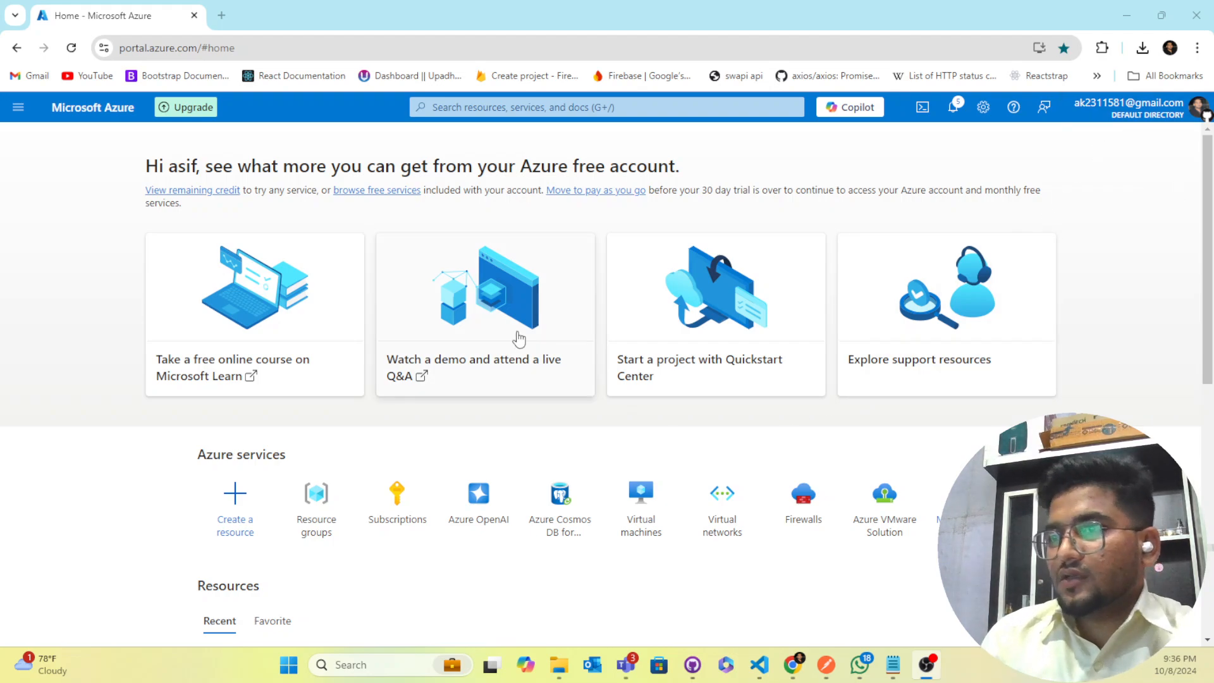
mouse_move(293, 467)
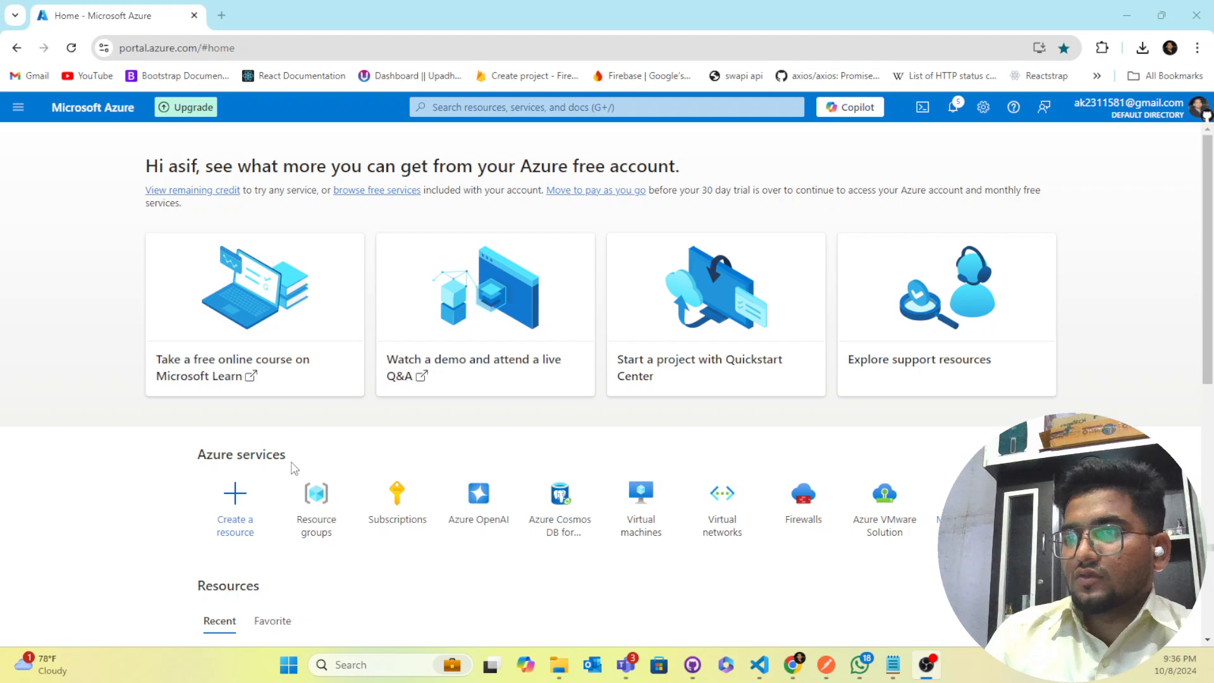
mouse_move(316, 507)
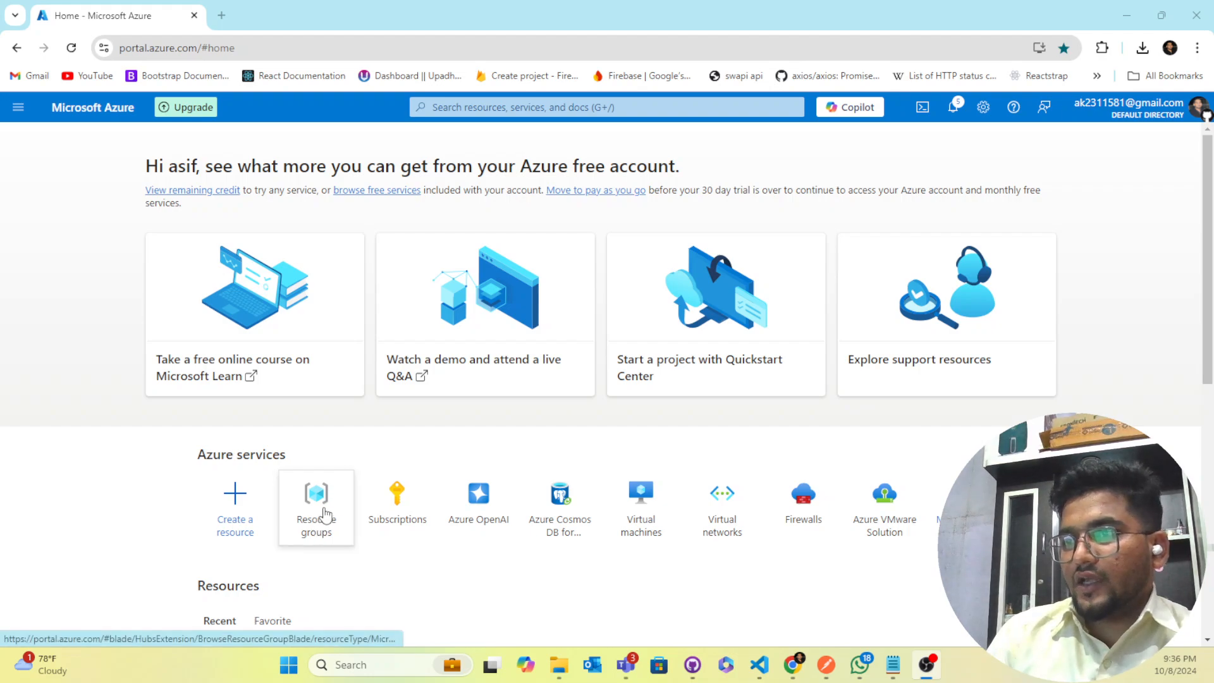
Start a new resource group named youtube-text-embedding-resouce
left_click(316, 508)
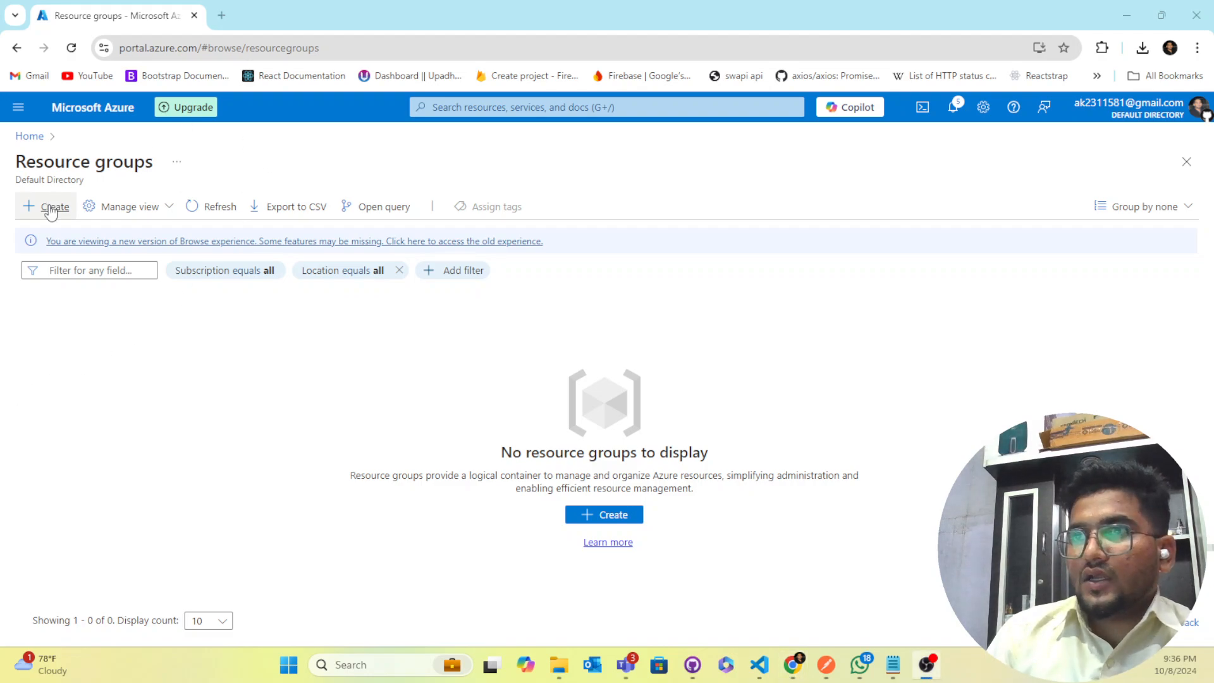
left_click(55, 206)
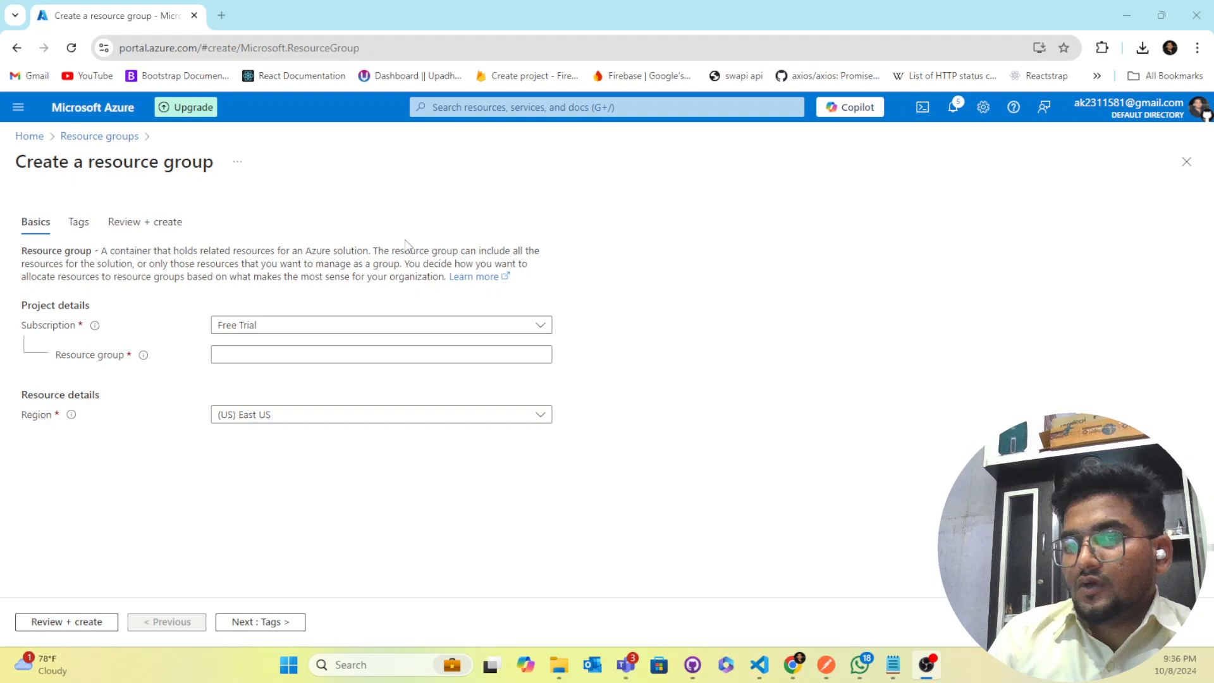
left_click(380, 324)
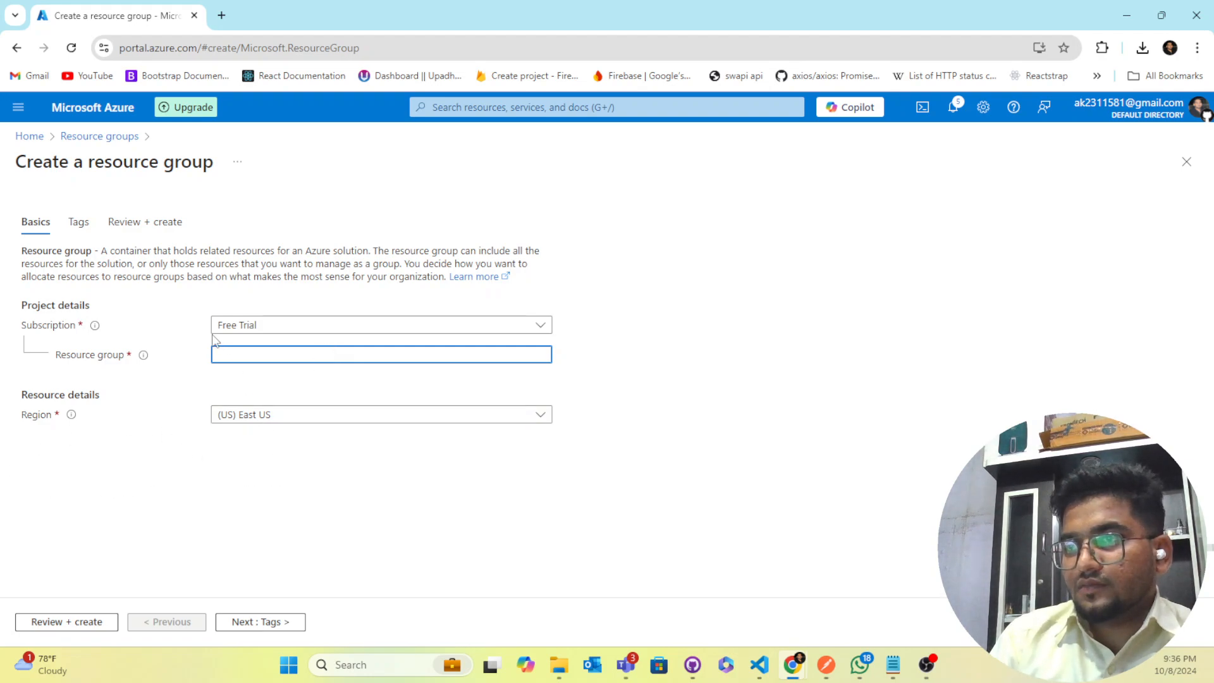
type("youtube-text-embedding-resouce")
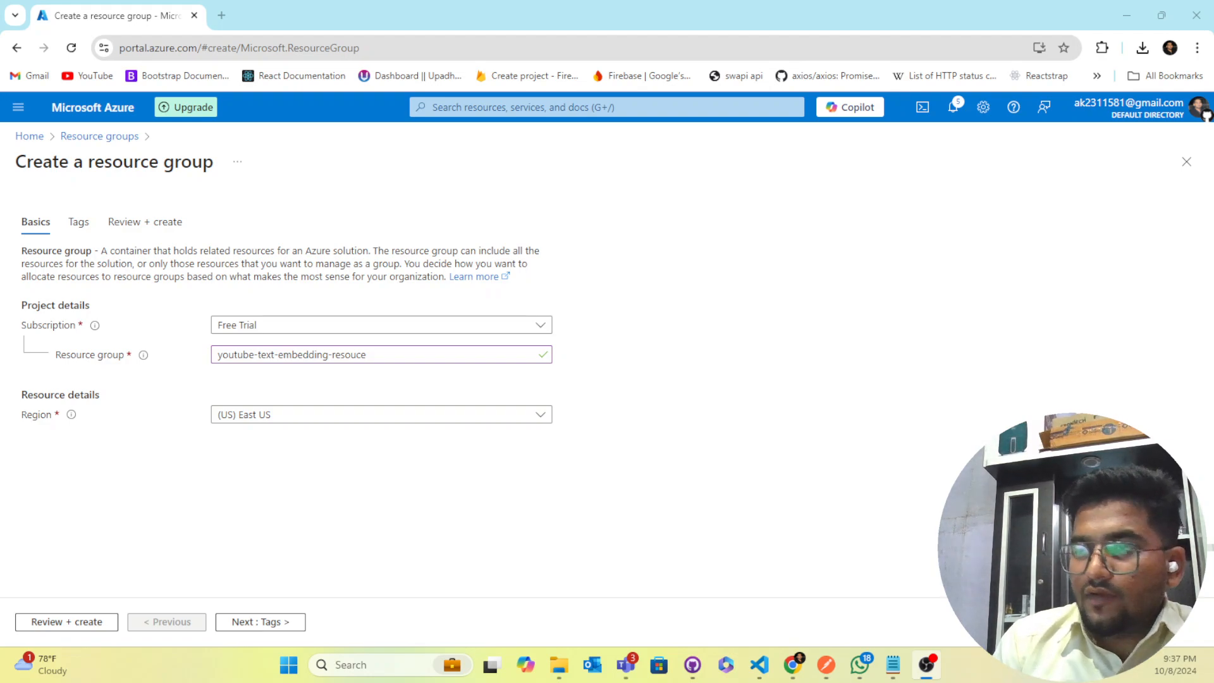
Set the resource group's region to (Asia Pacific) Central India
left_click(381, 414)
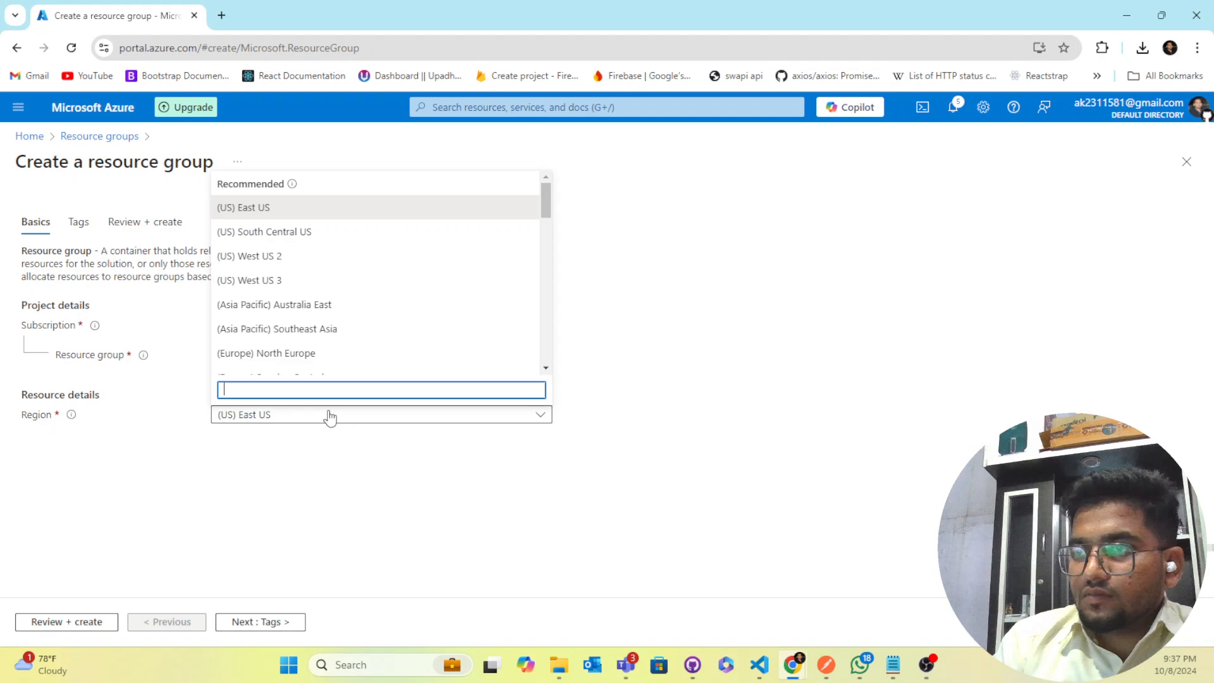
scroll("down", 3)
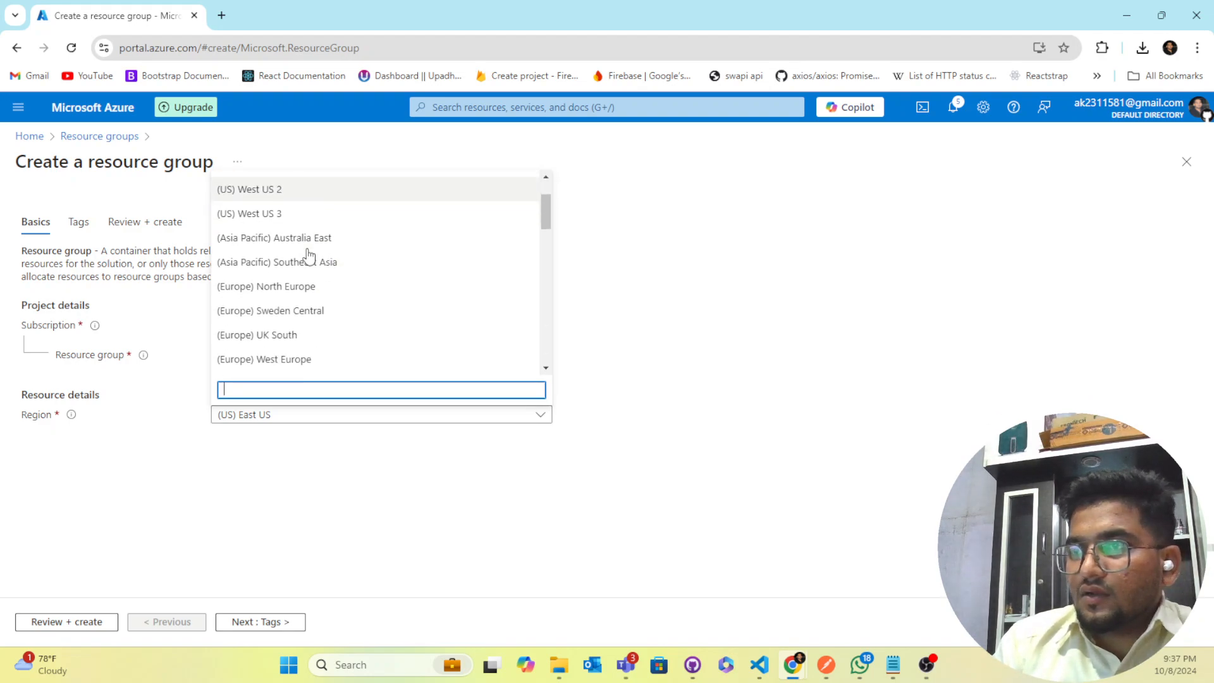
scroll("down", 3)
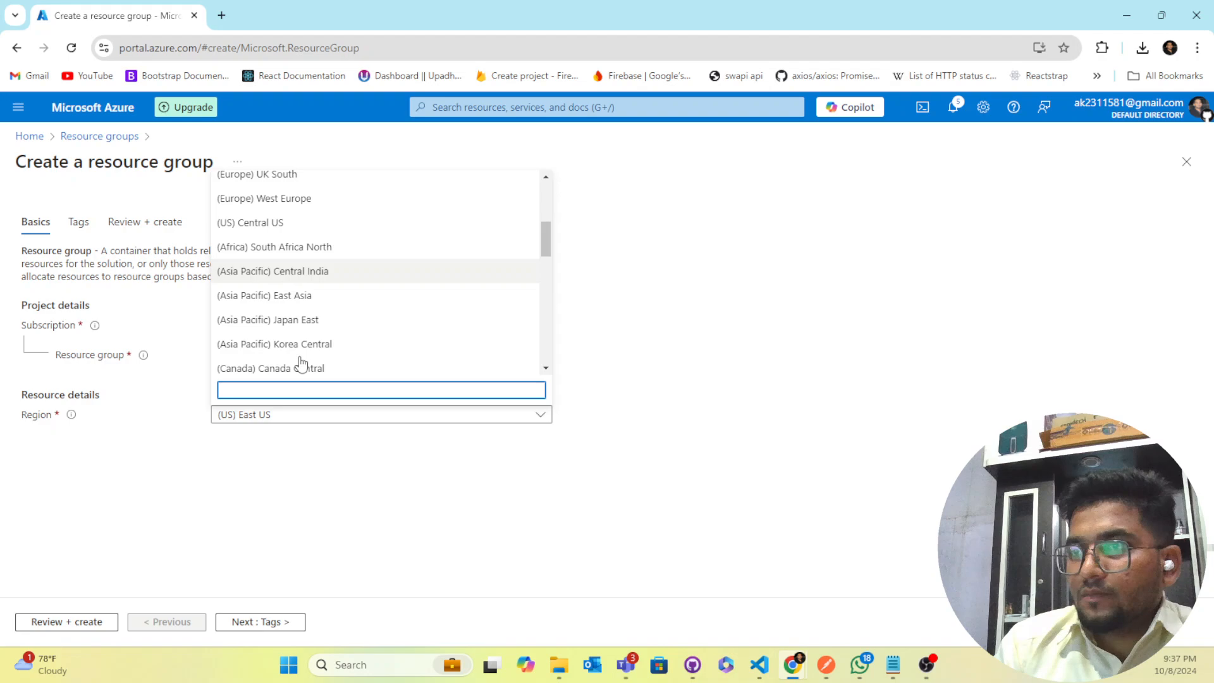
type("indi")
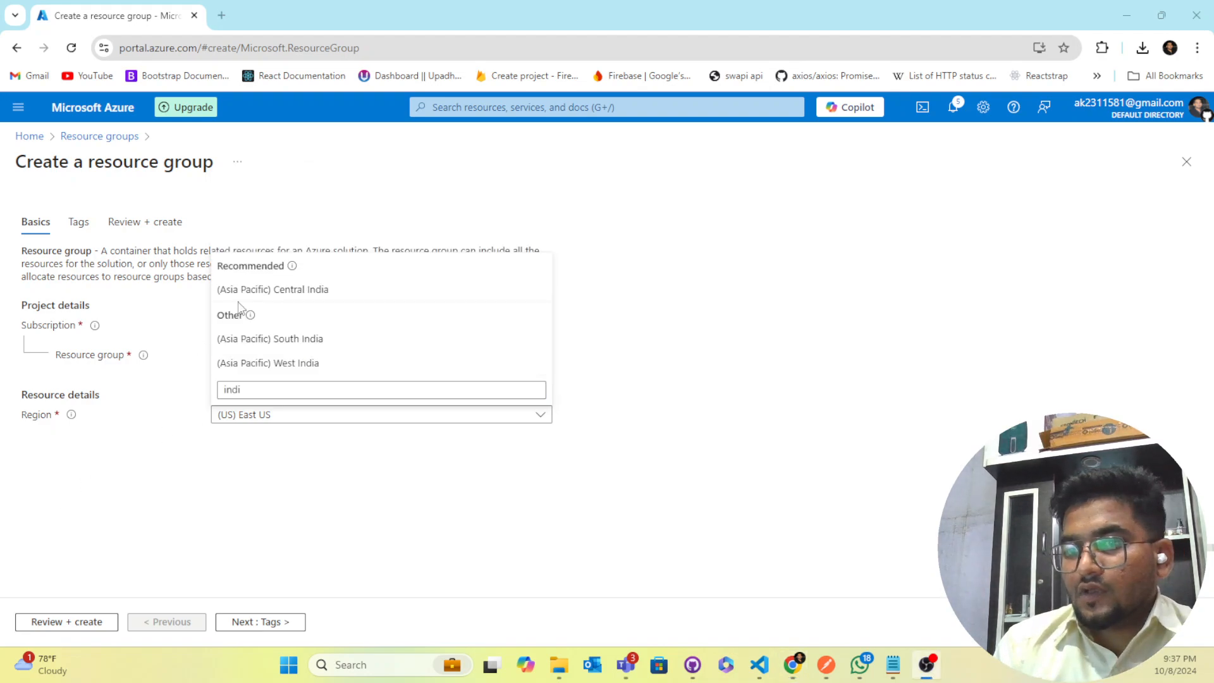
left_click(272, 289)
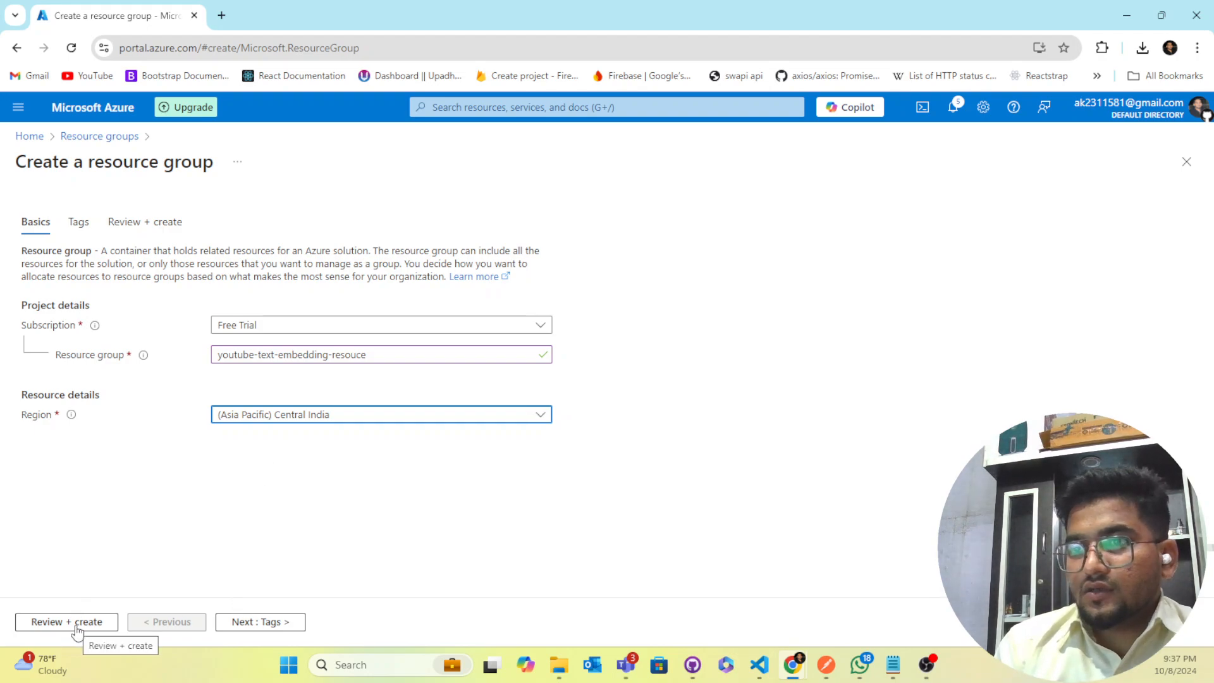
Review the youtube-text-embedding-resouce group, then create it once validation passes
left_click(67, 621)
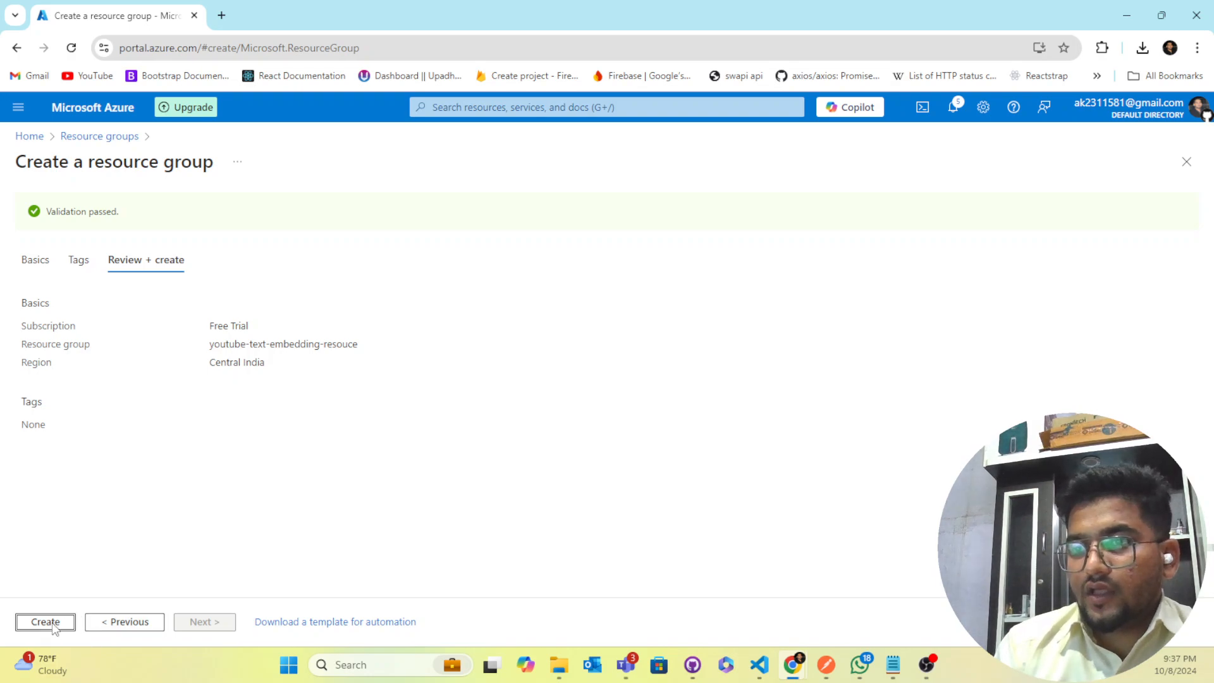
left_click(44, 622)
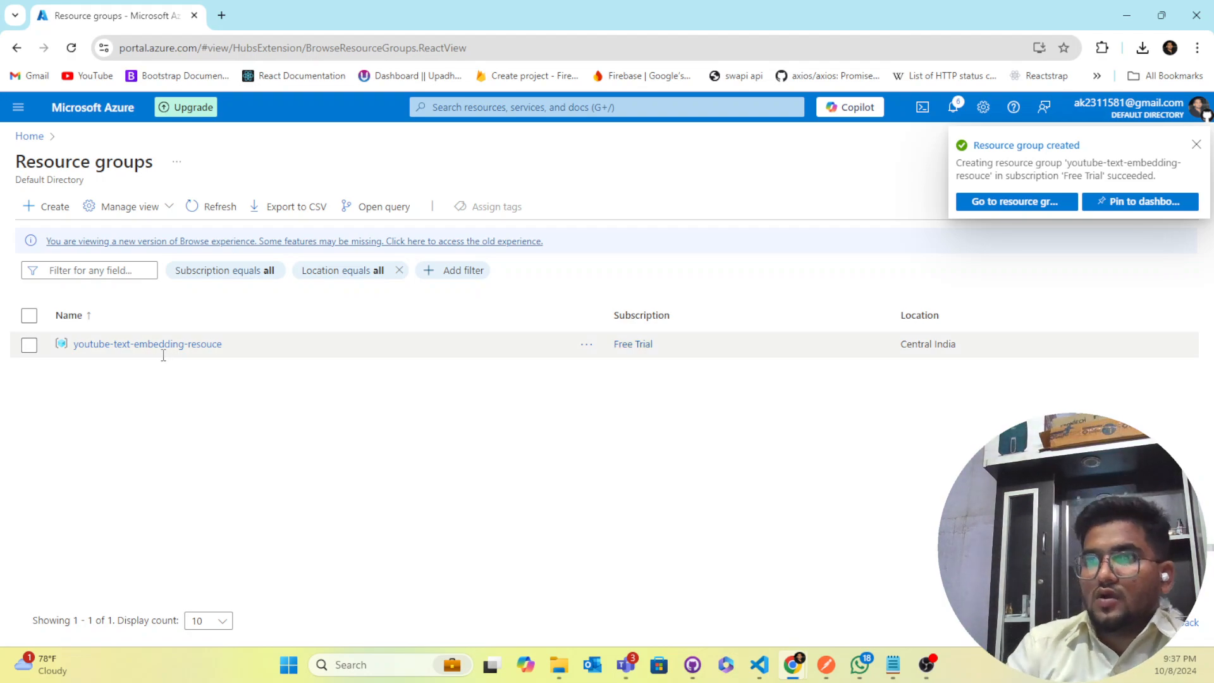
Search the portal for 'openai' and open the Azure OpenAI service
left_click(1196, 145)
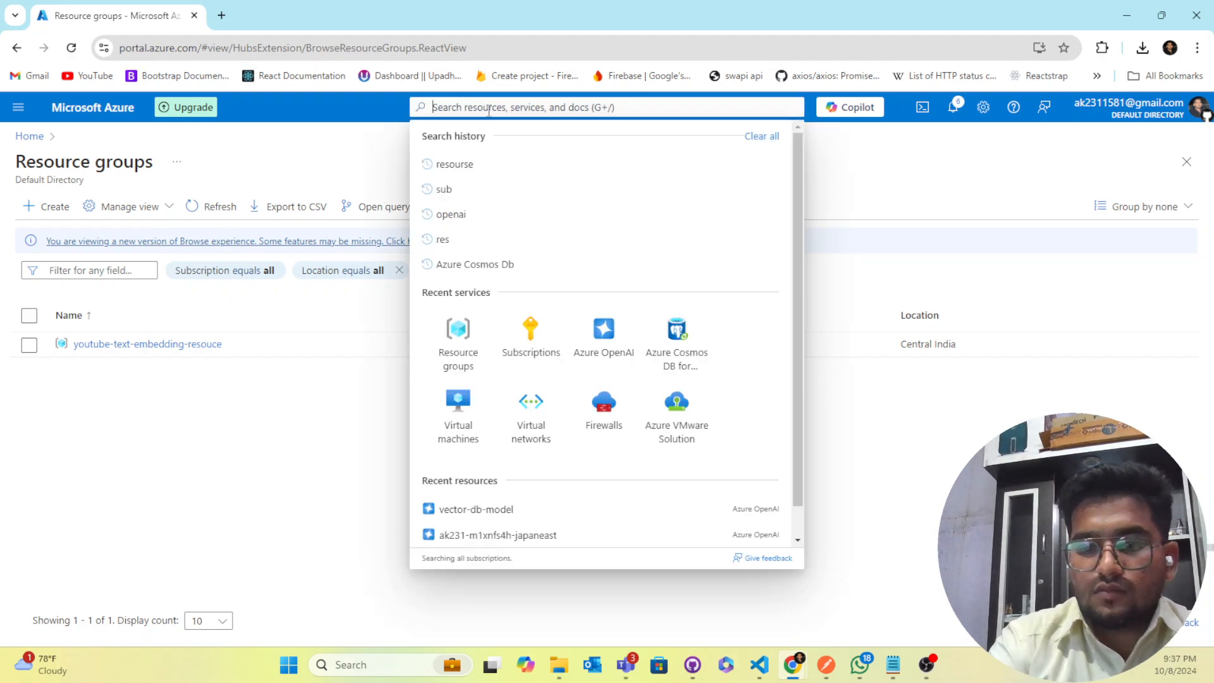
type("openai")
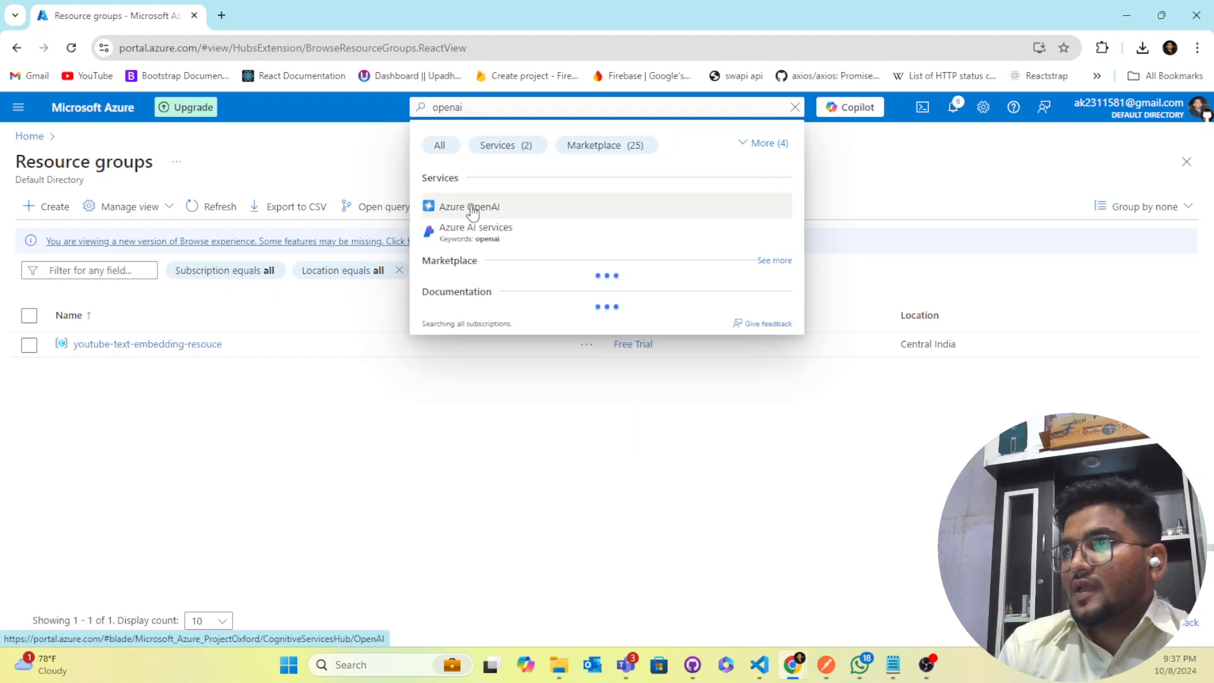
left_click(469, 206)
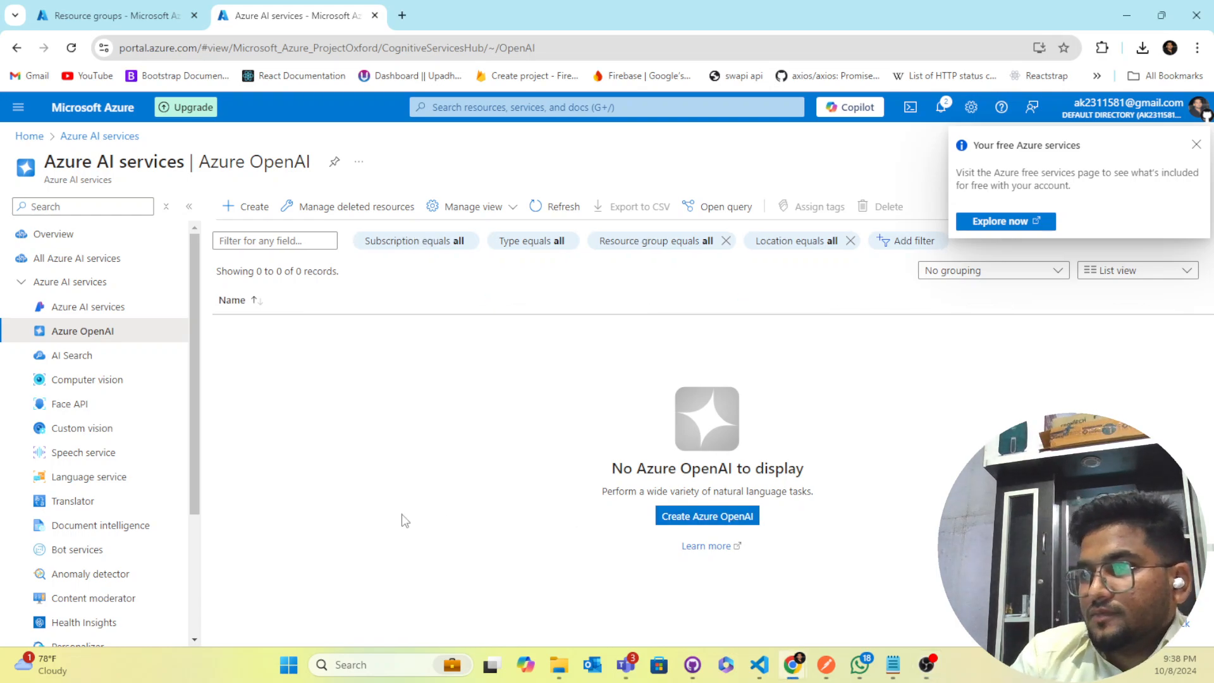
Start a new Azure OpenAI resource in group youtube-text-embedding-resouce, region East US
left_click(706, 516)
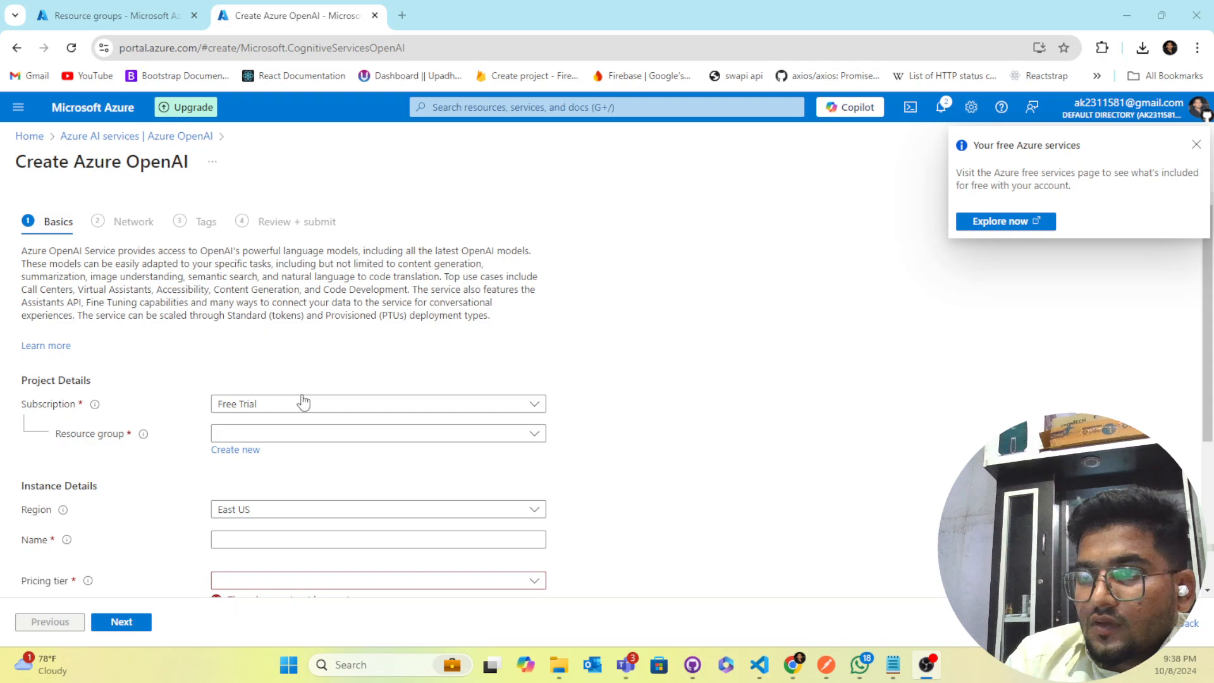
mouse_move(304, 433)
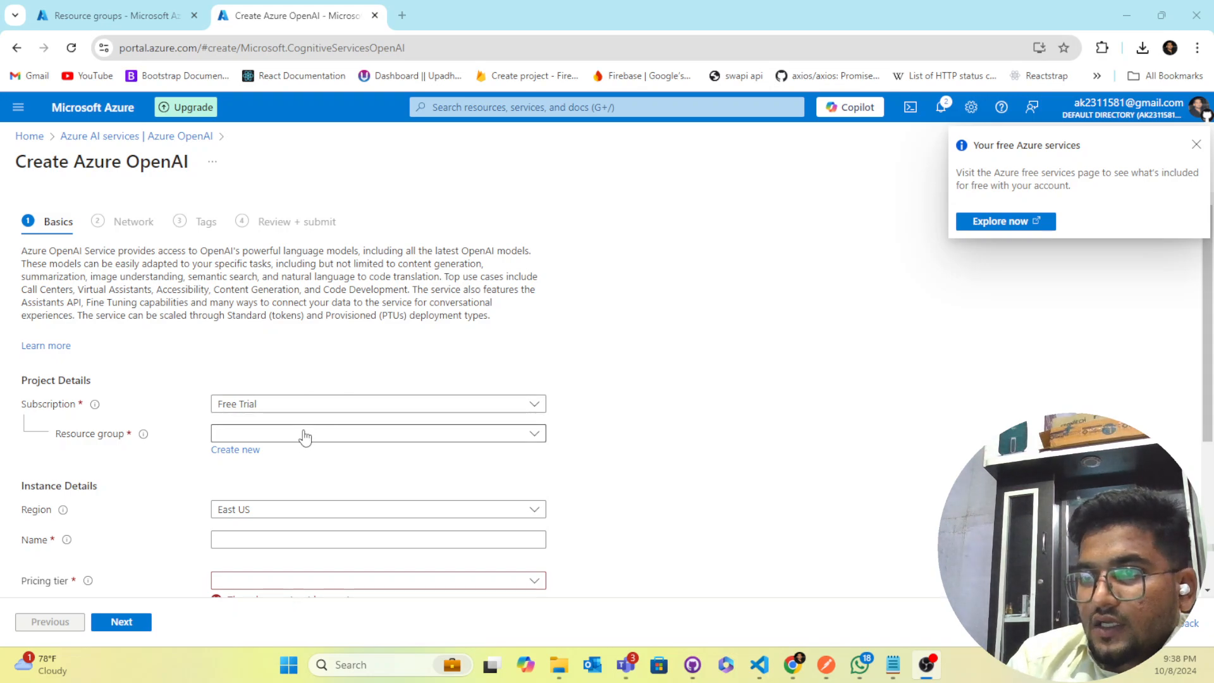
left_click(377, 433)
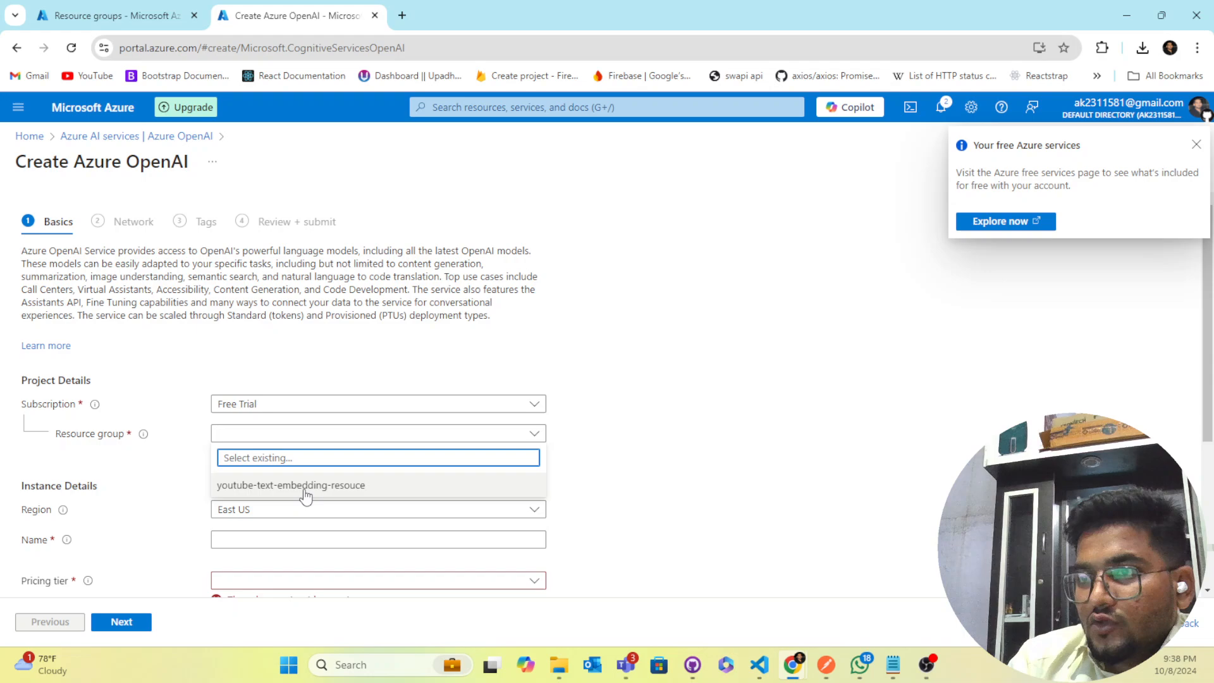
left_click(291, 485)
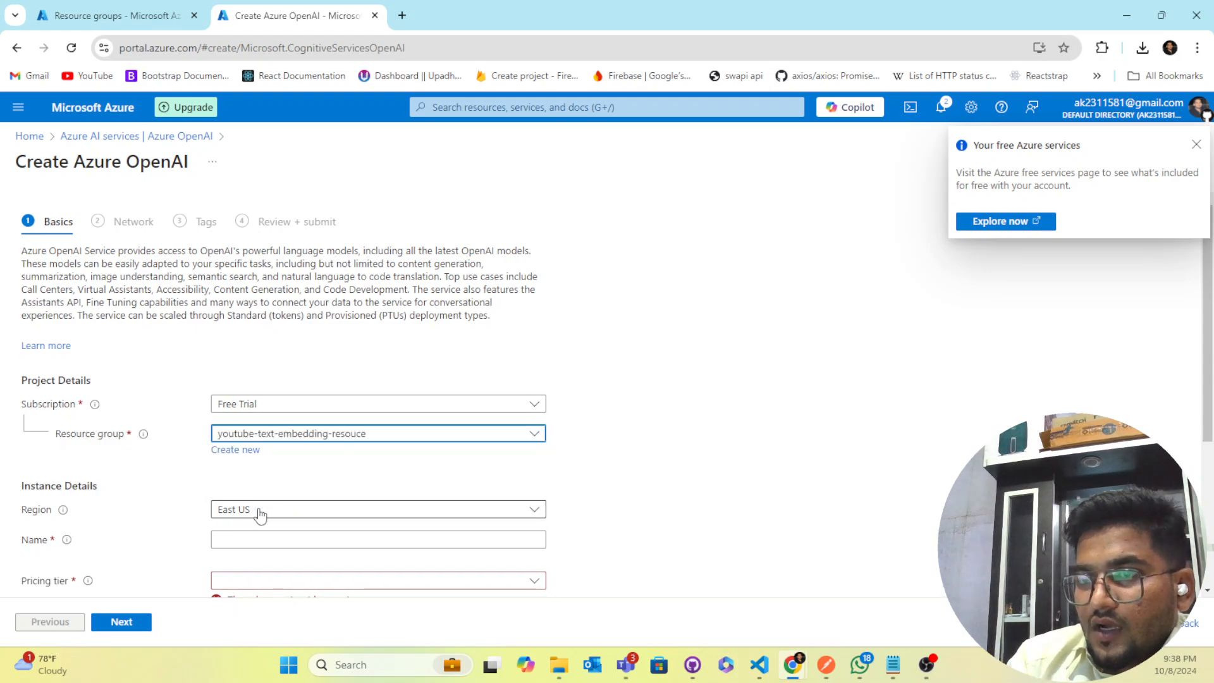
left_click(378, 510)
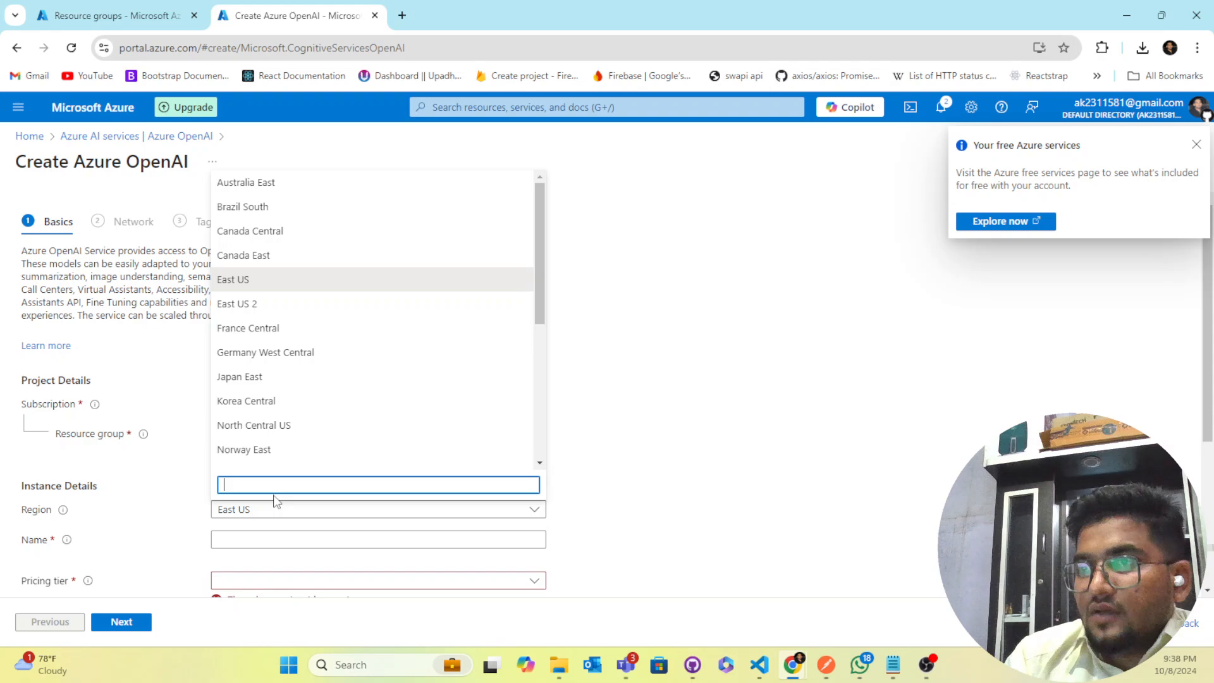
mouse_move(309, 266)
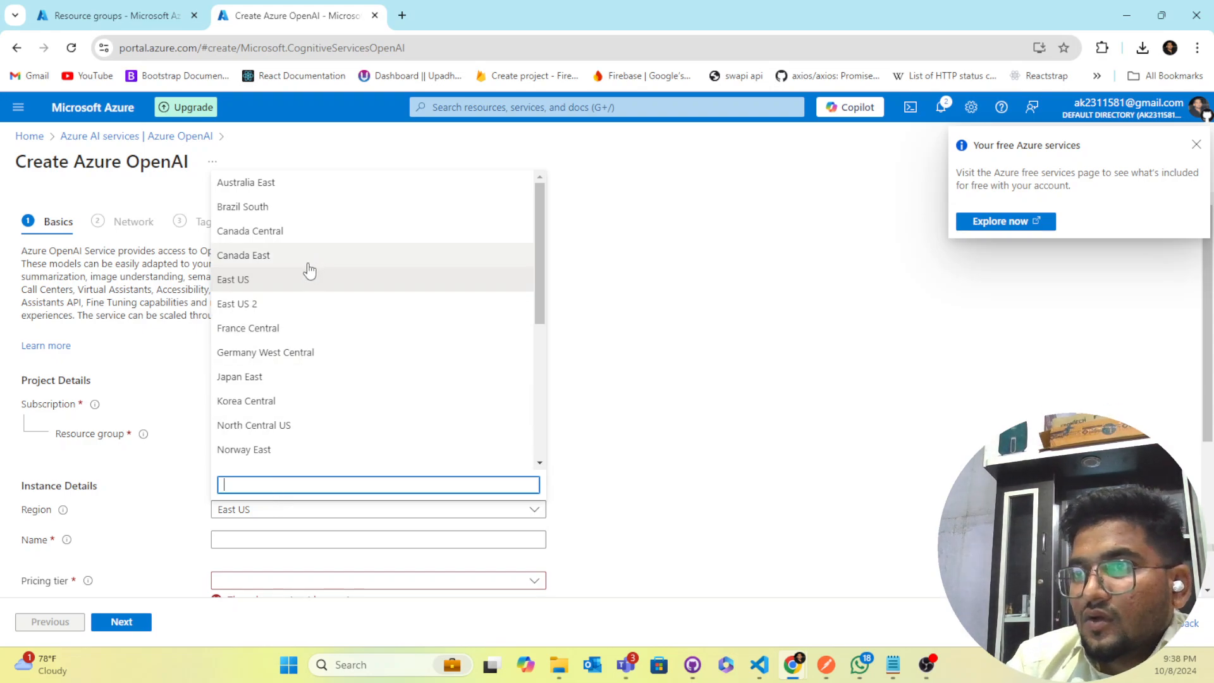
mouse_move(279, 262)
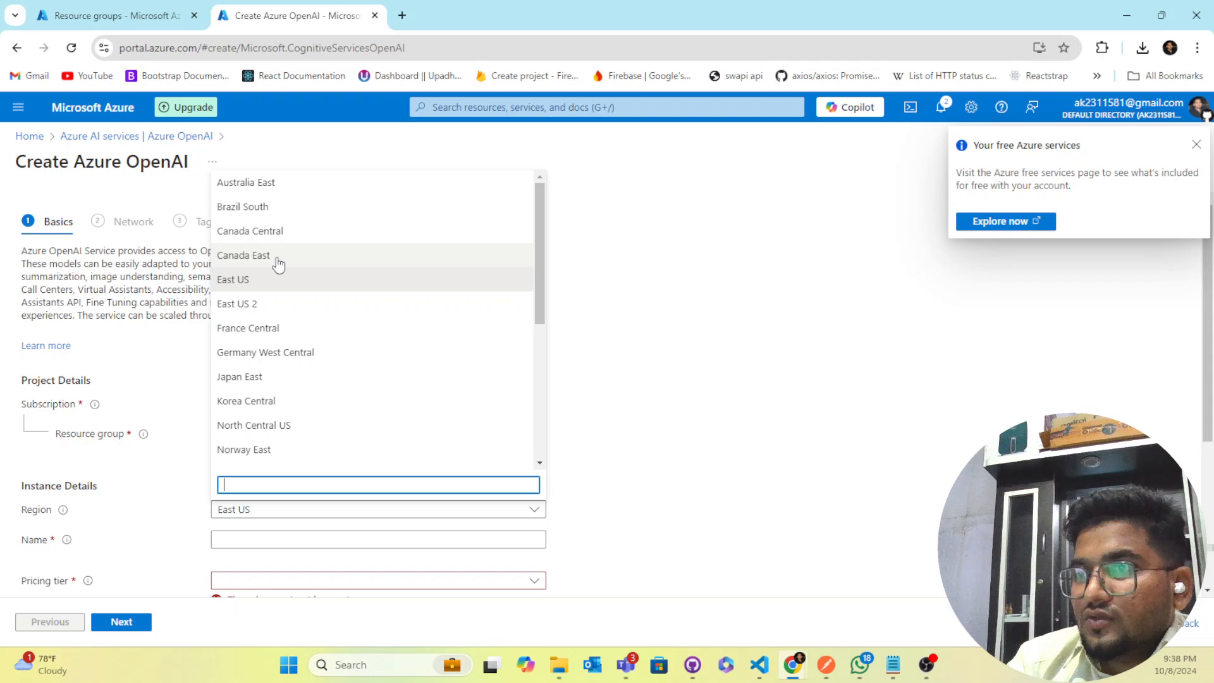
mouse_move(284, 283)
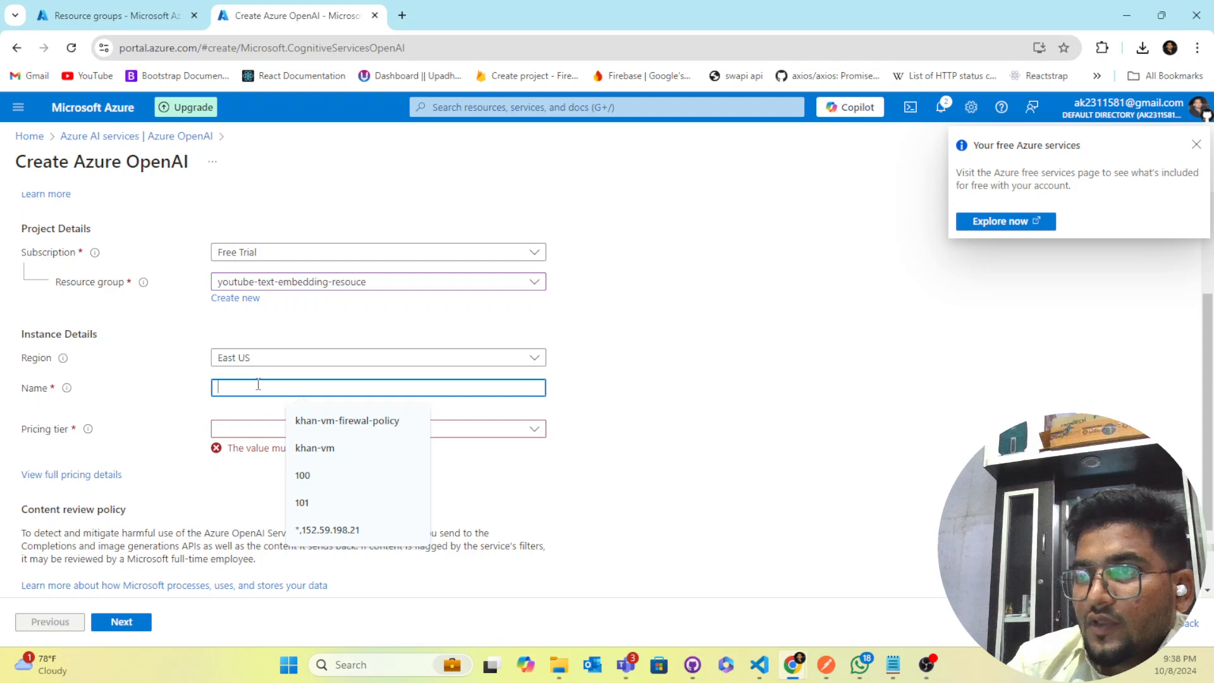
Name the resource my-model with the Standard S0 pricing tier
left_click(1196, 145)
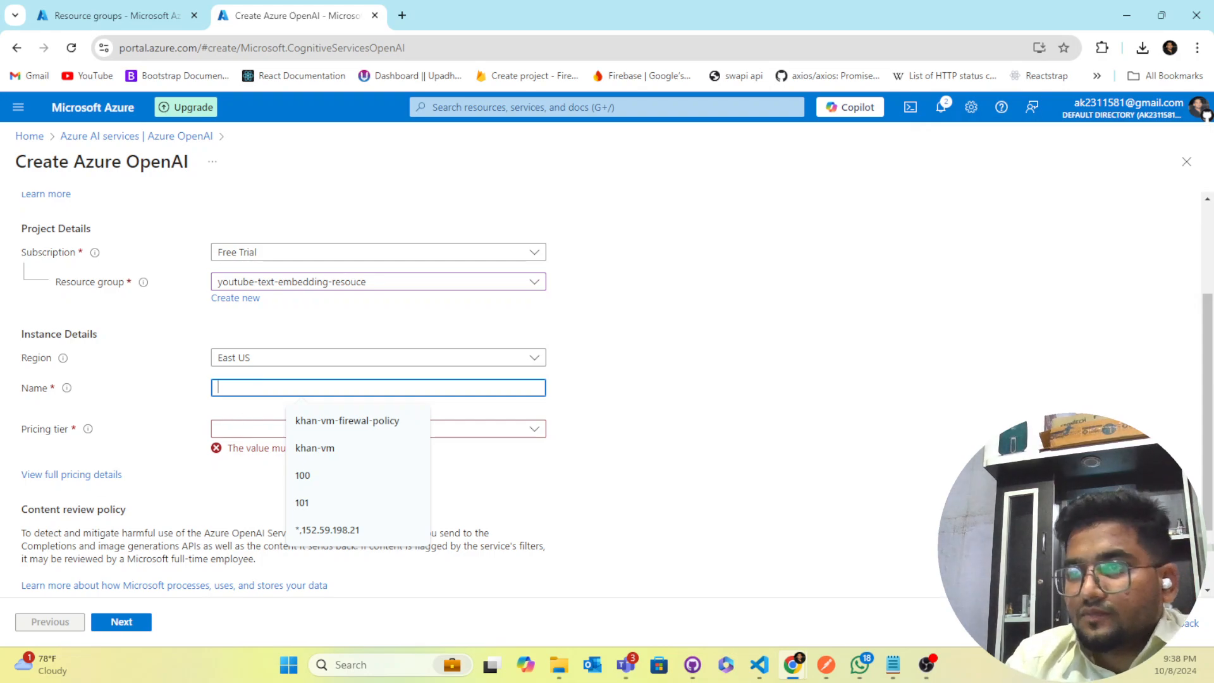
mouse_move(308, 252)
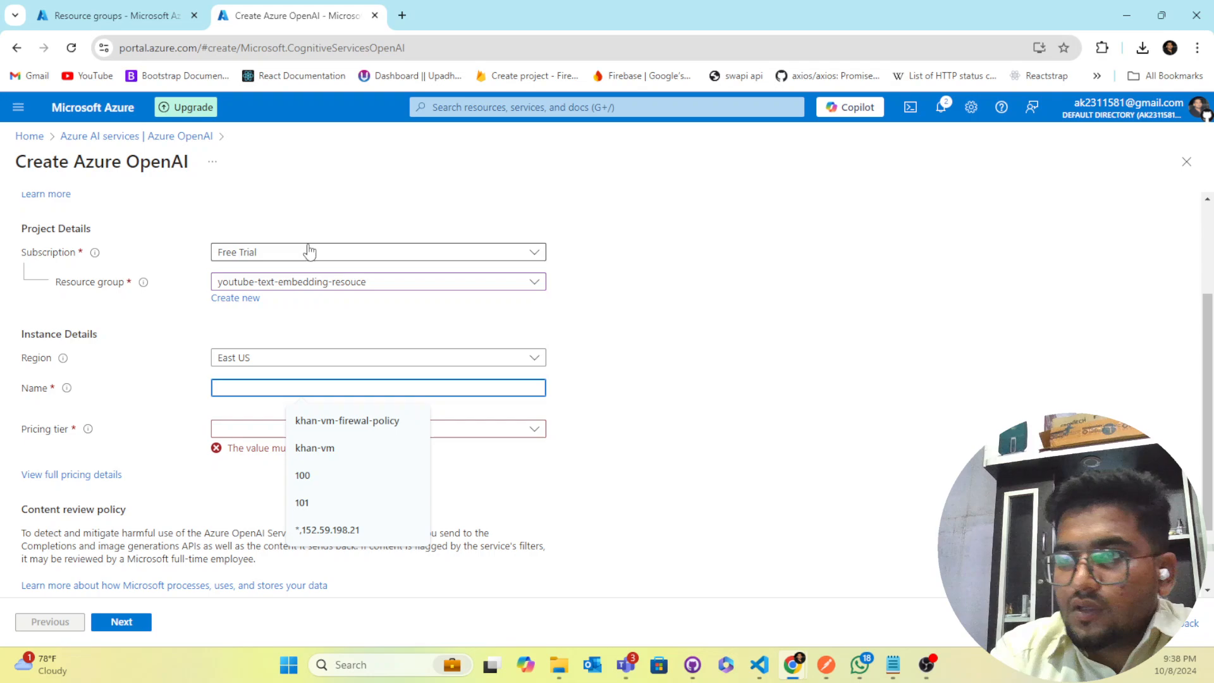
type("text-")
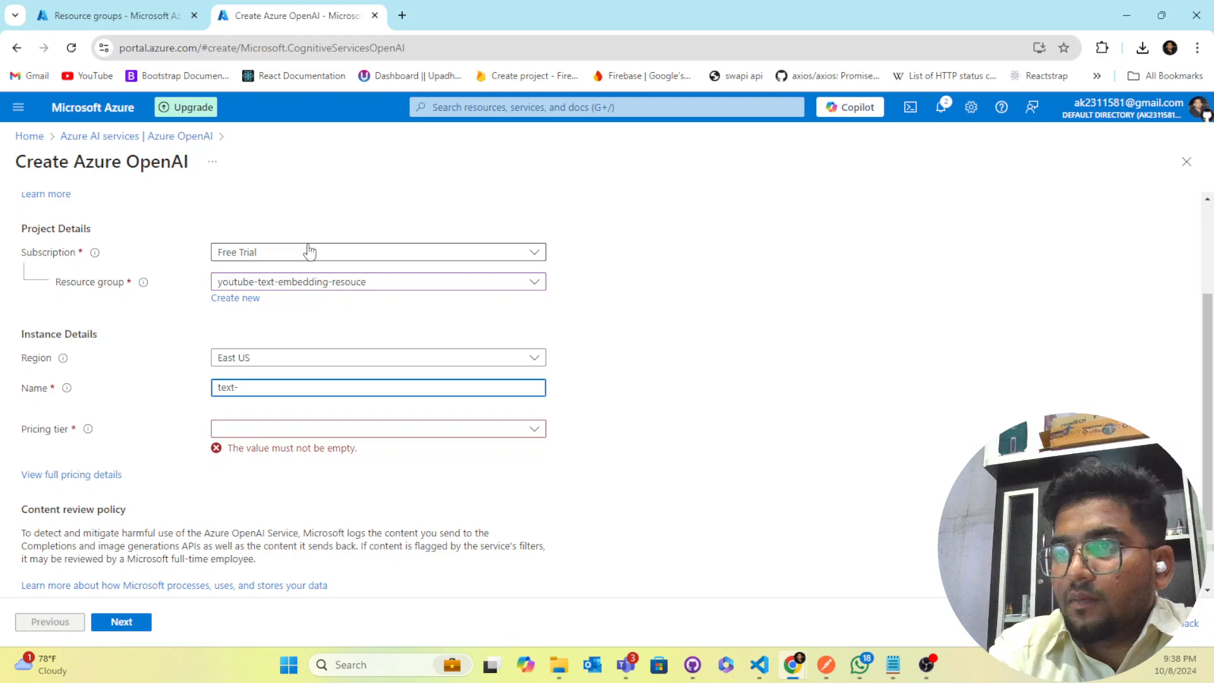
type("embed")
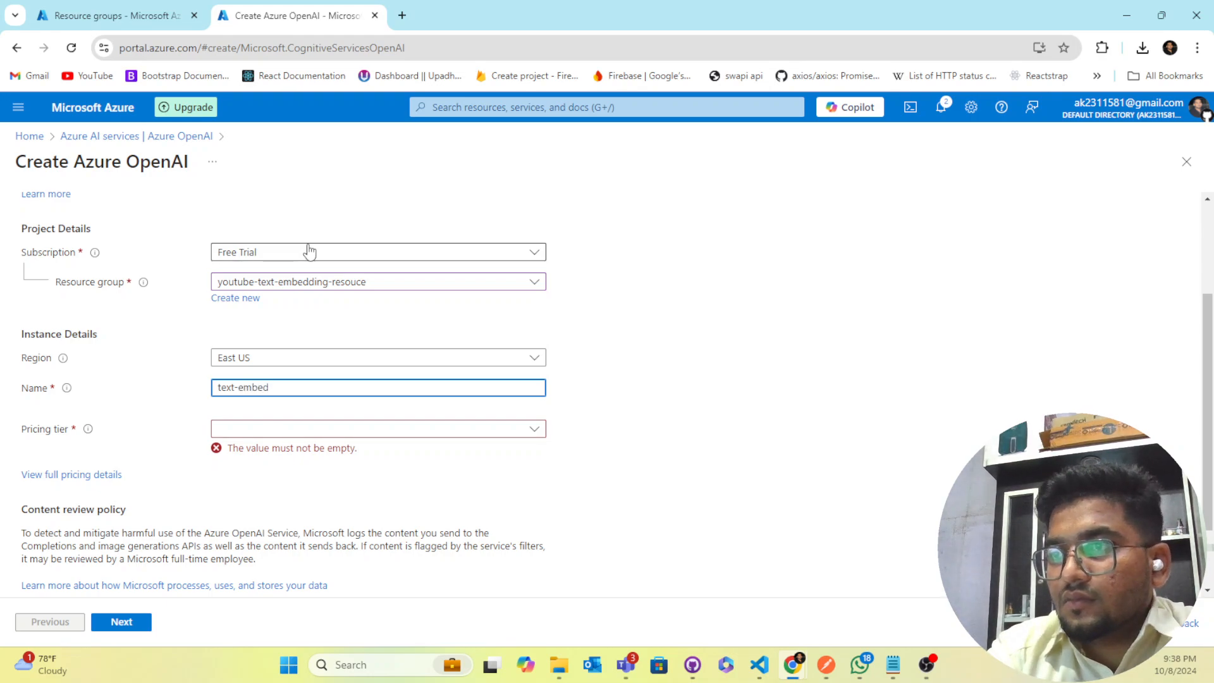
type("ding")
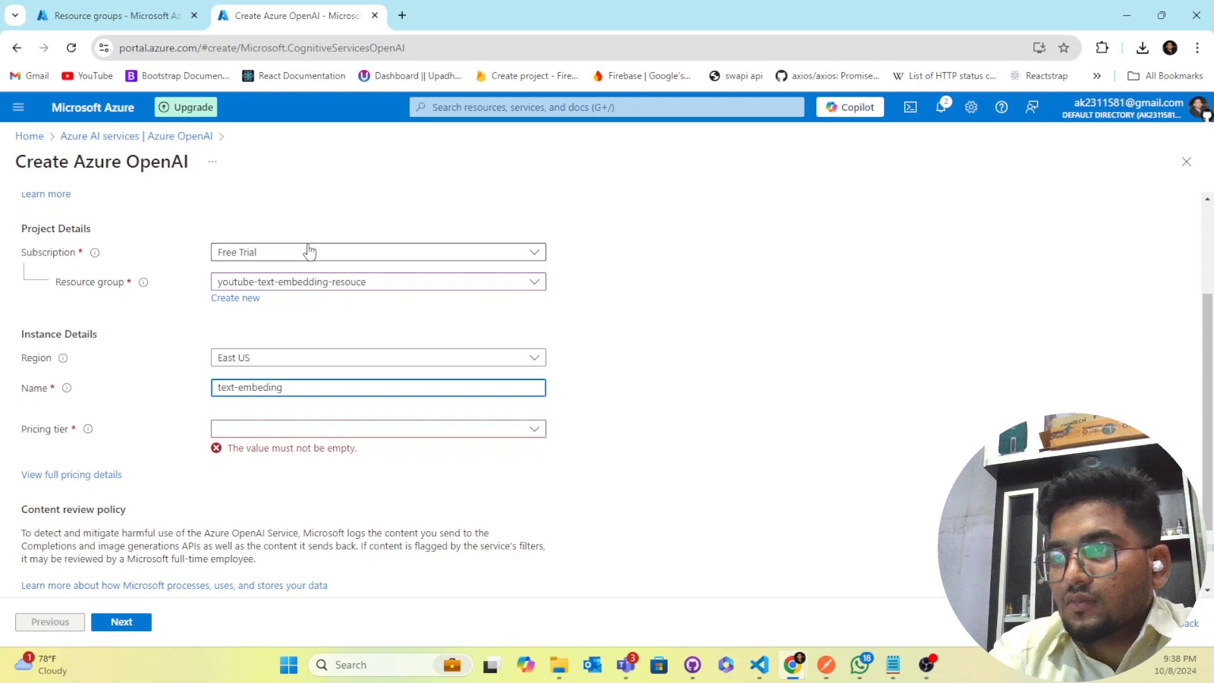
key("Backspace")
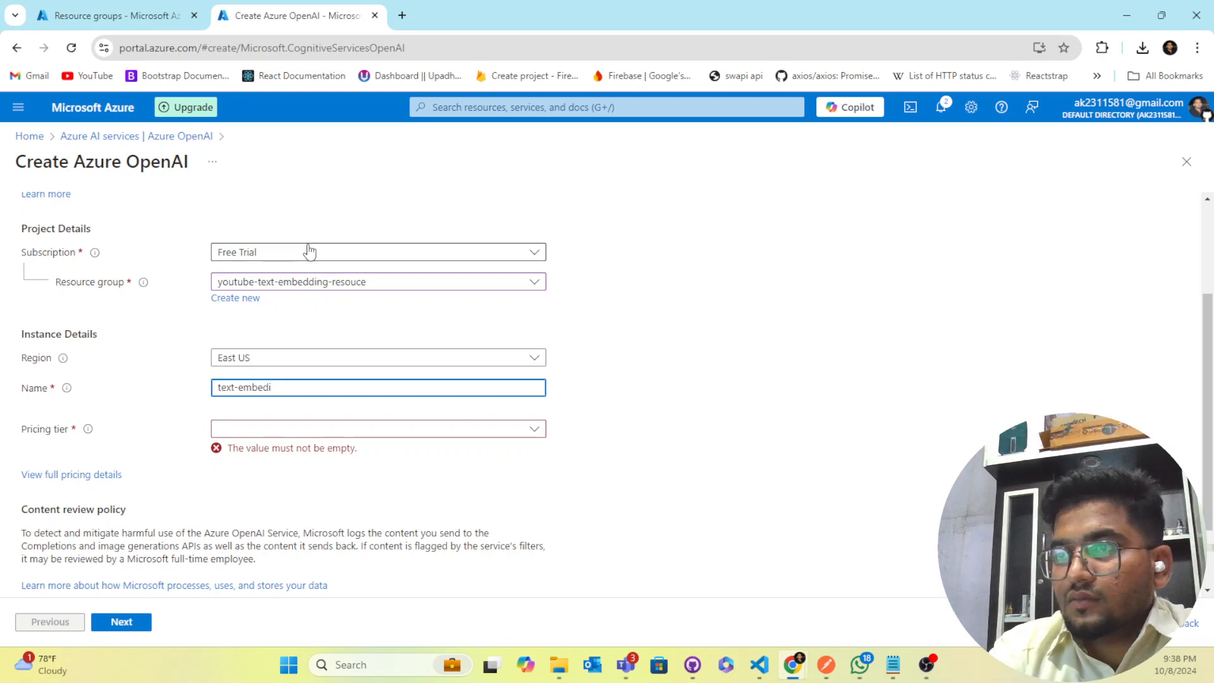
type("ng")
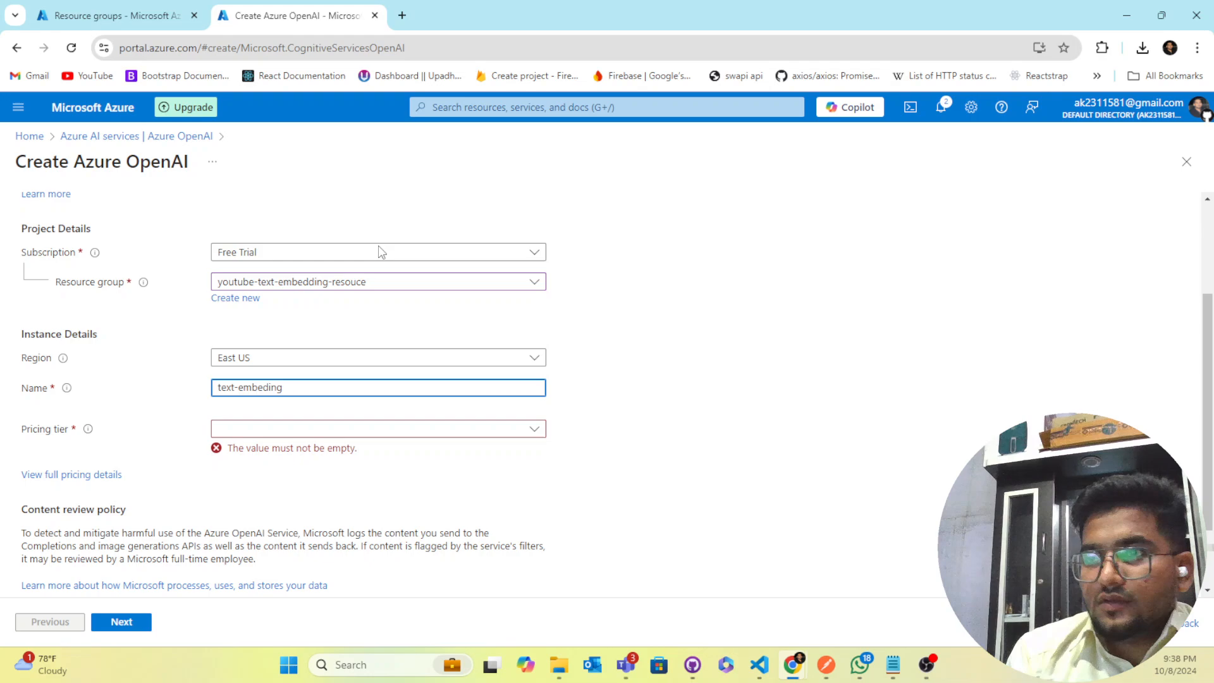
mouse_move(267, 418)
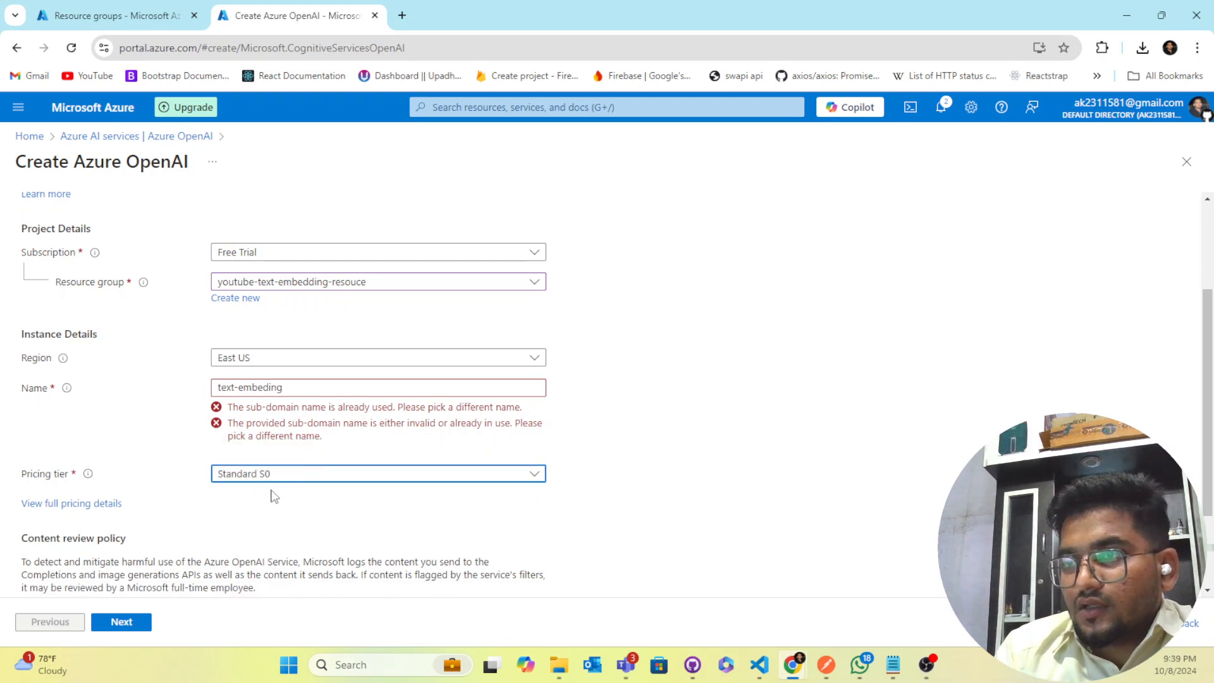
type("my-model")
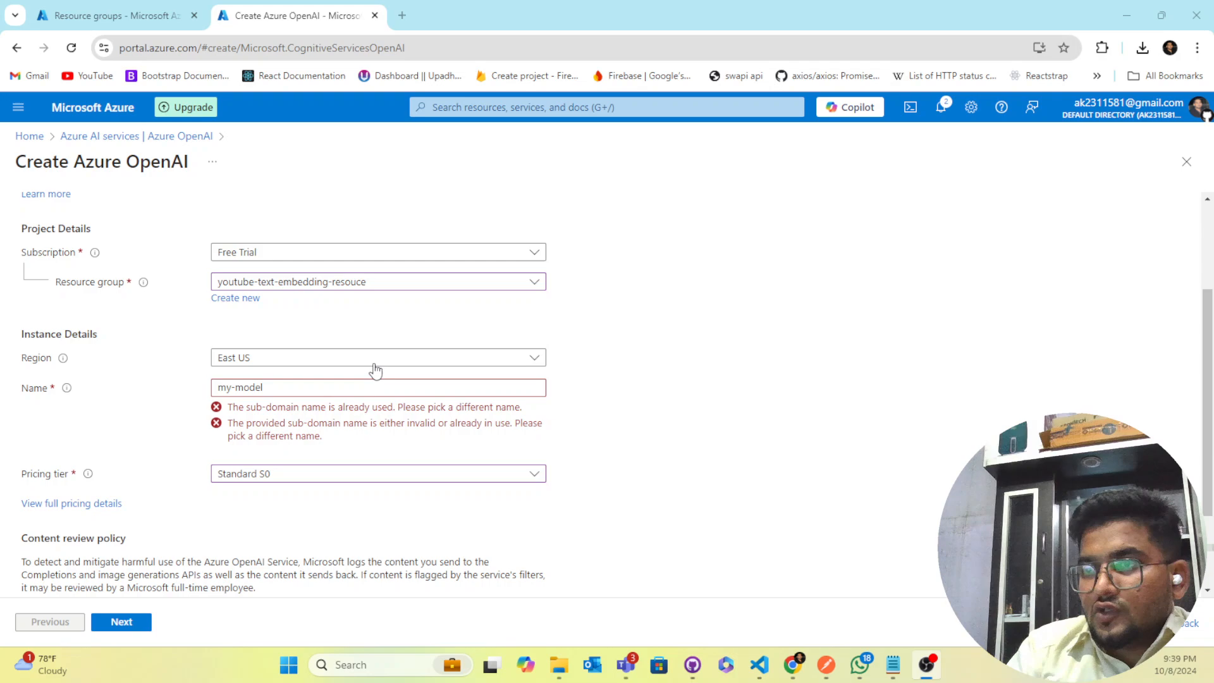
scroll("down", 3)
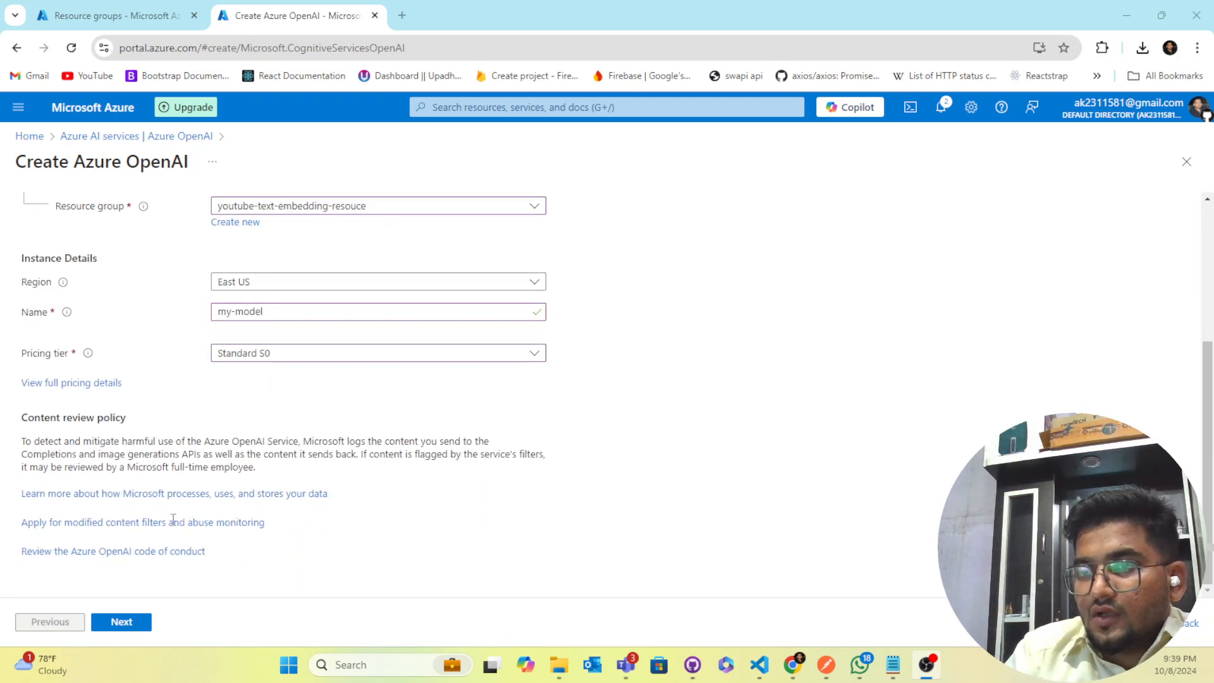
Pass Network and Tags to Review + submit and create the my-model resource
left_click(120, 621)
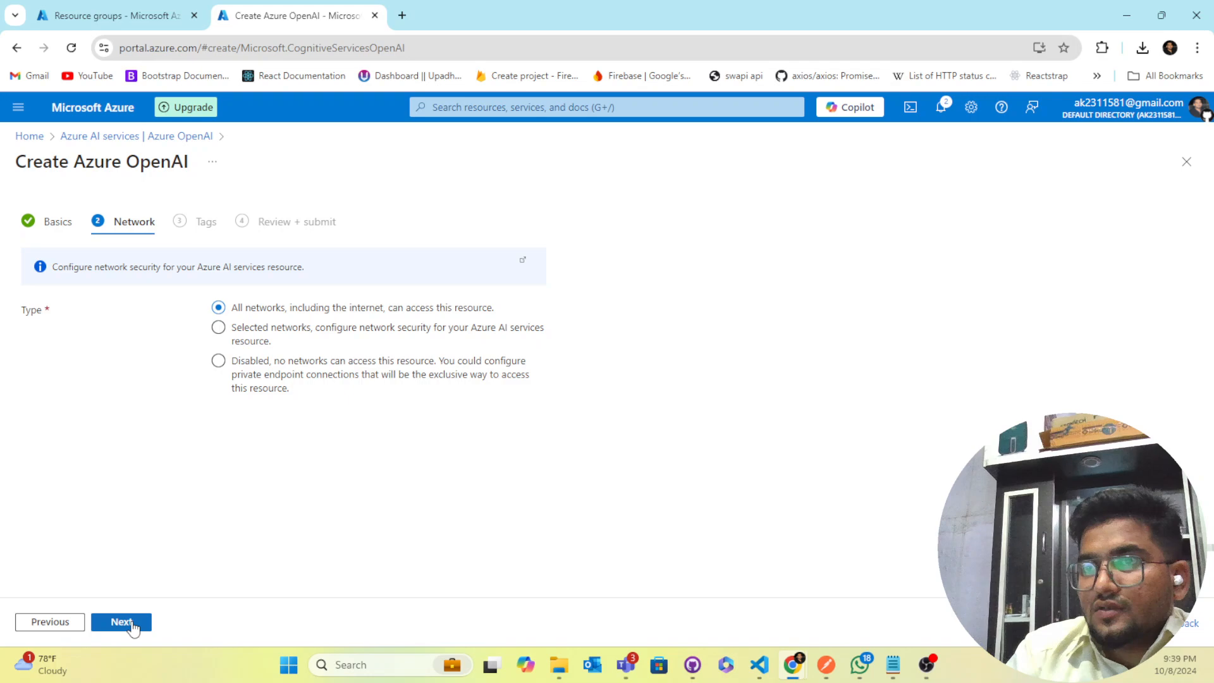
left_click(120, 621)
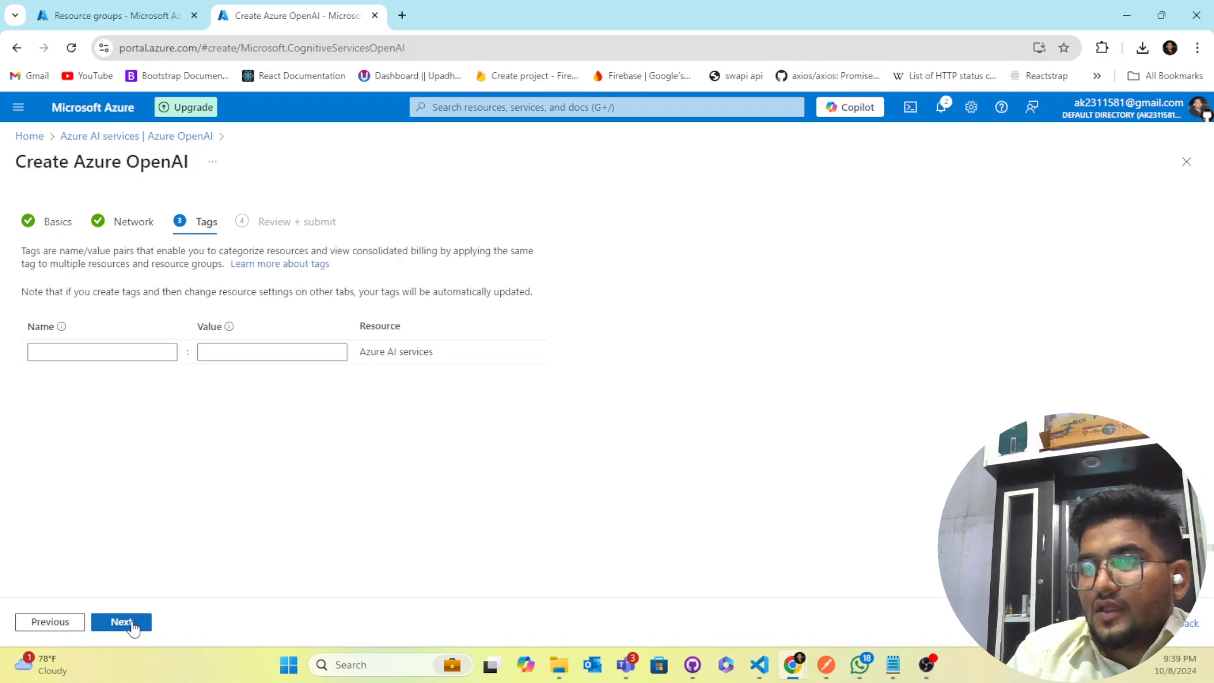
mouse_move(121, 622)
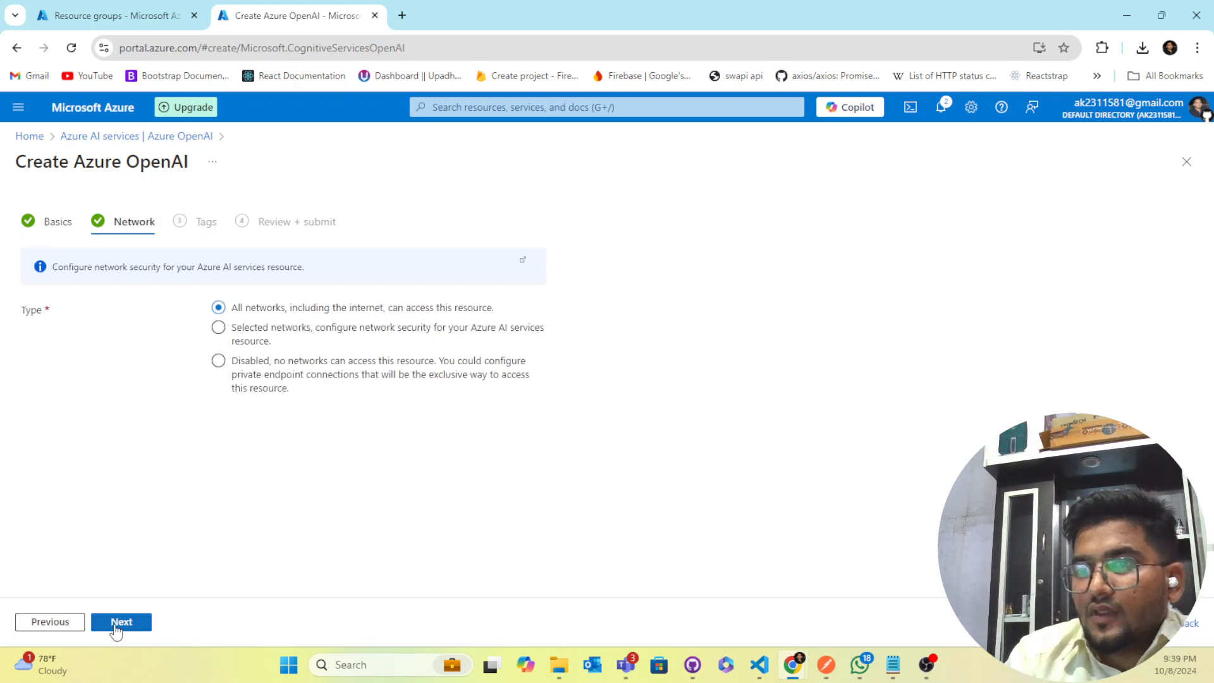
mouse_move(121, 622)
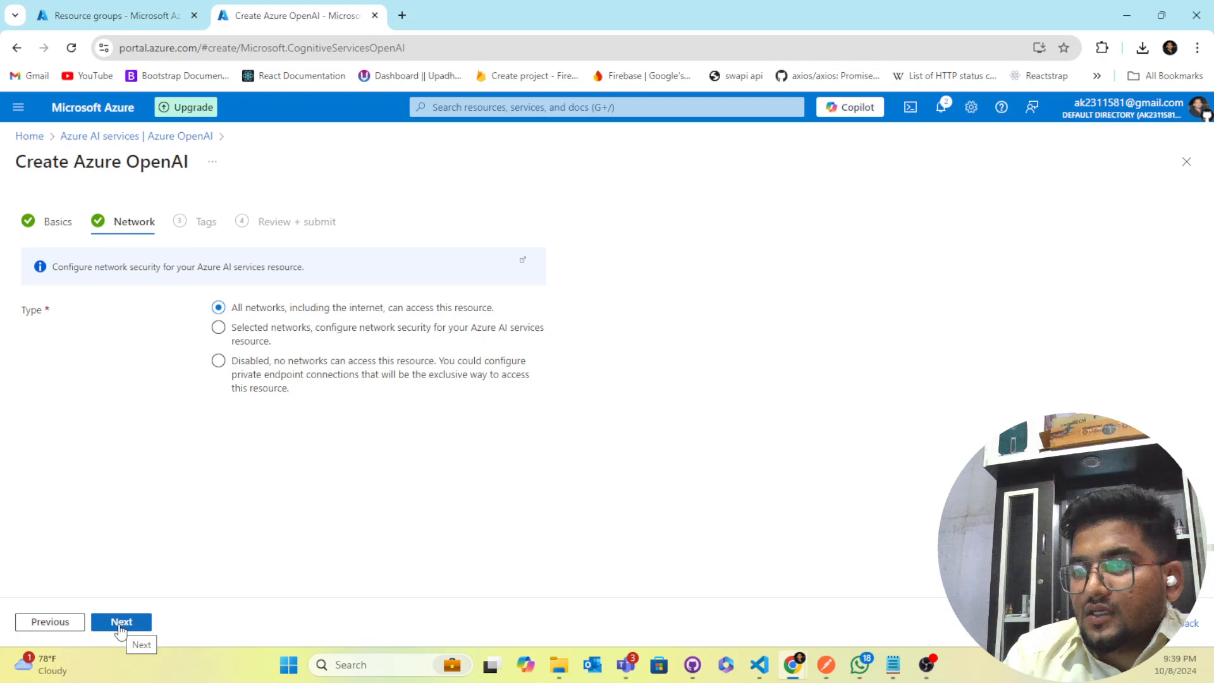
left_click(121, 622)
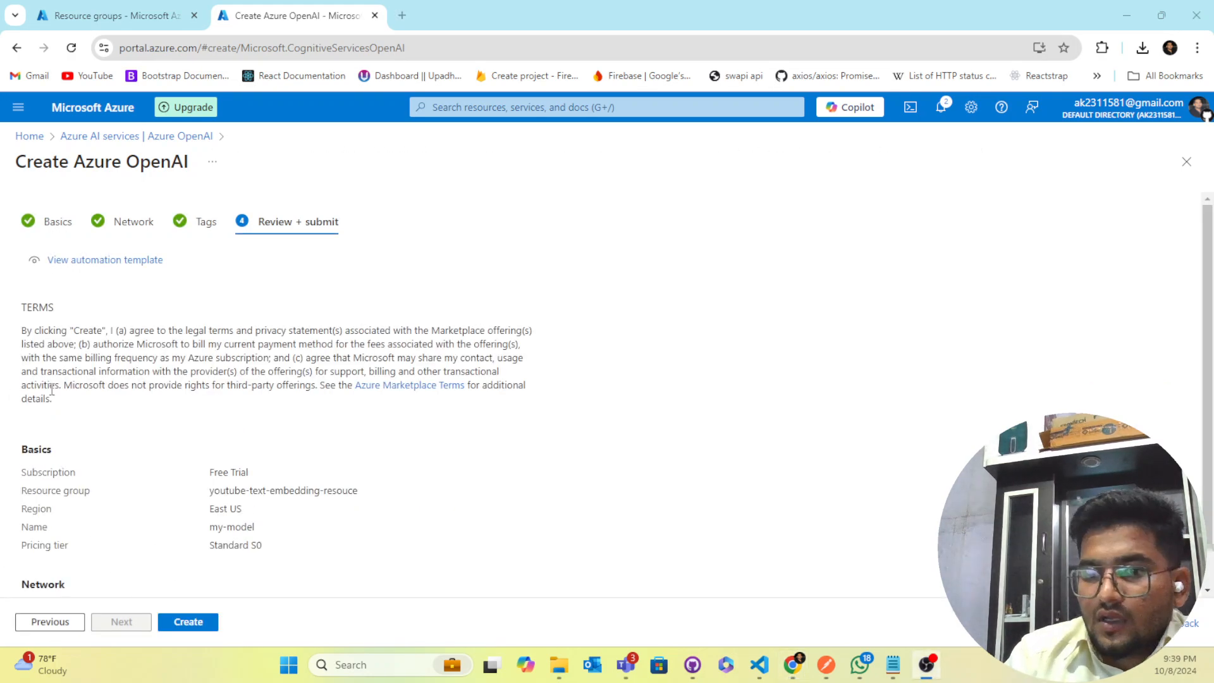
left_click(188, 622)
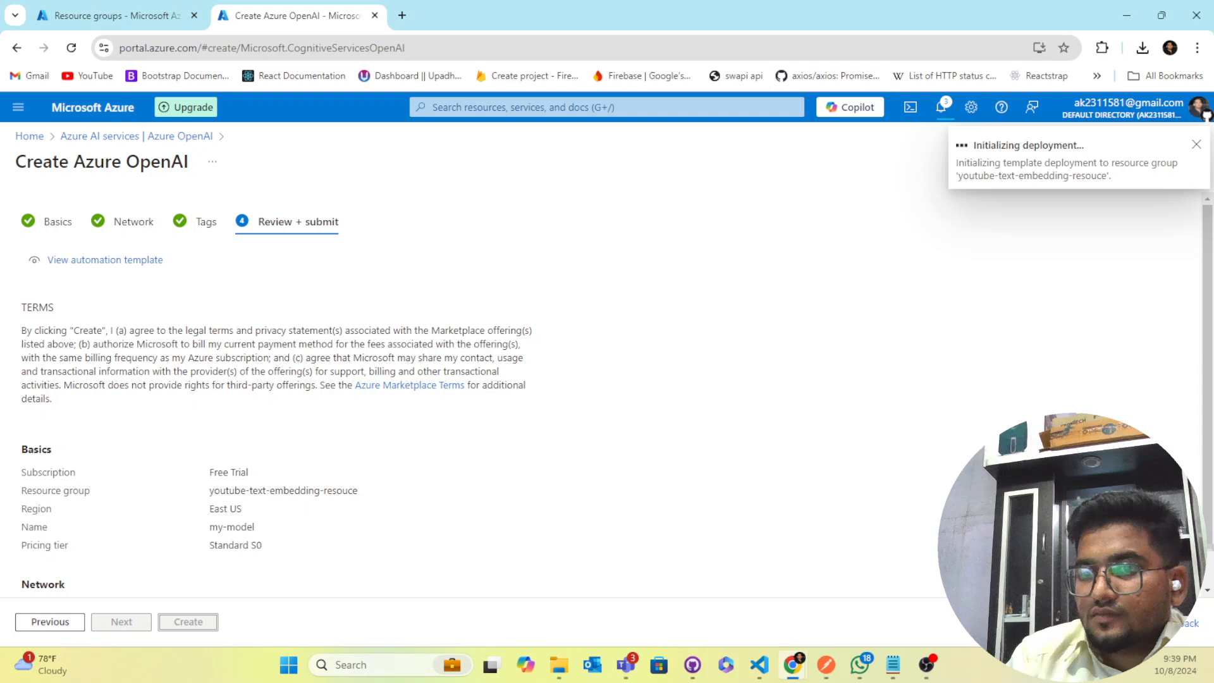
left_click(187, 621)
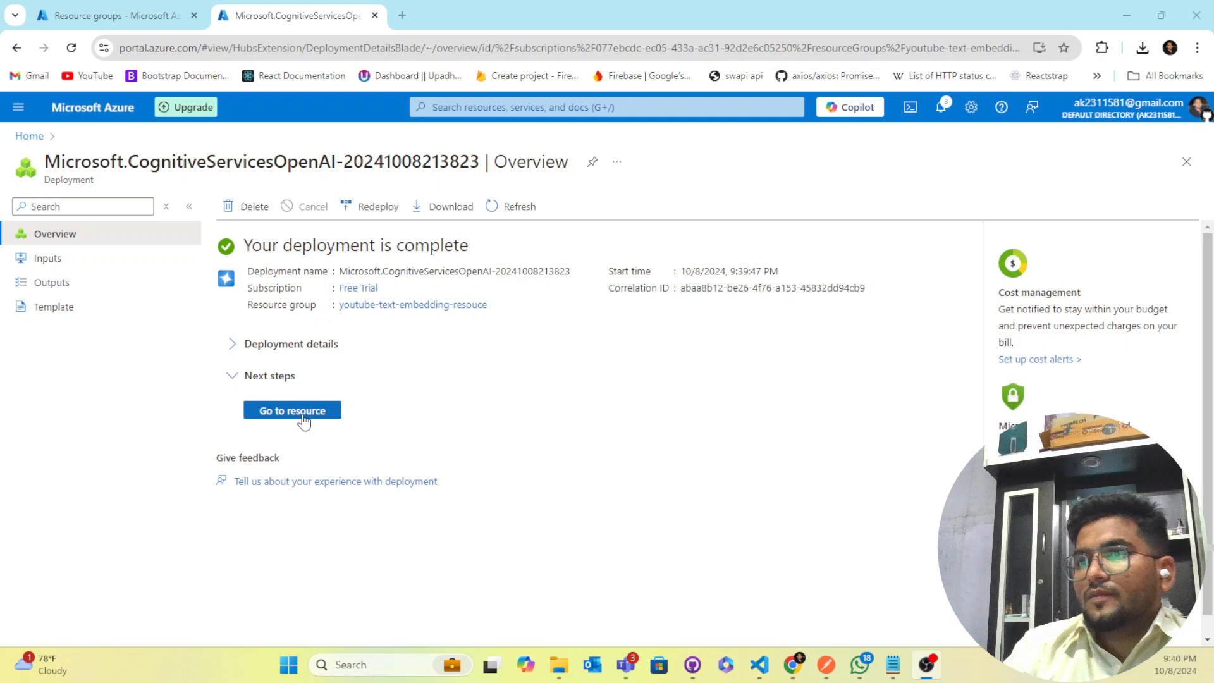
Open my-model, view its Keys and Endpoint, then its Model deployments page
left_click(292, 411)
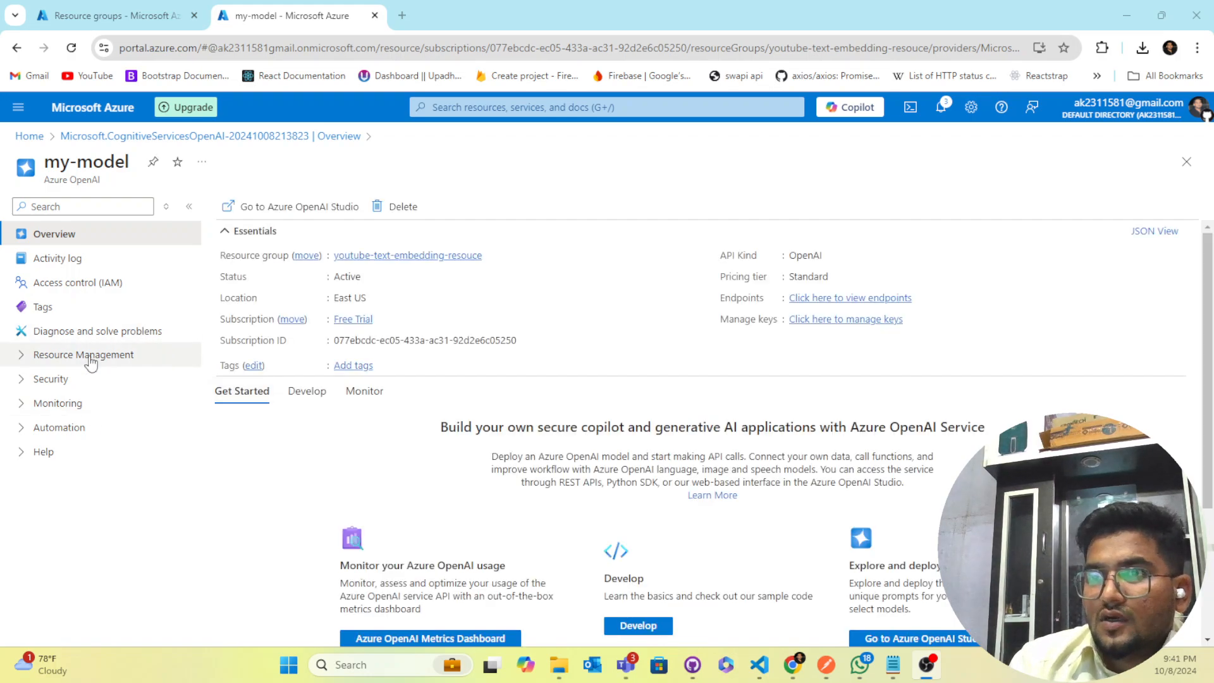
left_click(83, 354)
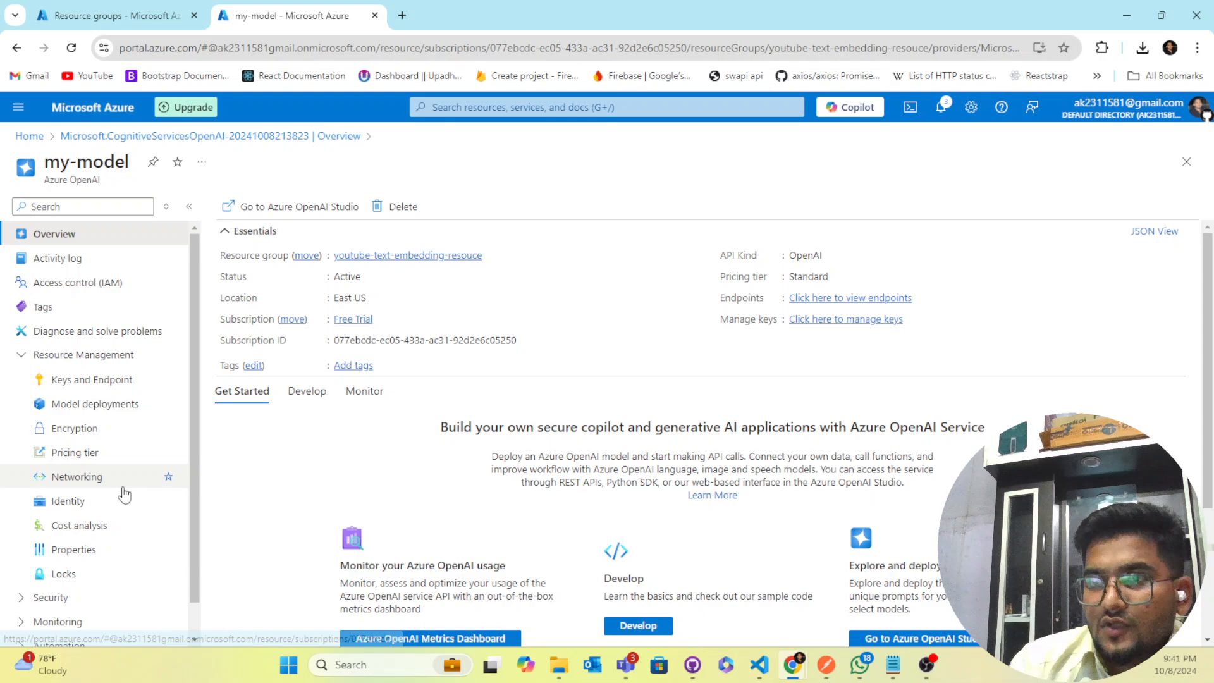
left_click(90, 380)
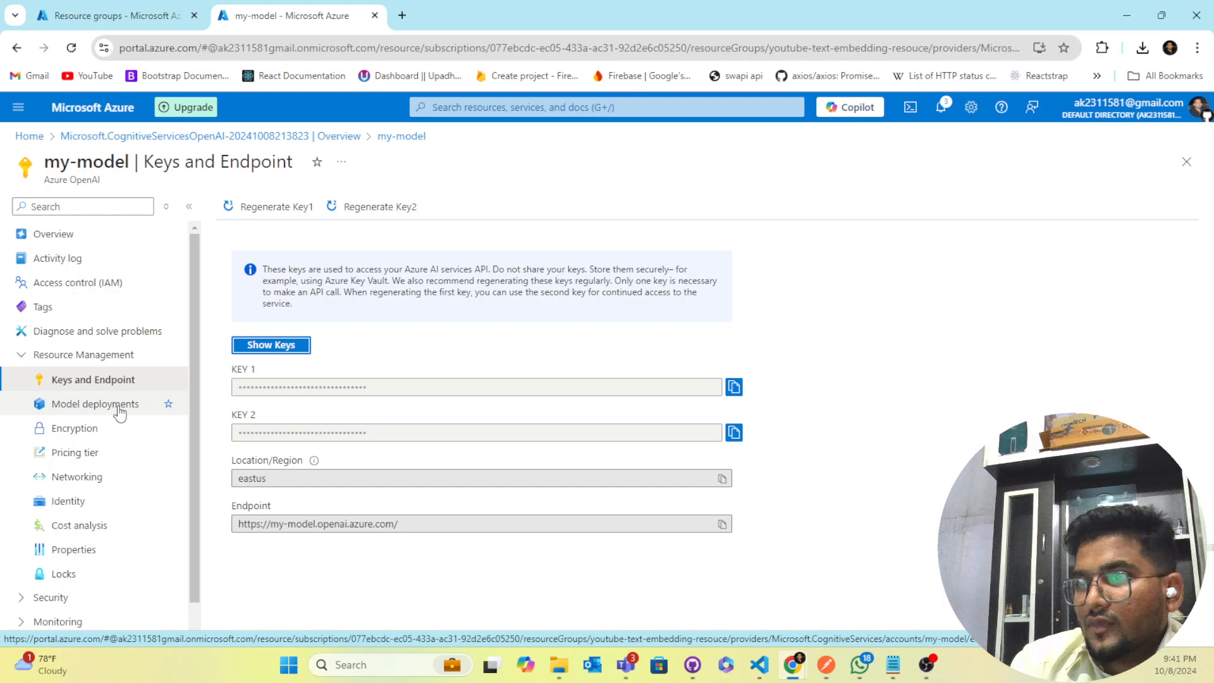
left_click(95, 403)
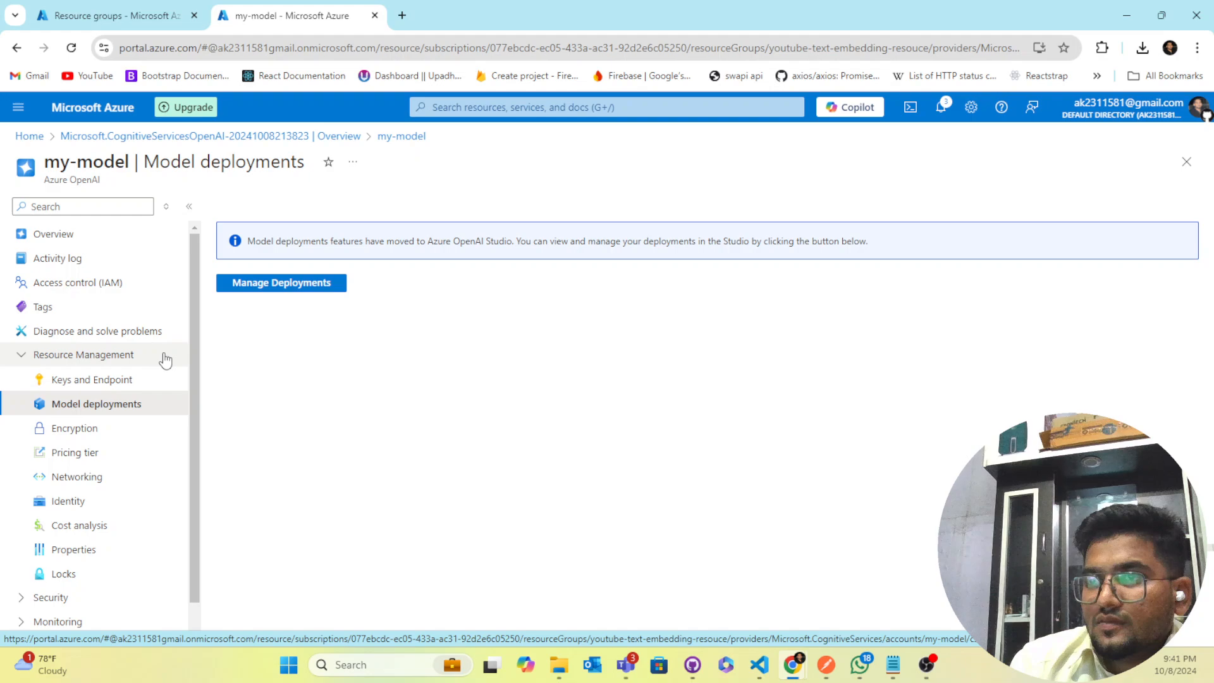
mouse_move(280, 282)
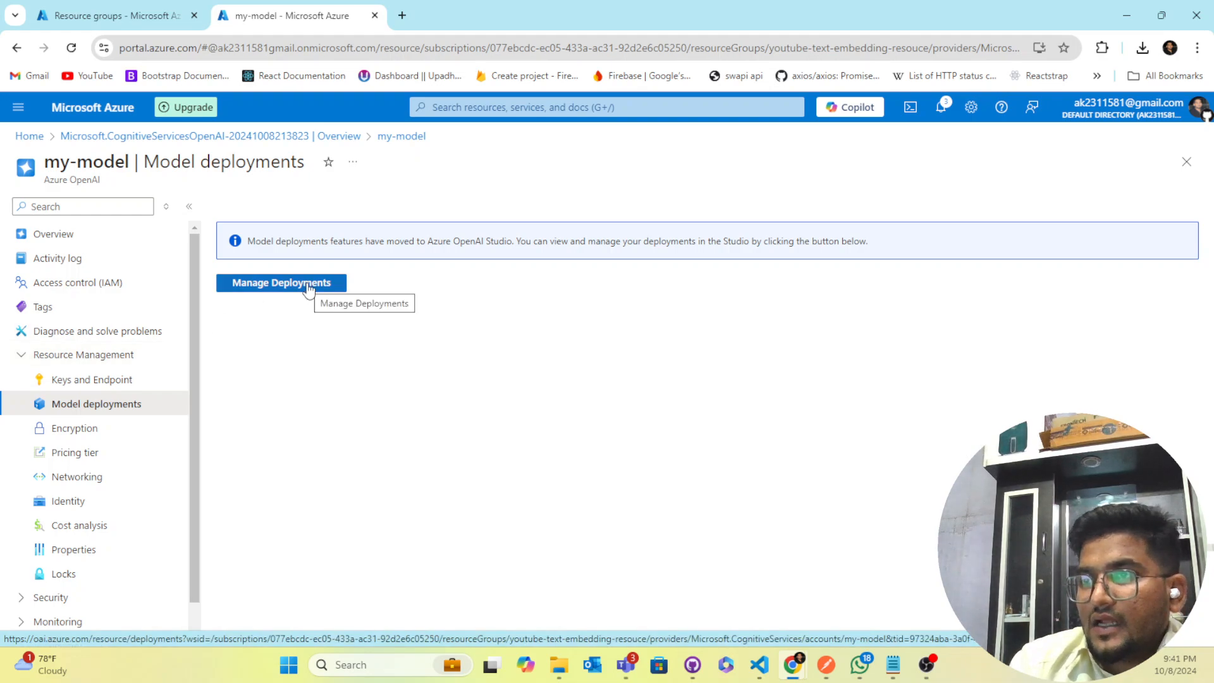
Launch Manage Deployments in Studio and use the my-model resource
left_click(280, 283)
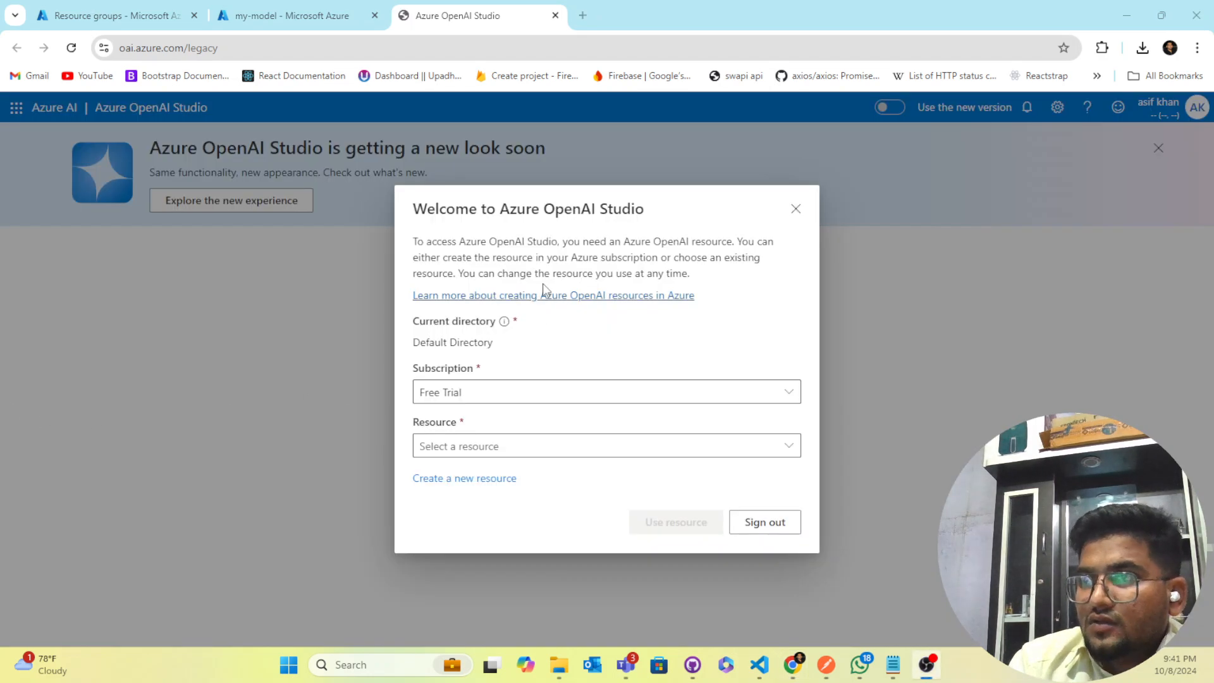
mouse_move(573, 227)
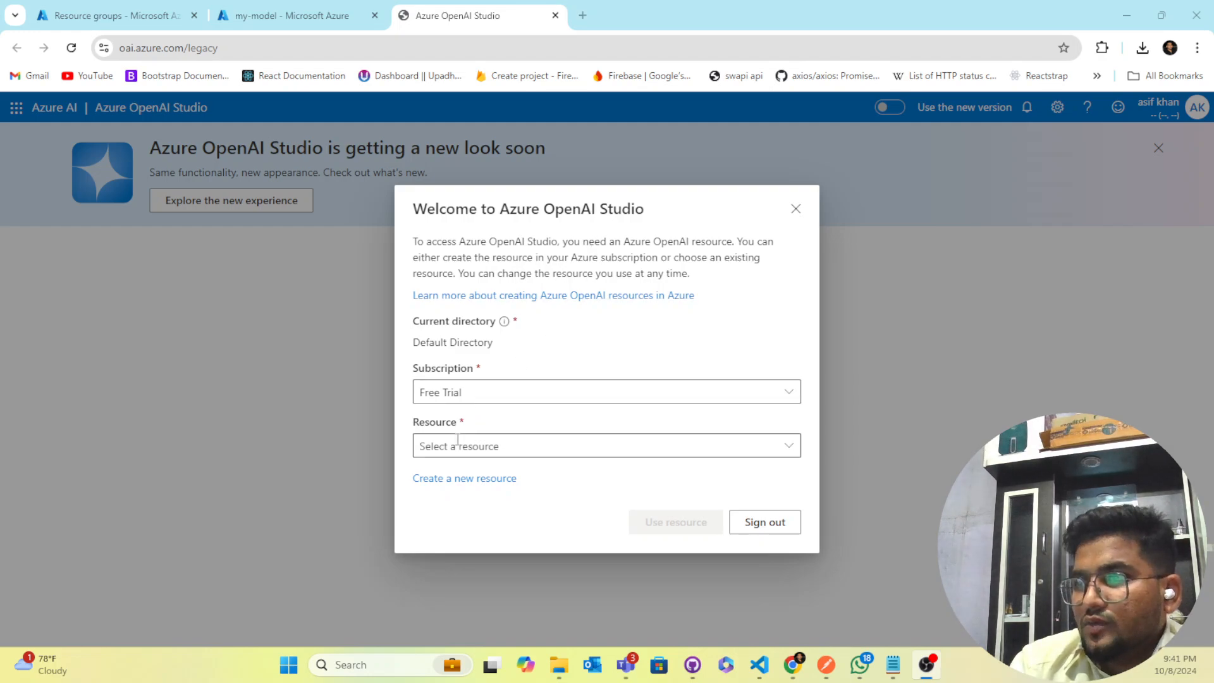
left_click(606, 391)
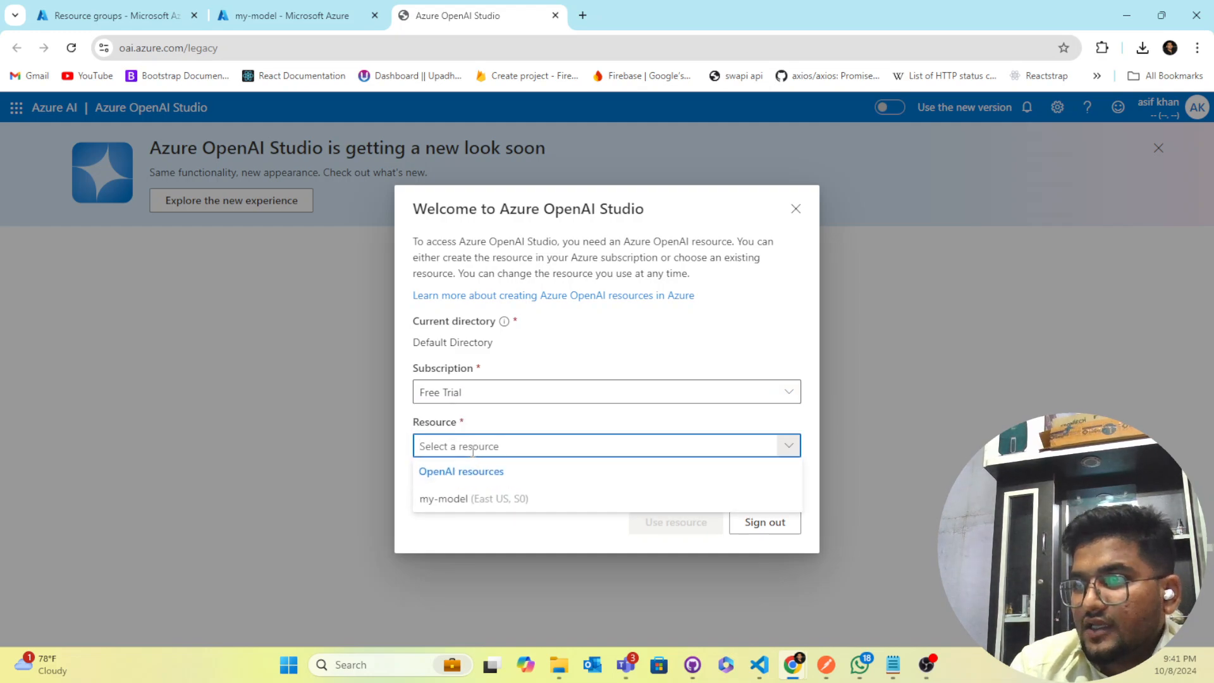
left_click(444, 498)
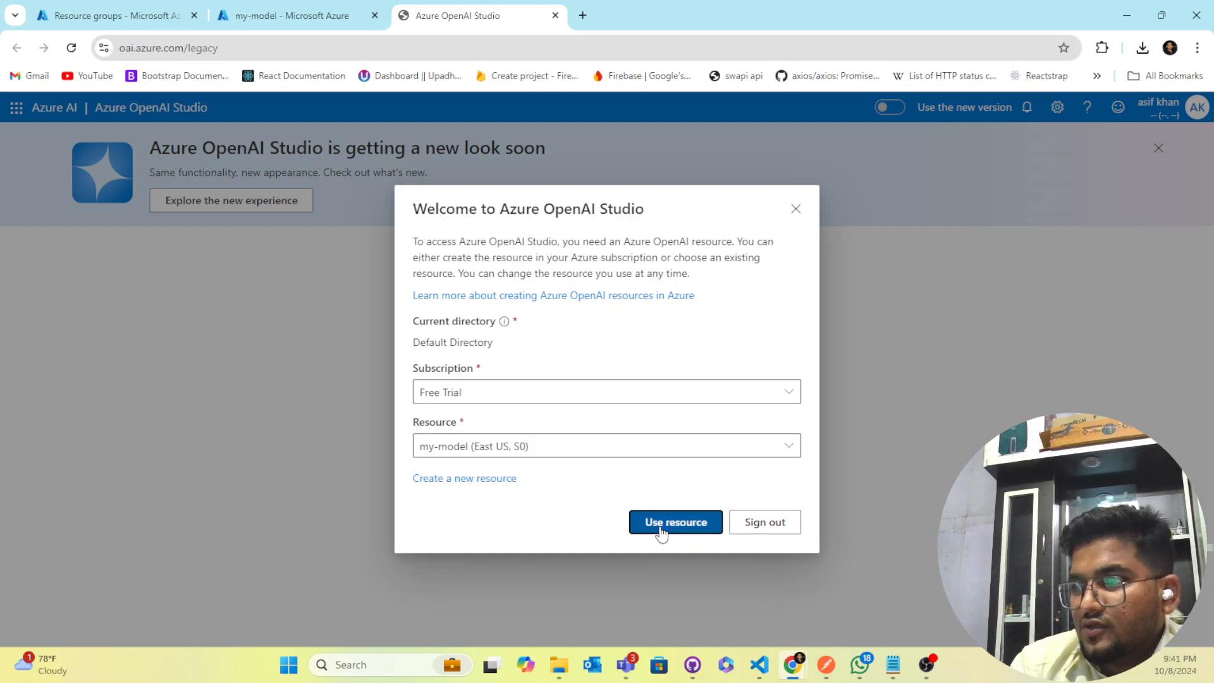
left_click(675, 521)
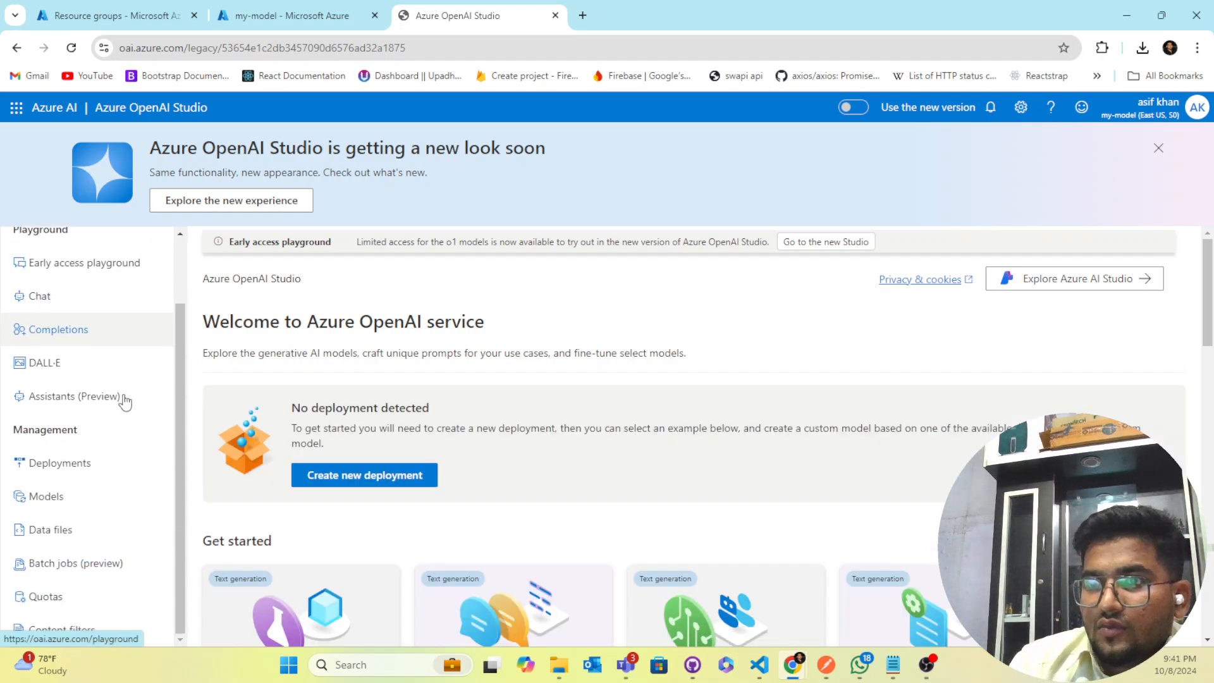
mouse_move(46, 496)
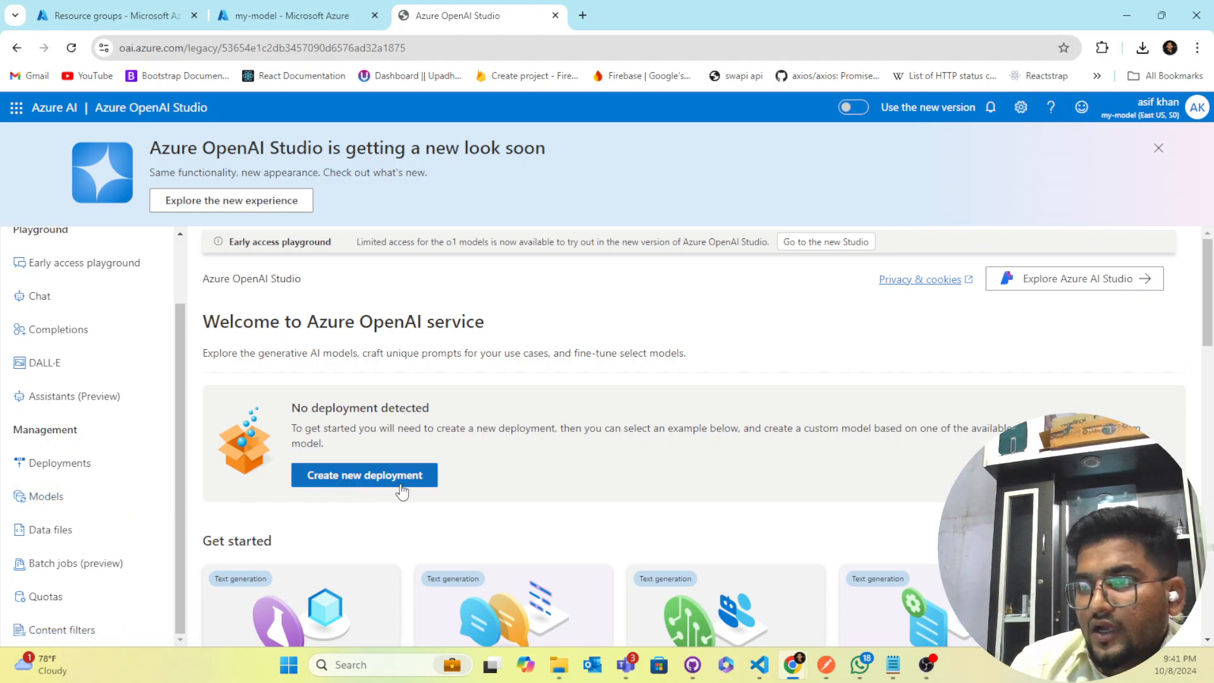
Start a new model deployment named text-embeding
left_click(363, 475)
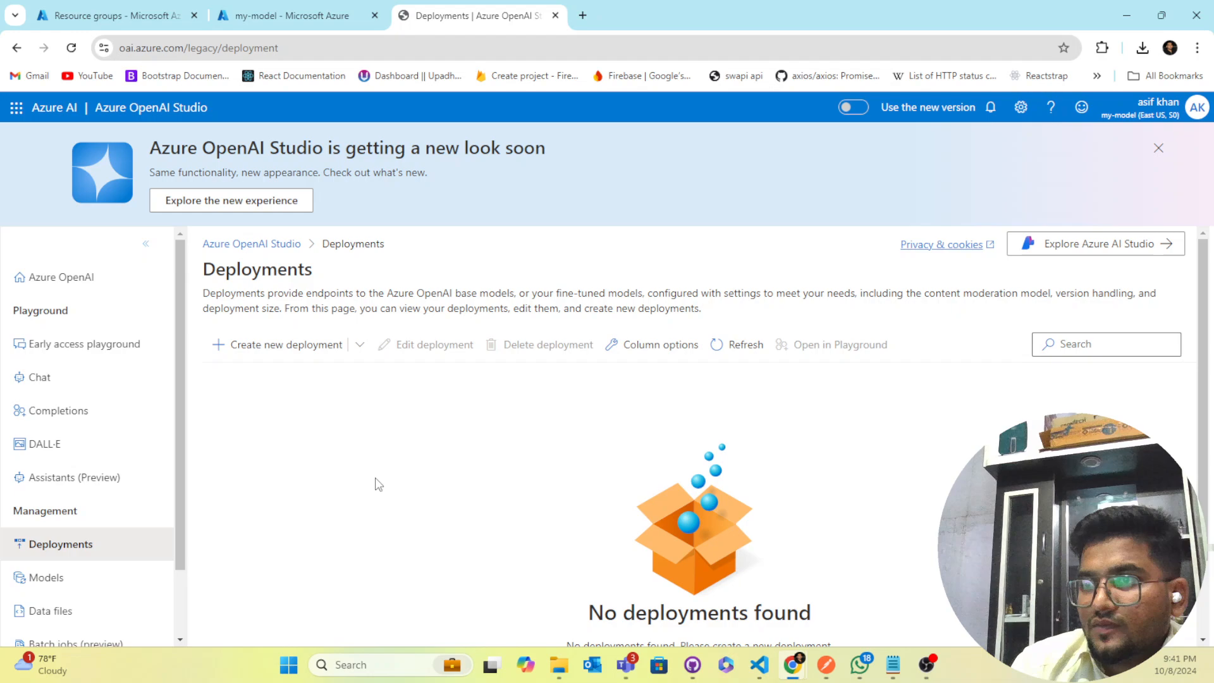
left_click(284, 345)
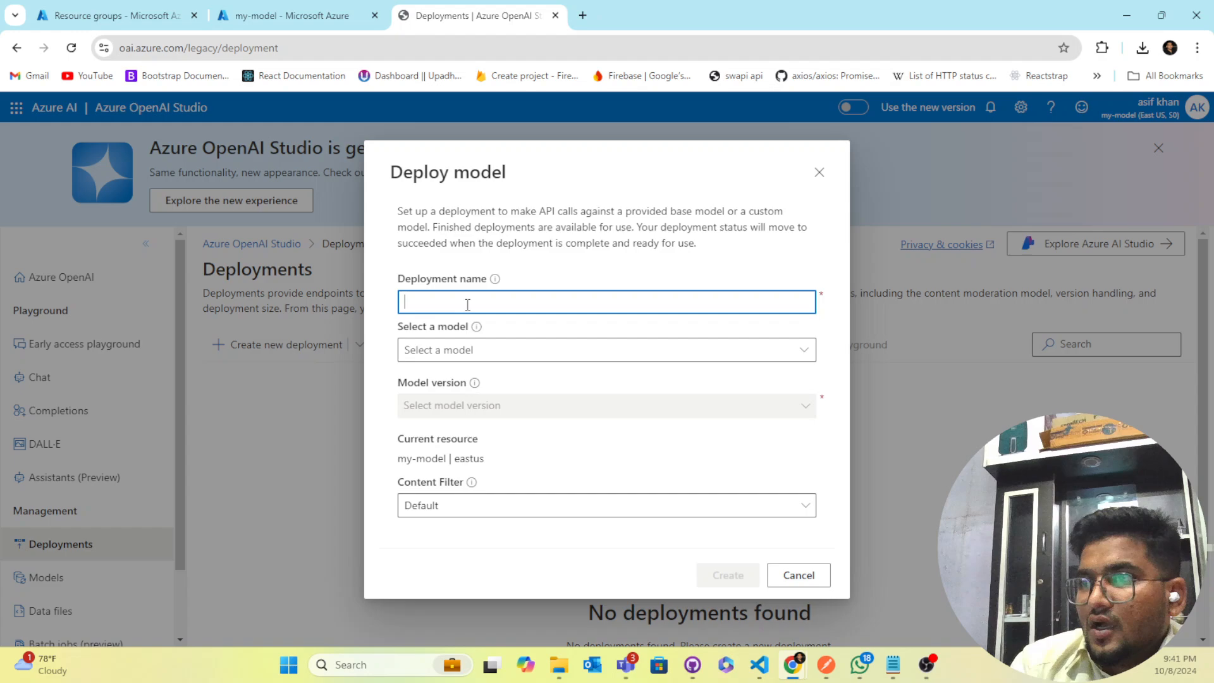
type("e")
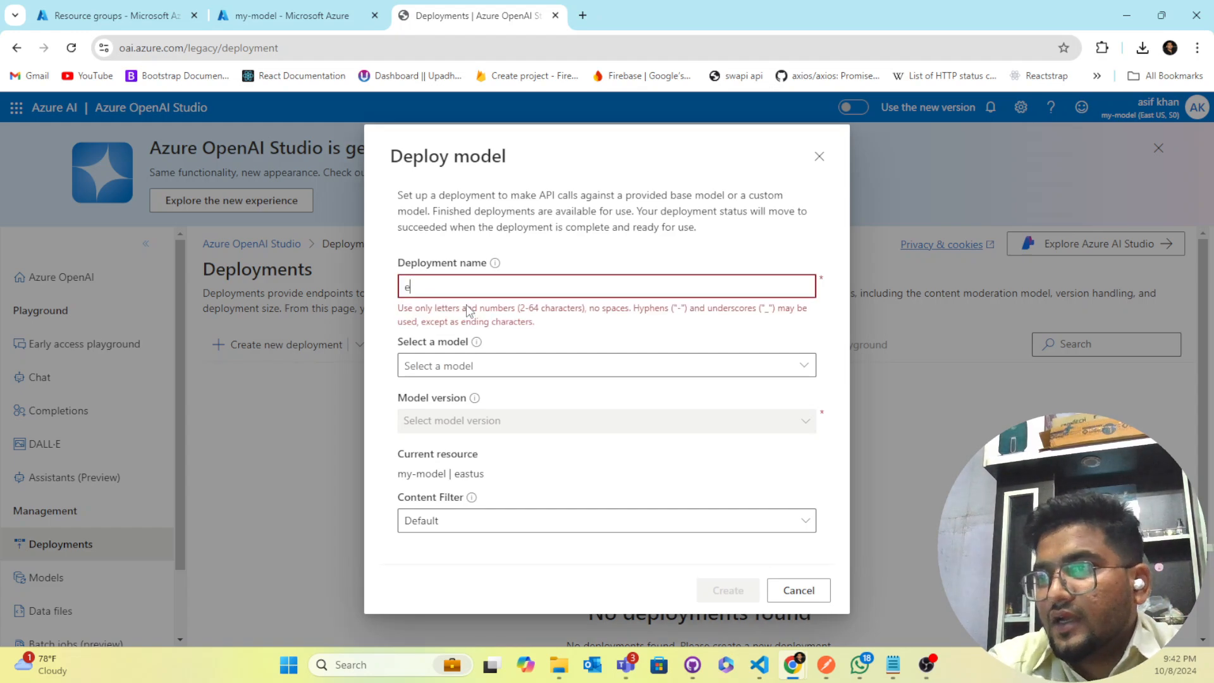
type("text-em")
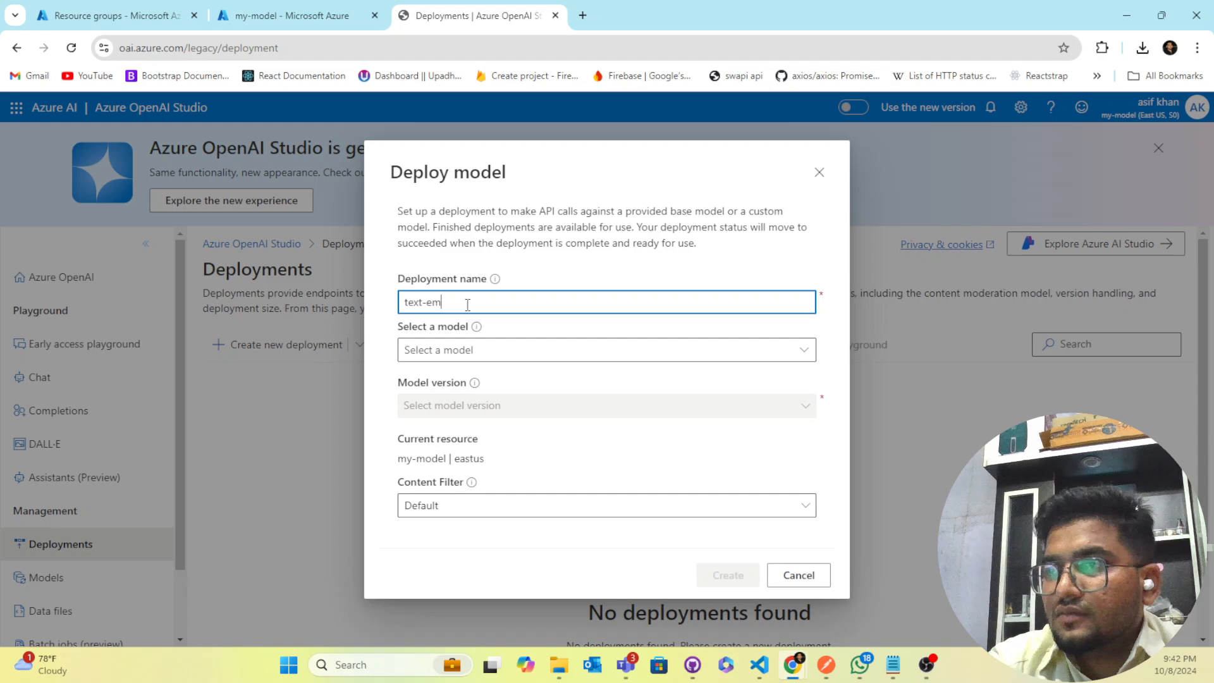
type("bedding")
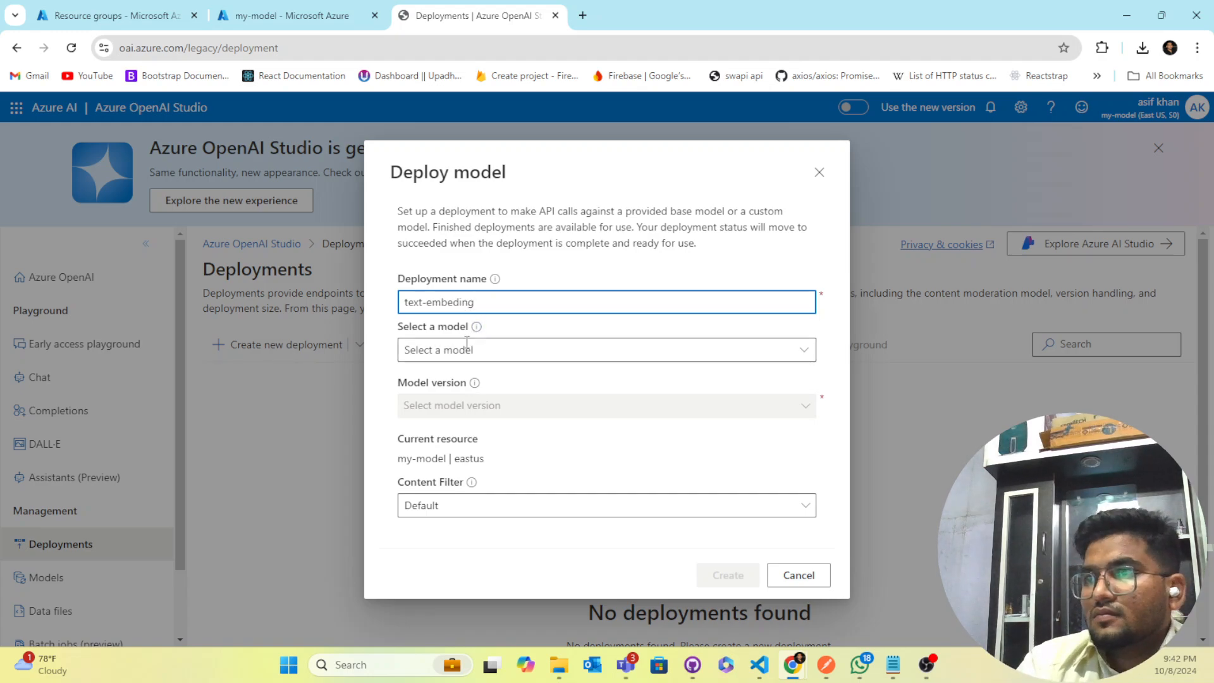
Choose text-embedding-3-large, default version, Standard type at 350K TPM, and create it
left_click(607, 349)
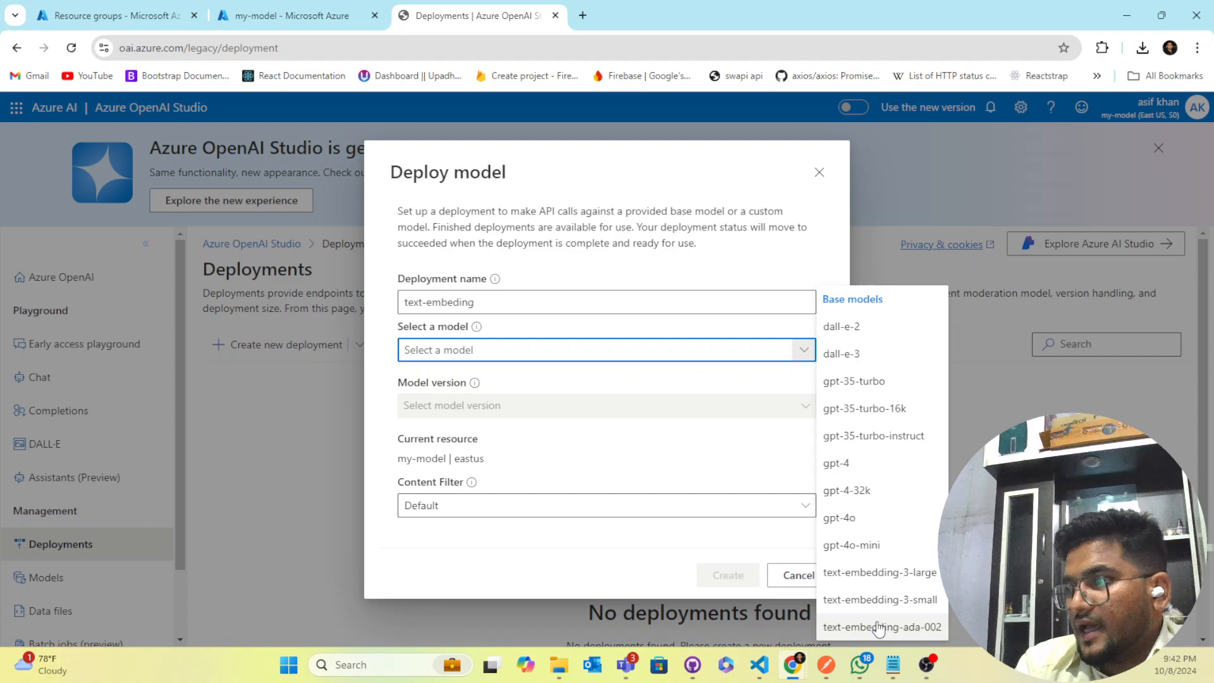
mouse_move(882, 627)
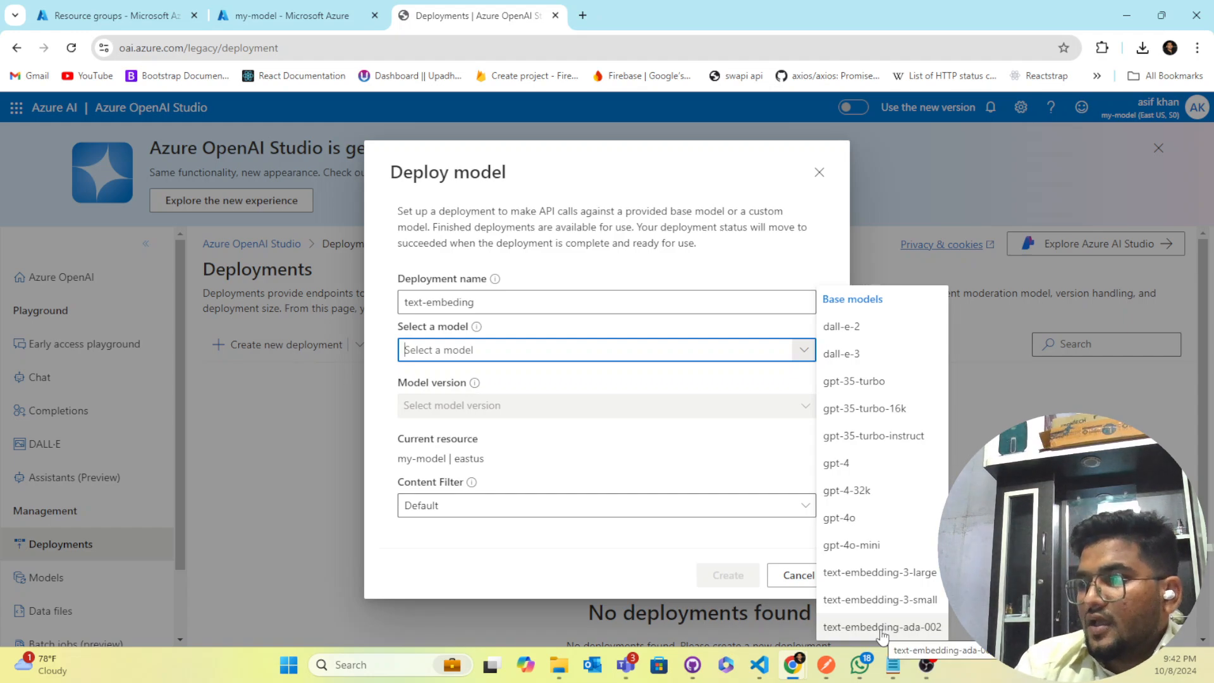
mouse_move(880, 599)
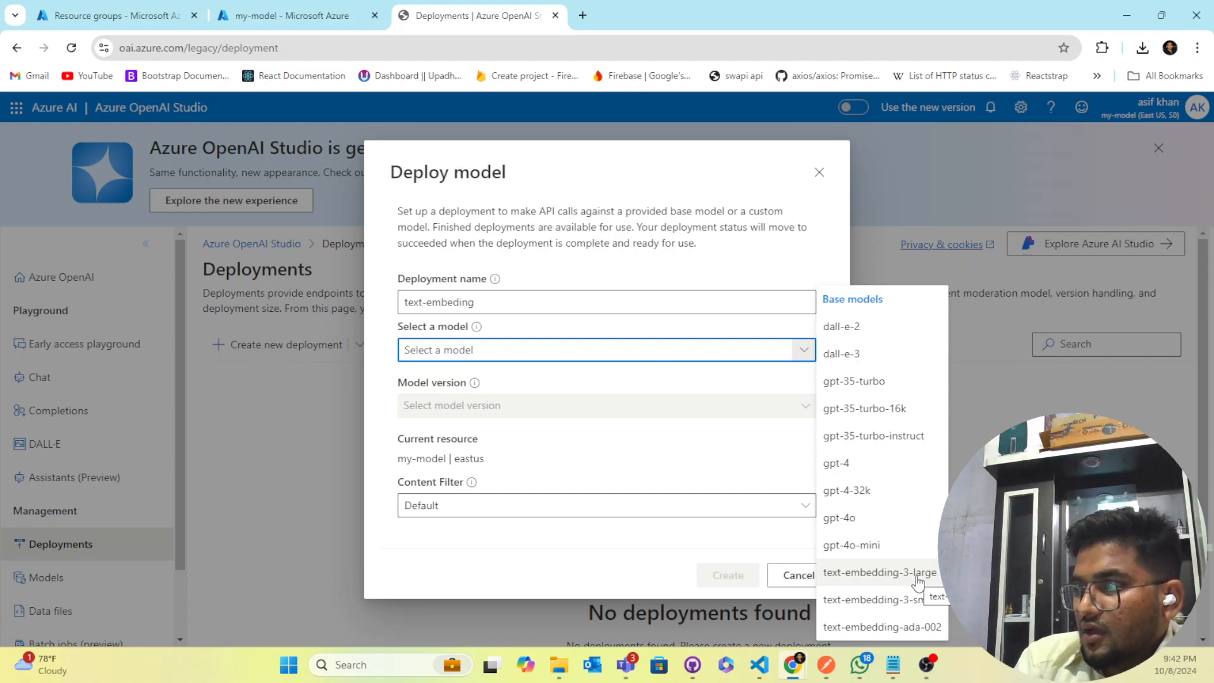
left_click(879, 572)
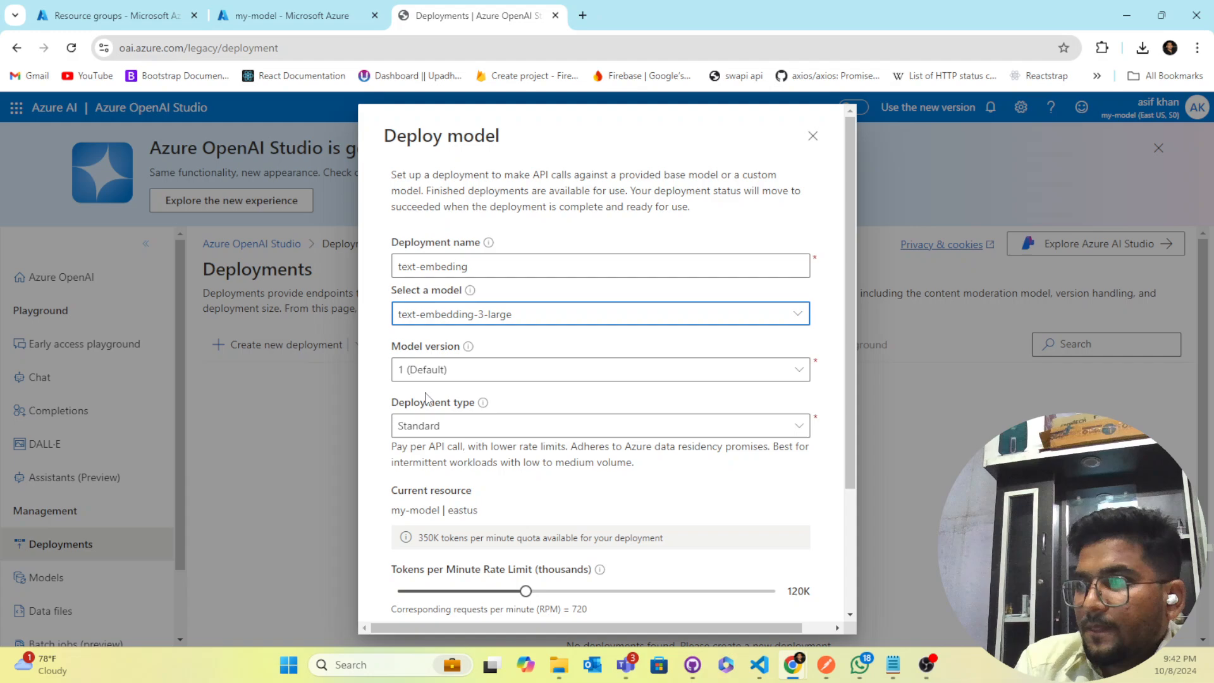
left_click(599, 369)
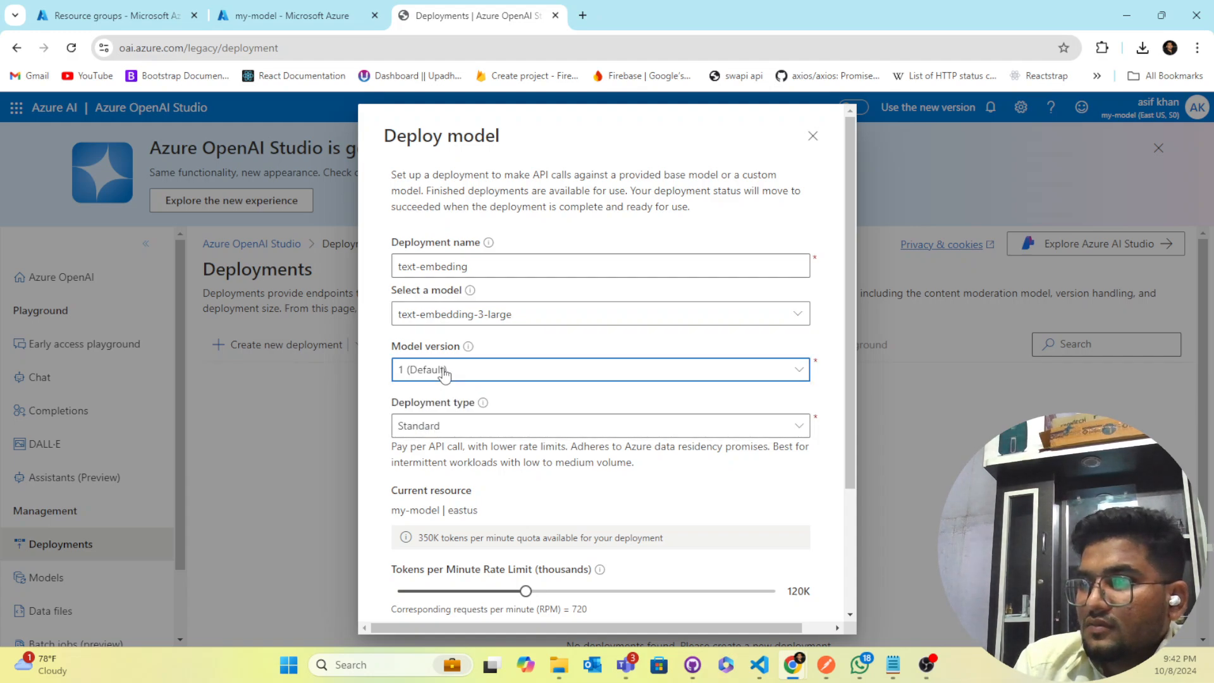
left_click(600, 369)
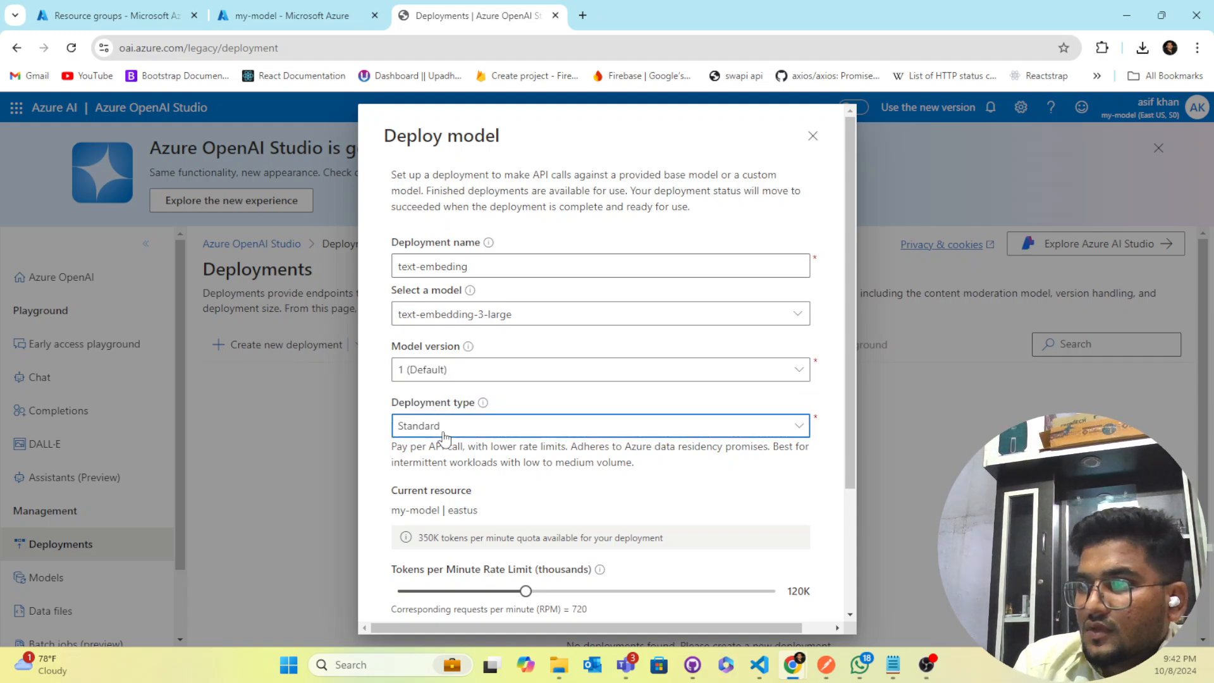
scroll("down", 3)
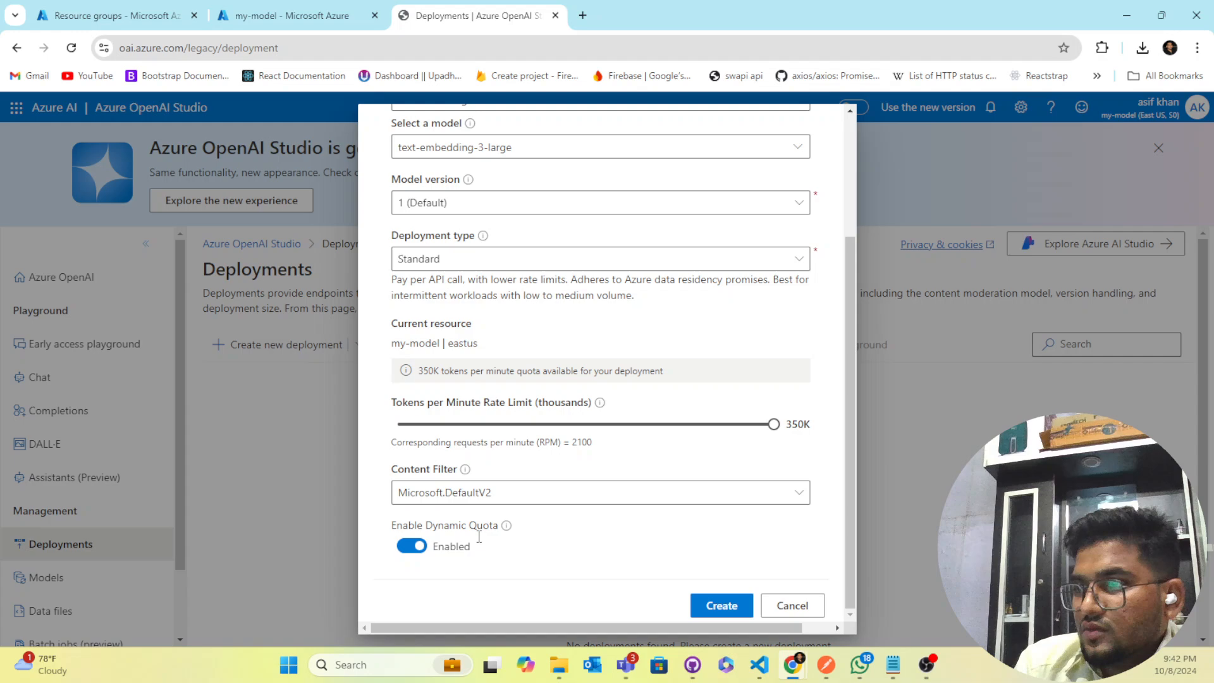
mouse_move(721, 606)
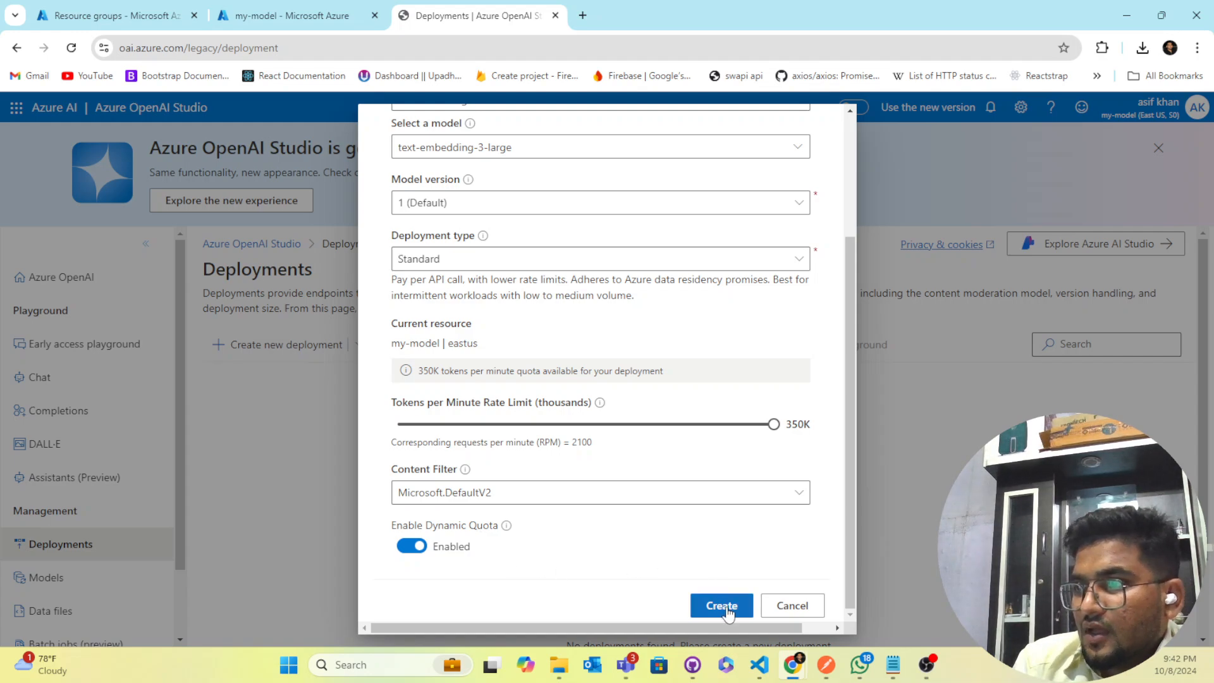
left_click(721, 606)
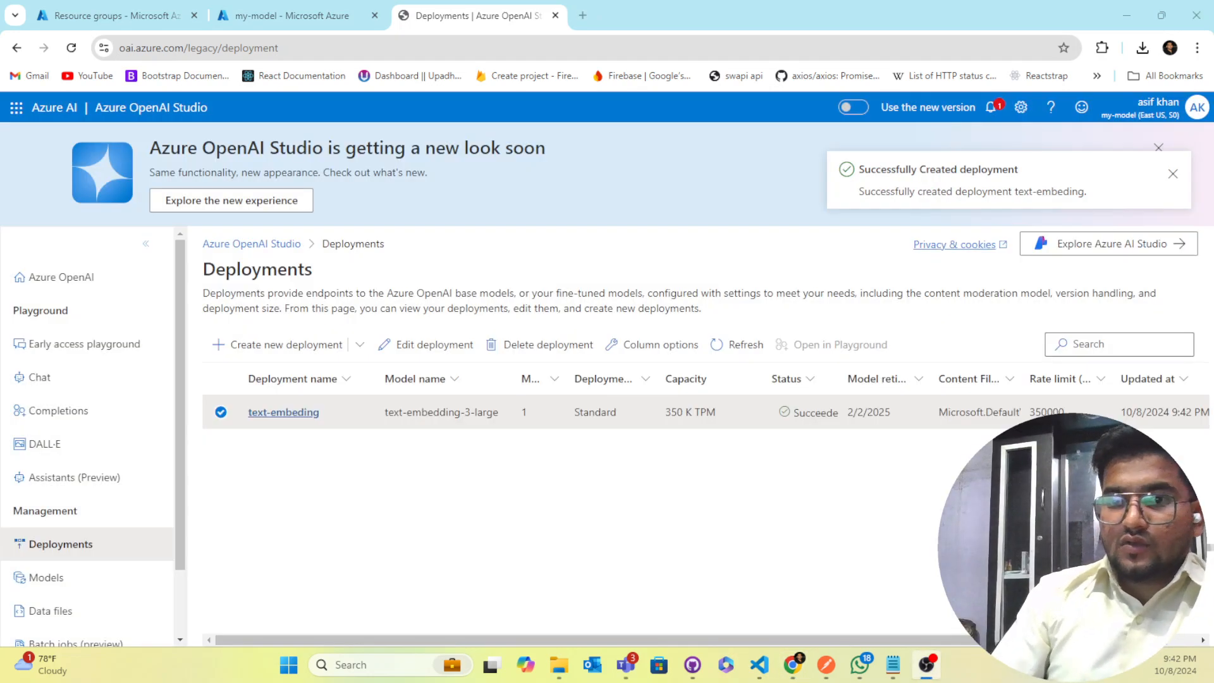
mouse_move(793, 234)
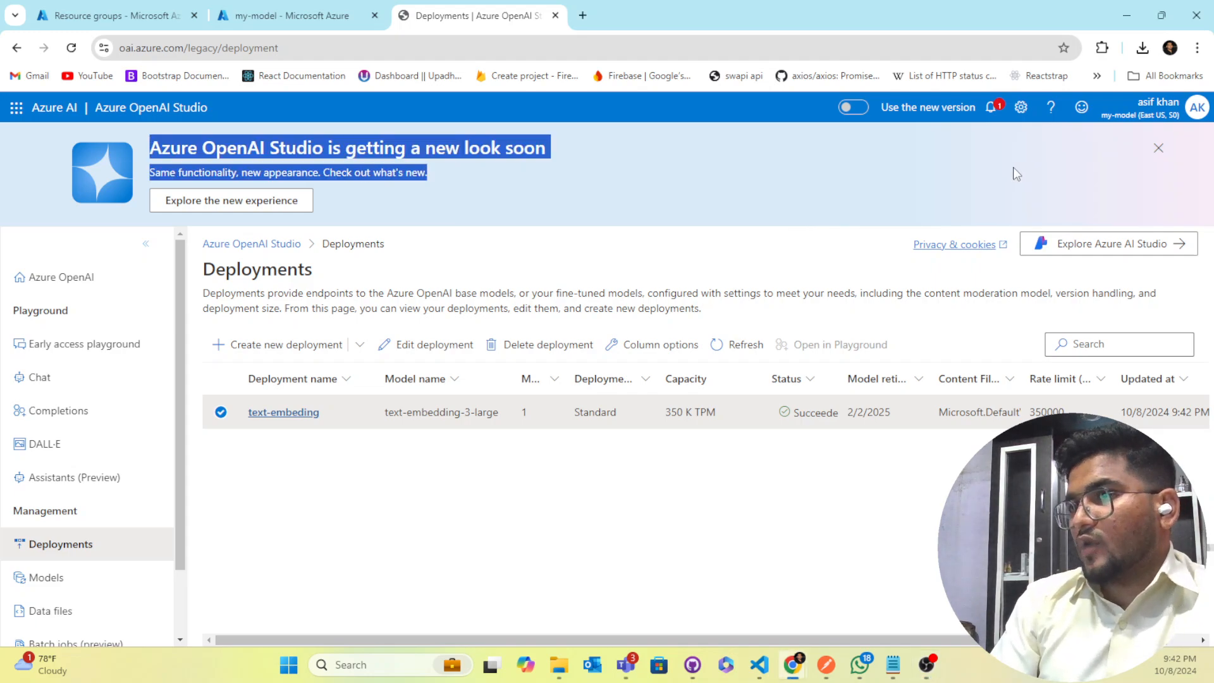
Review and refresh the text-embeding deployment details, then return to the Studio home page
left_click(283, 411)
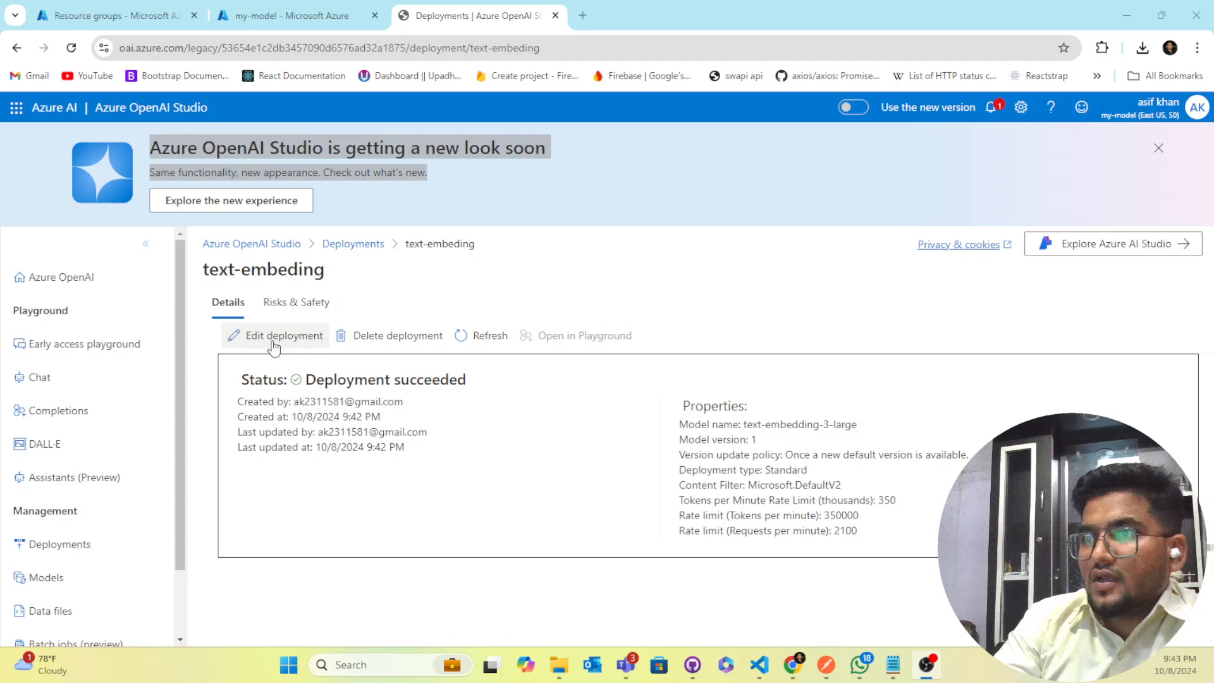
mouse_move(480, 335)
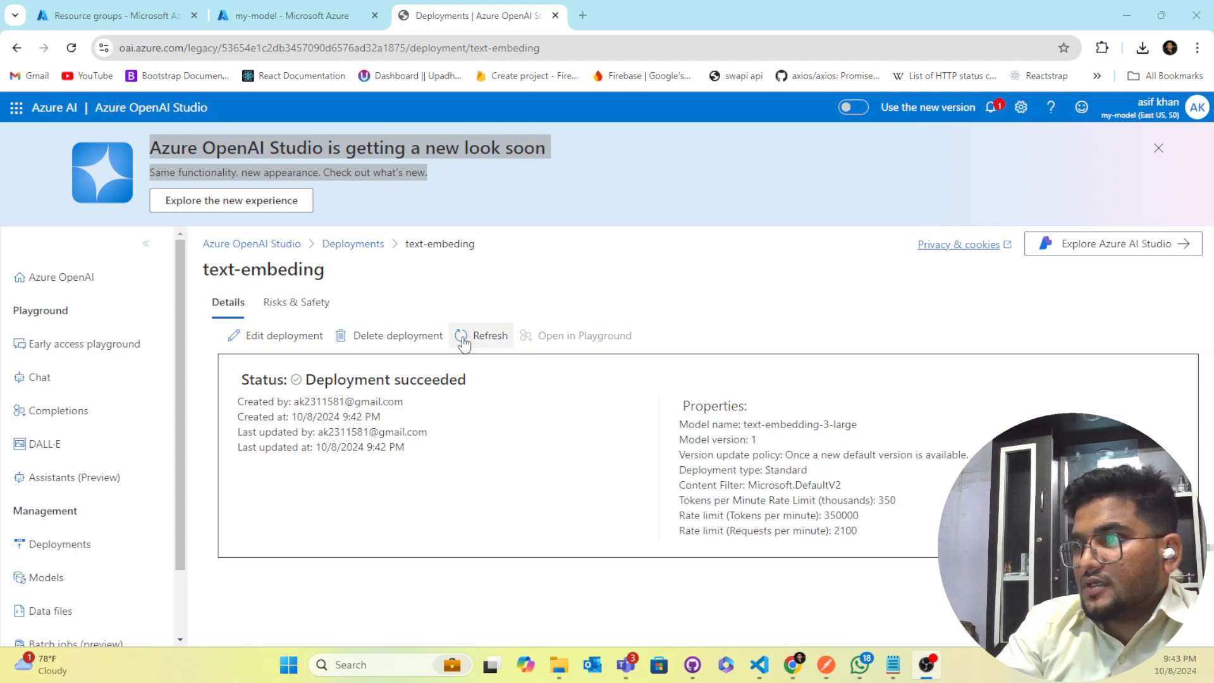
left_click(480, 336)
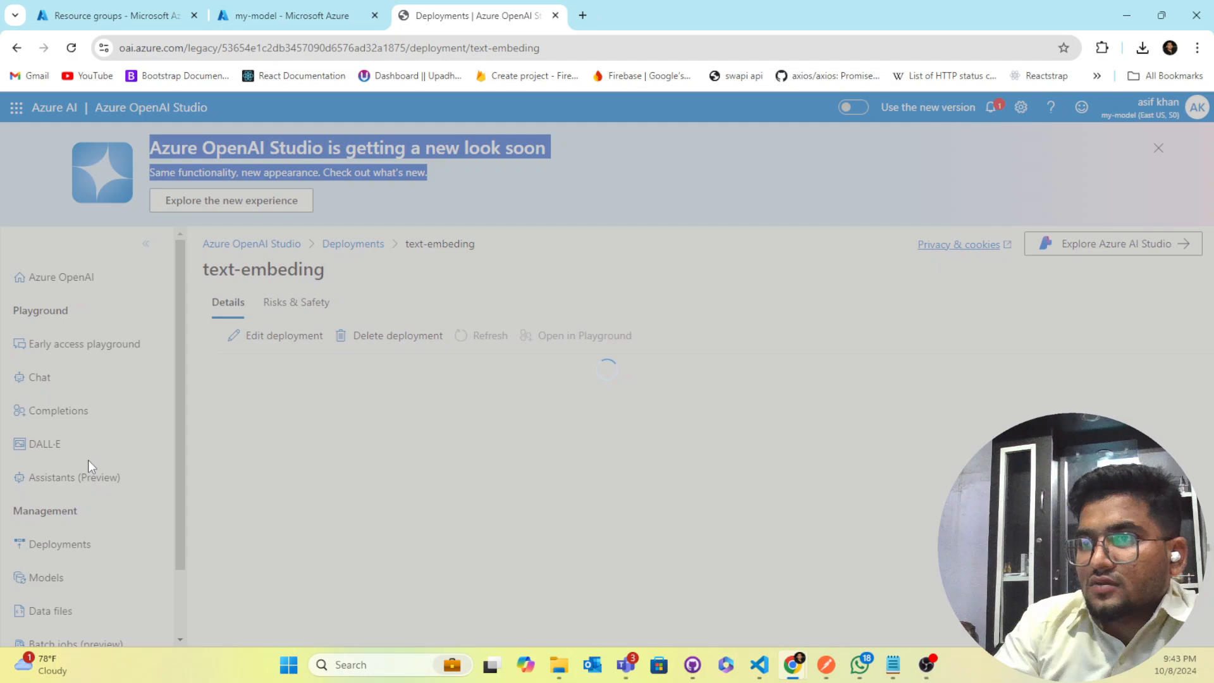
left_click(352, 243)
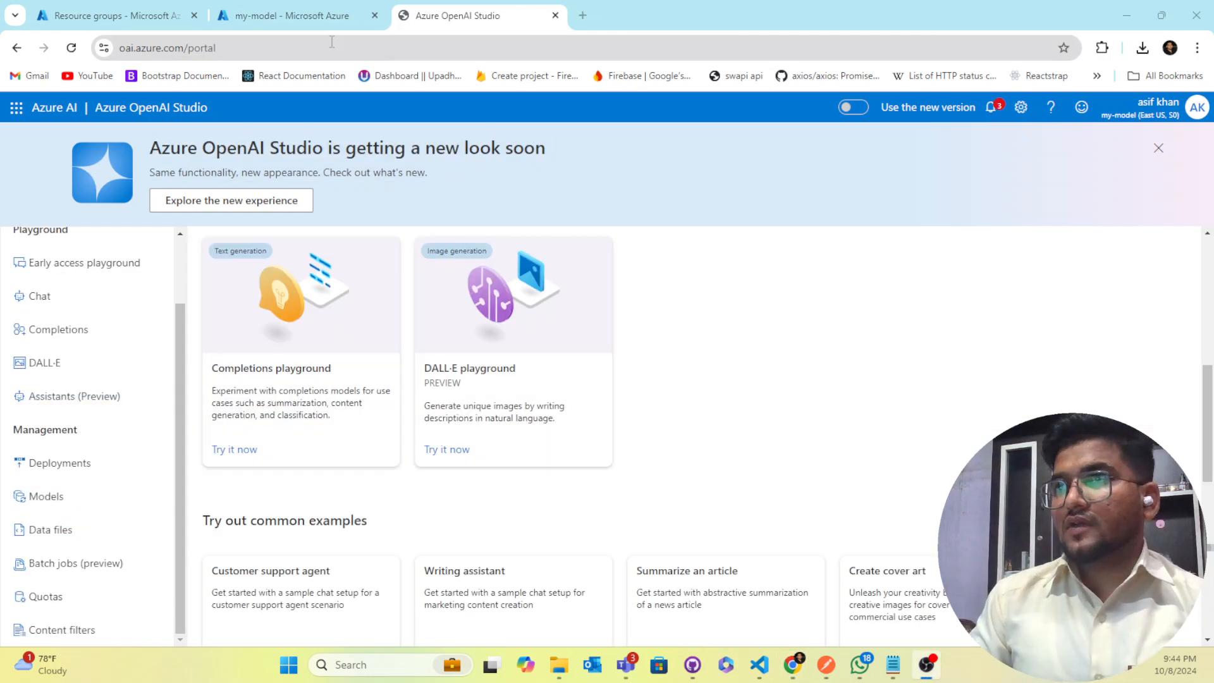
View my-model's Keys and Endpoint in the portal, then return to Studio's deployment list
left_click(286, 15)
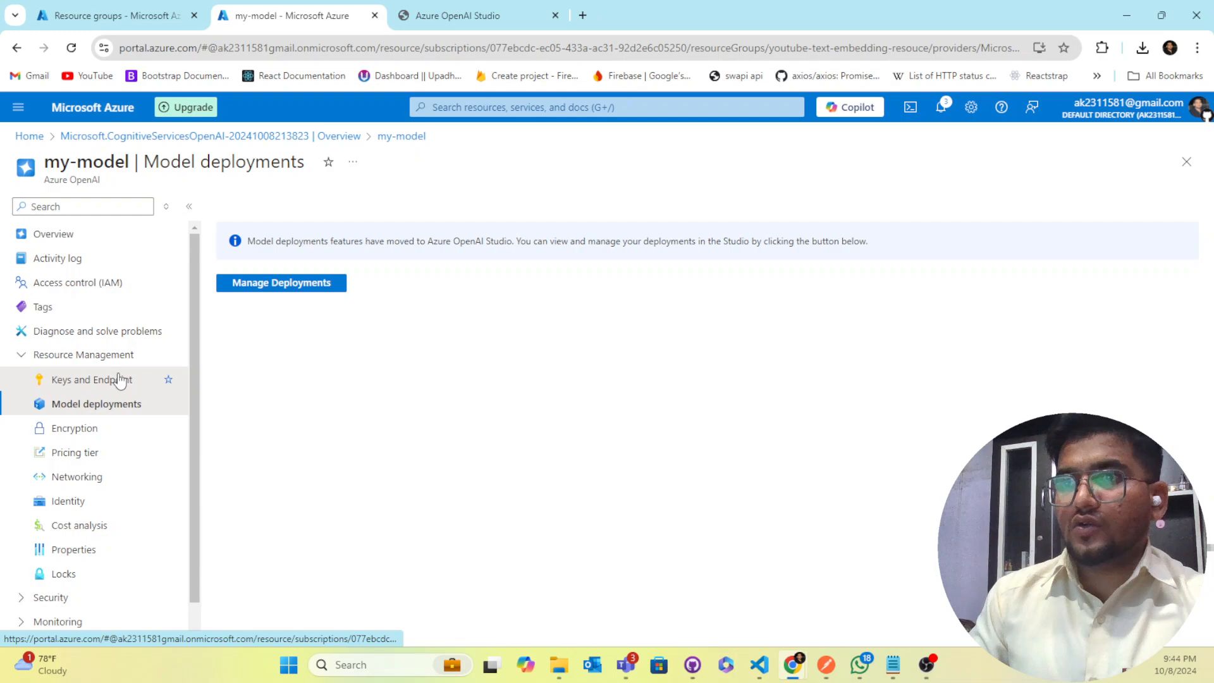
left_click(91, 379)
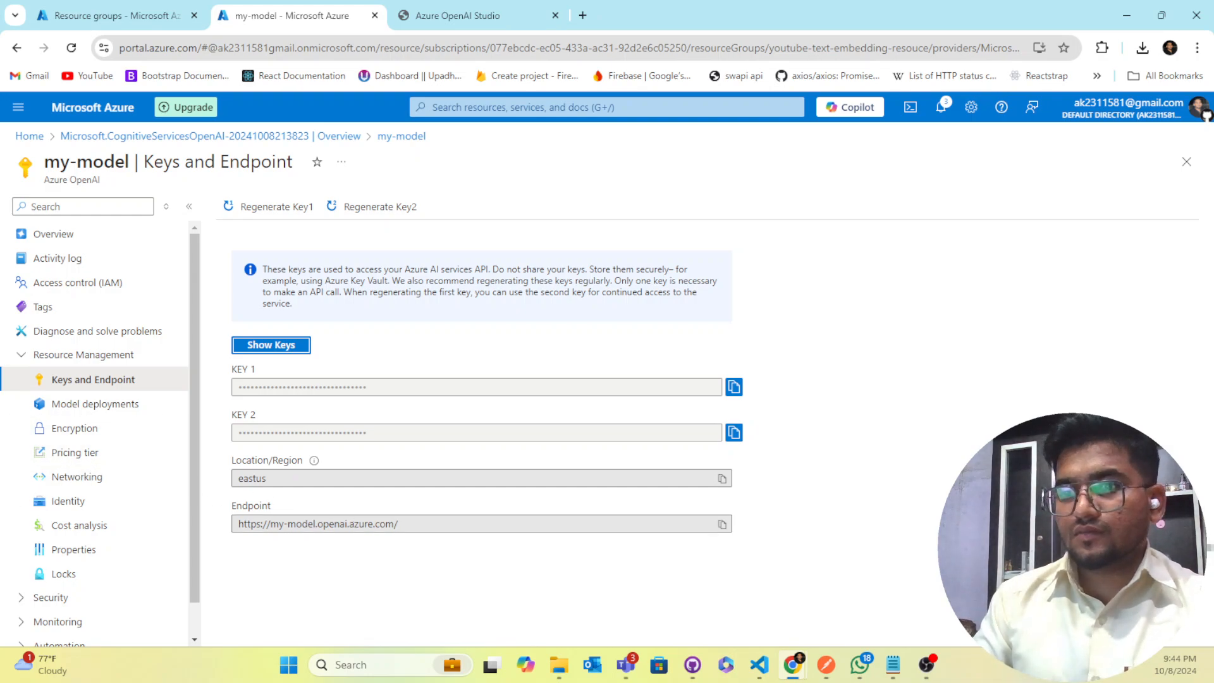
left_click(478, 15)
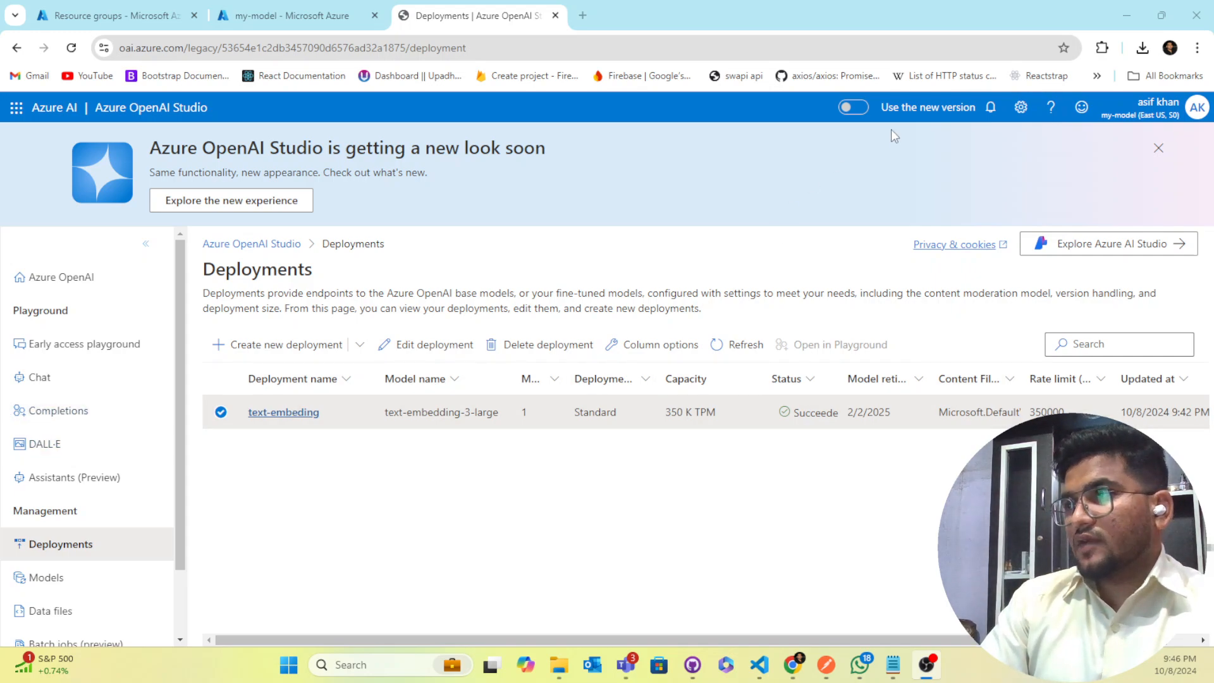
Switch Azure OpenAI Studio to the new version and open the text-embeding deployment's details
left_click(853, 107)
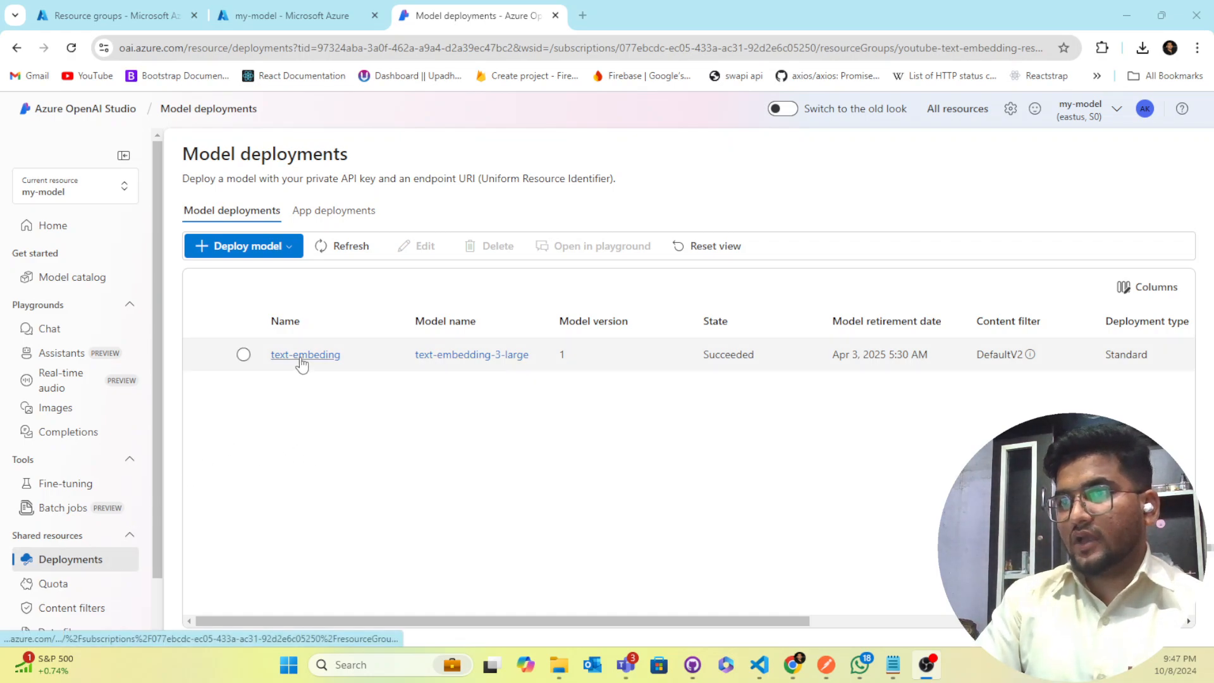
mouse_move(324, 364)
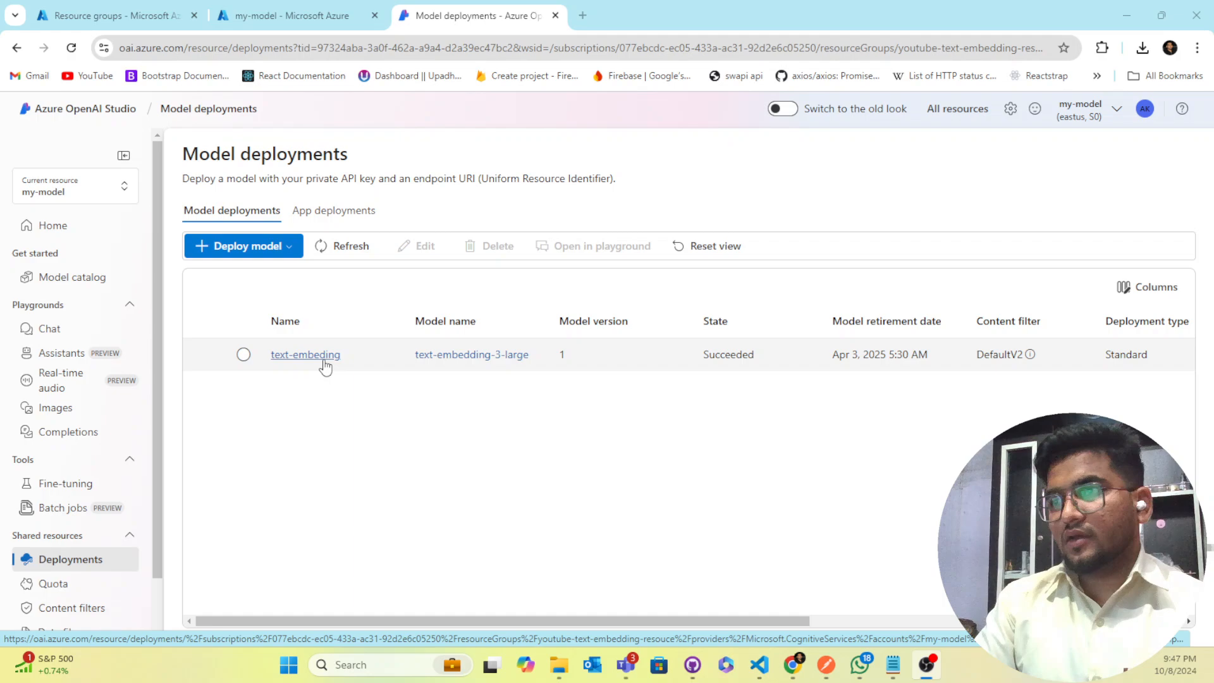
mouse_move(322, 362)
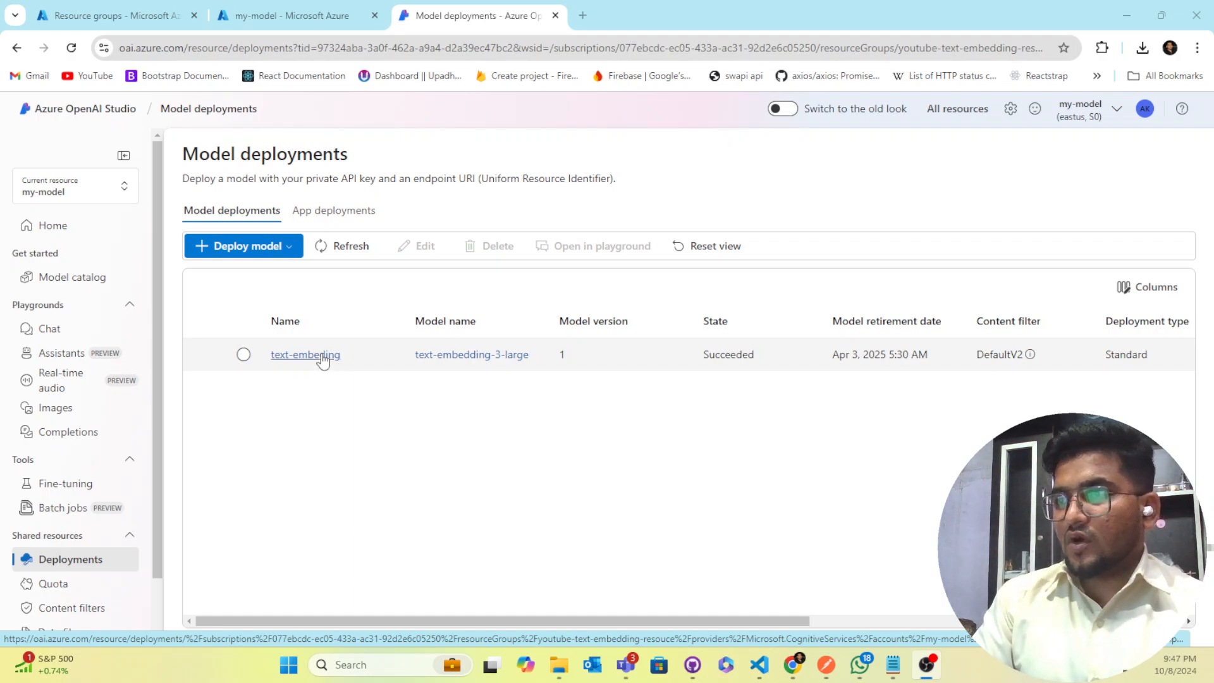
left_click(304, 354)
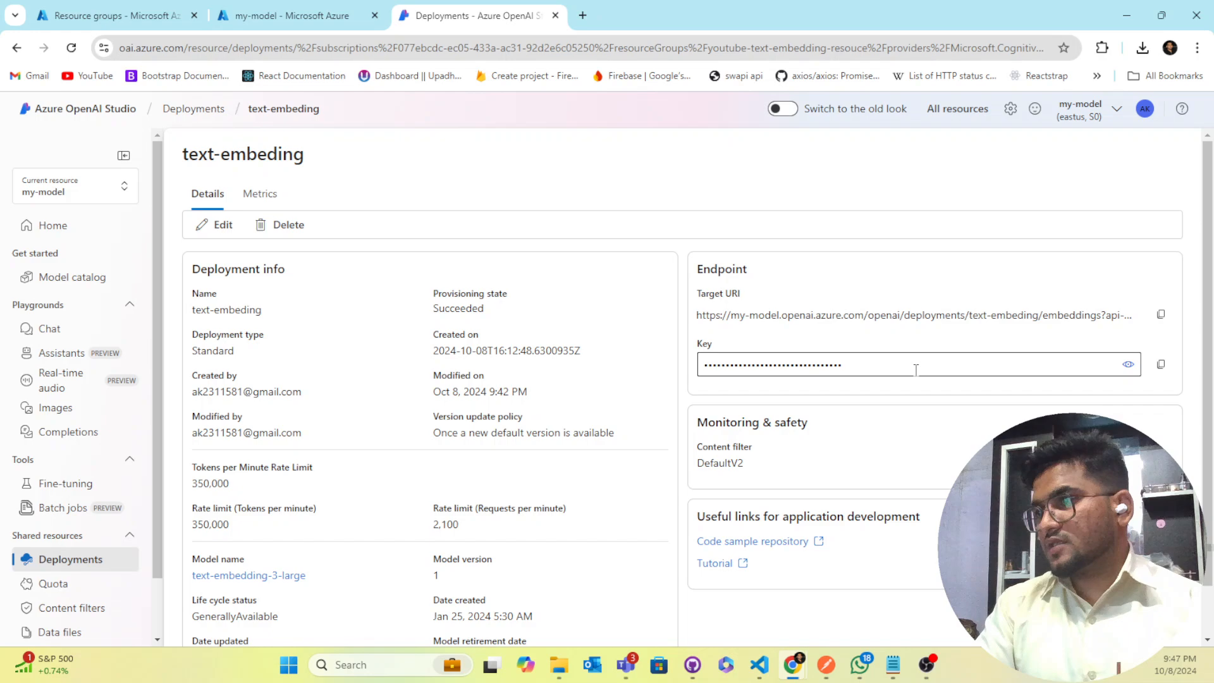
scroll("down", 3)
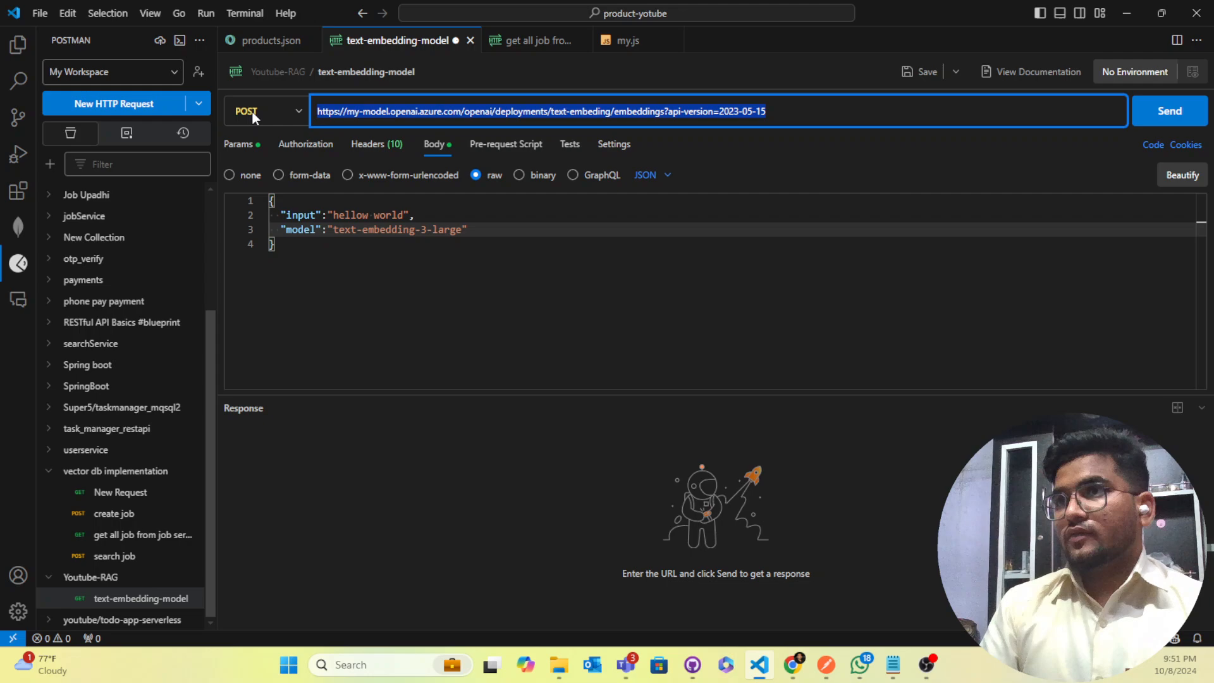
mouse_move(637, 184)
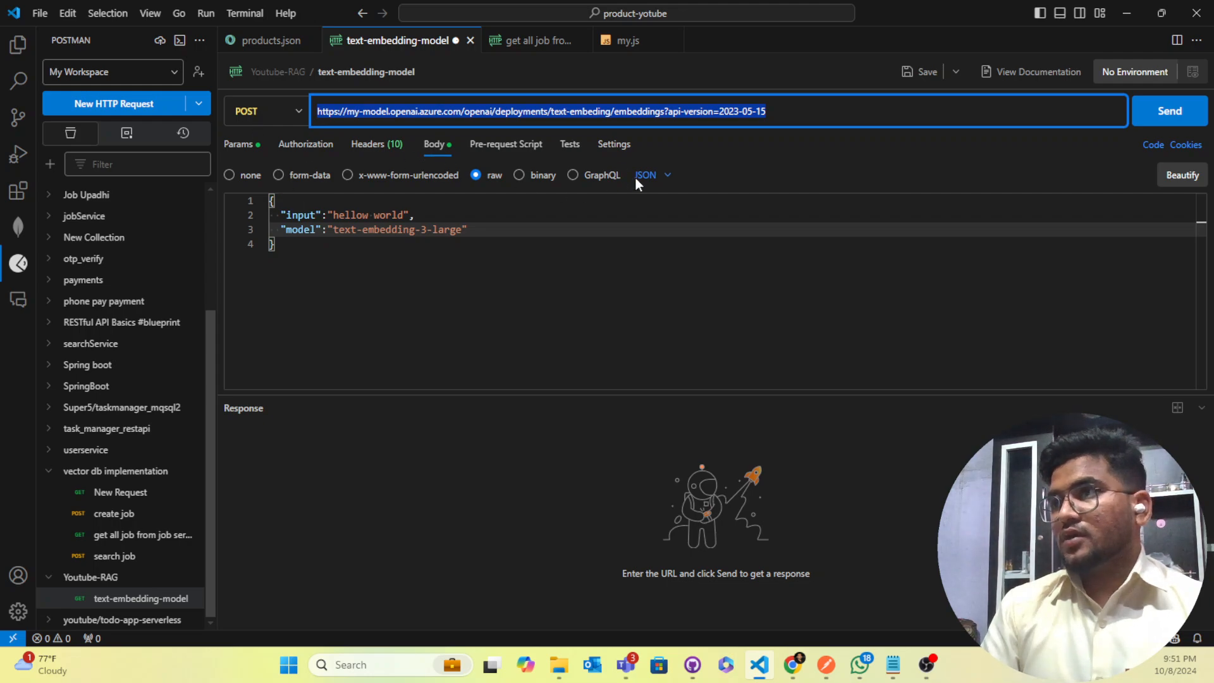
mouse_move(575, 195)
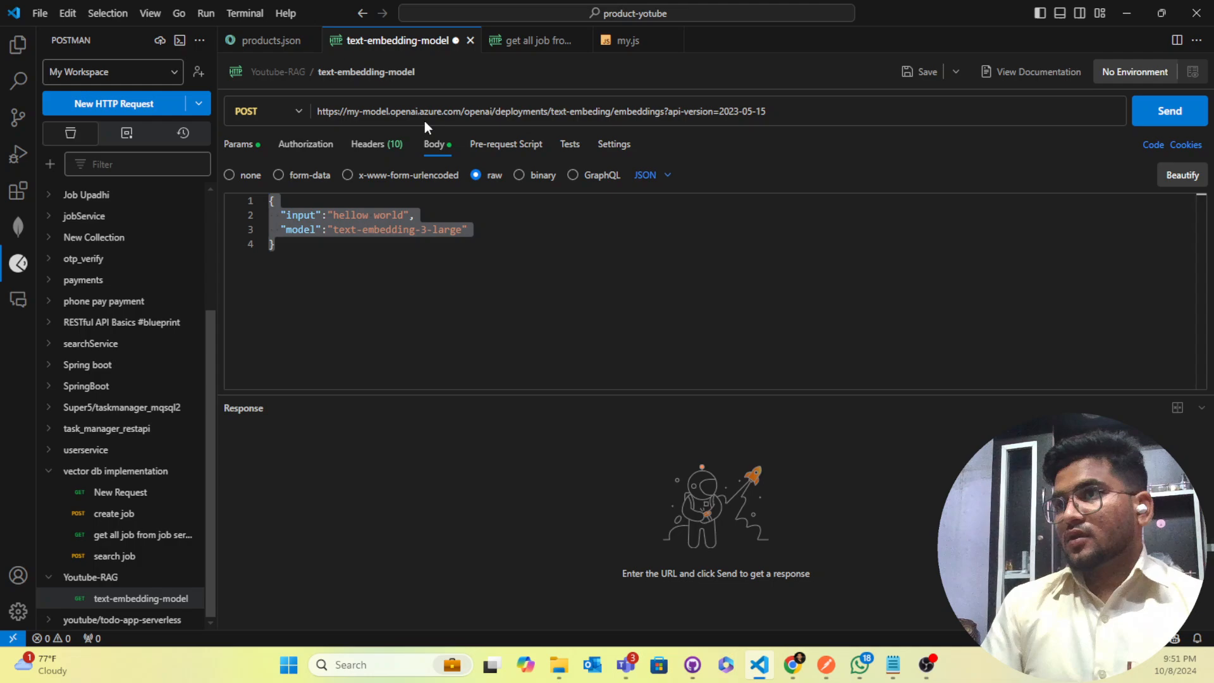
mouse_move(793, 665)
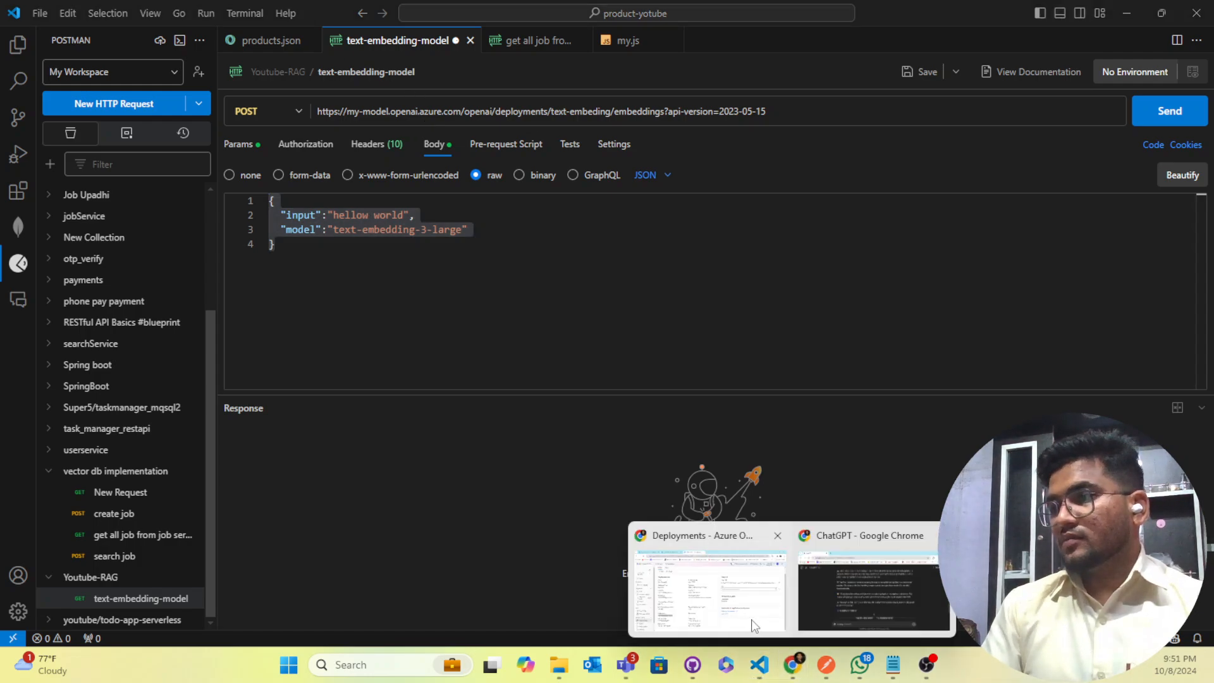
Check the model name on the deployment details, then return to the Postman request's headers
left_click(705, 593)
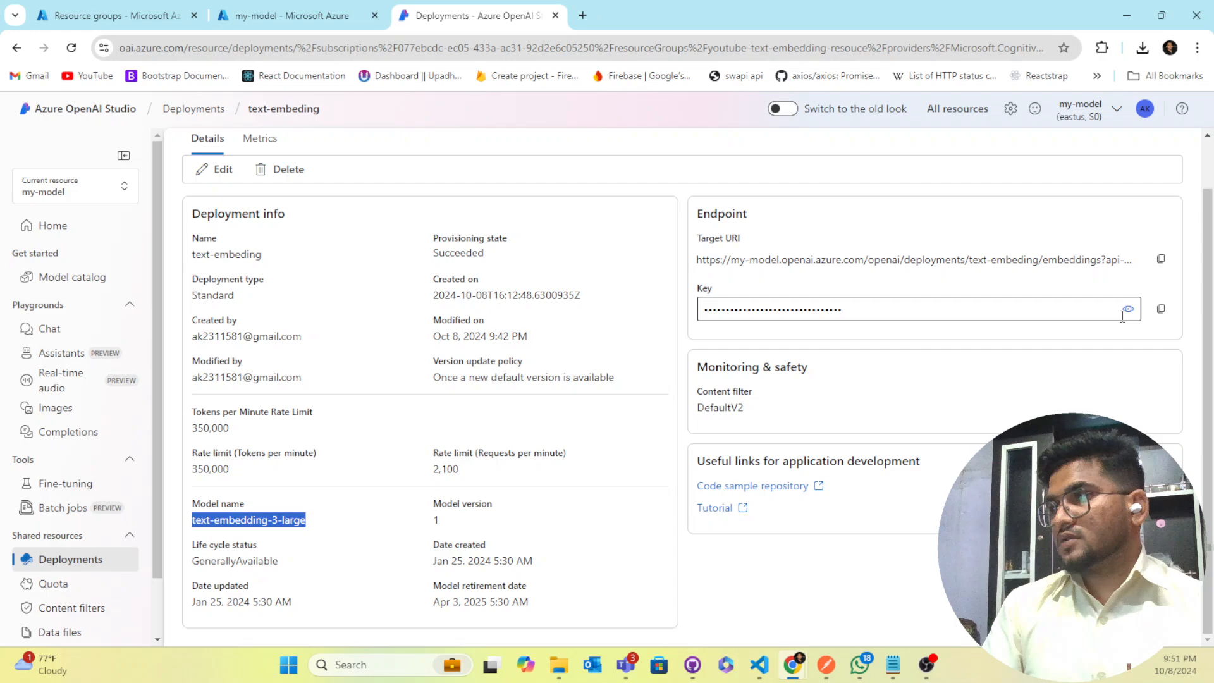
mouse_move(760, 664)
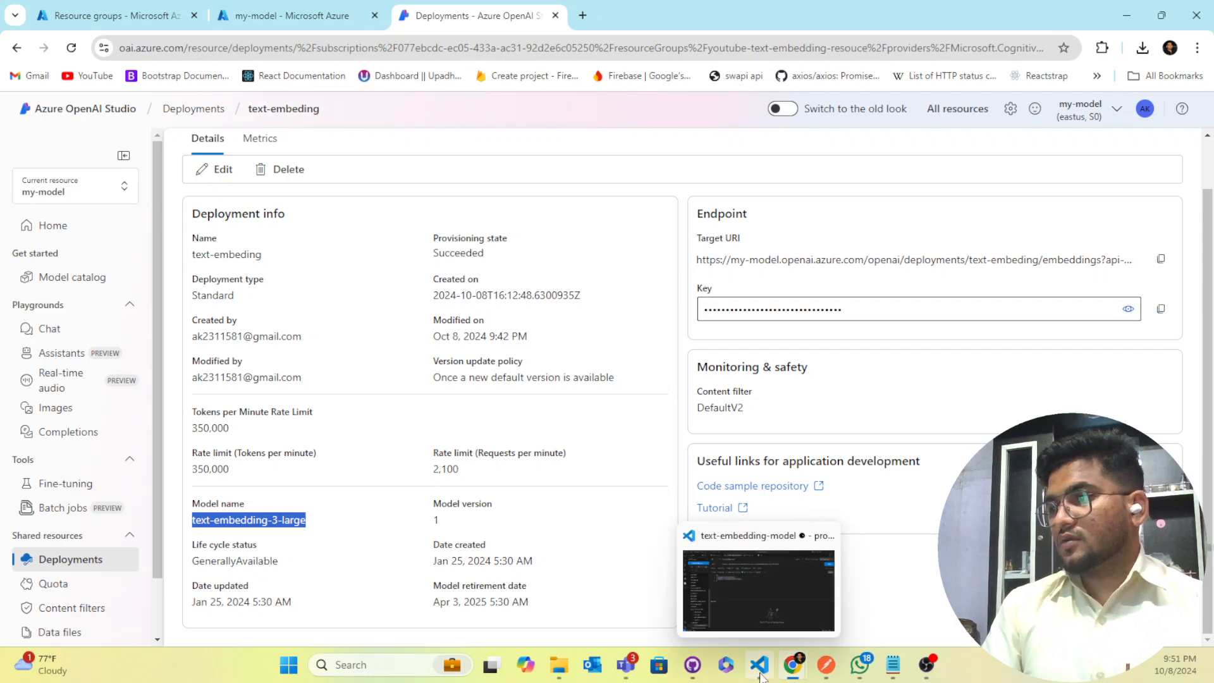
left_click(759, 589)
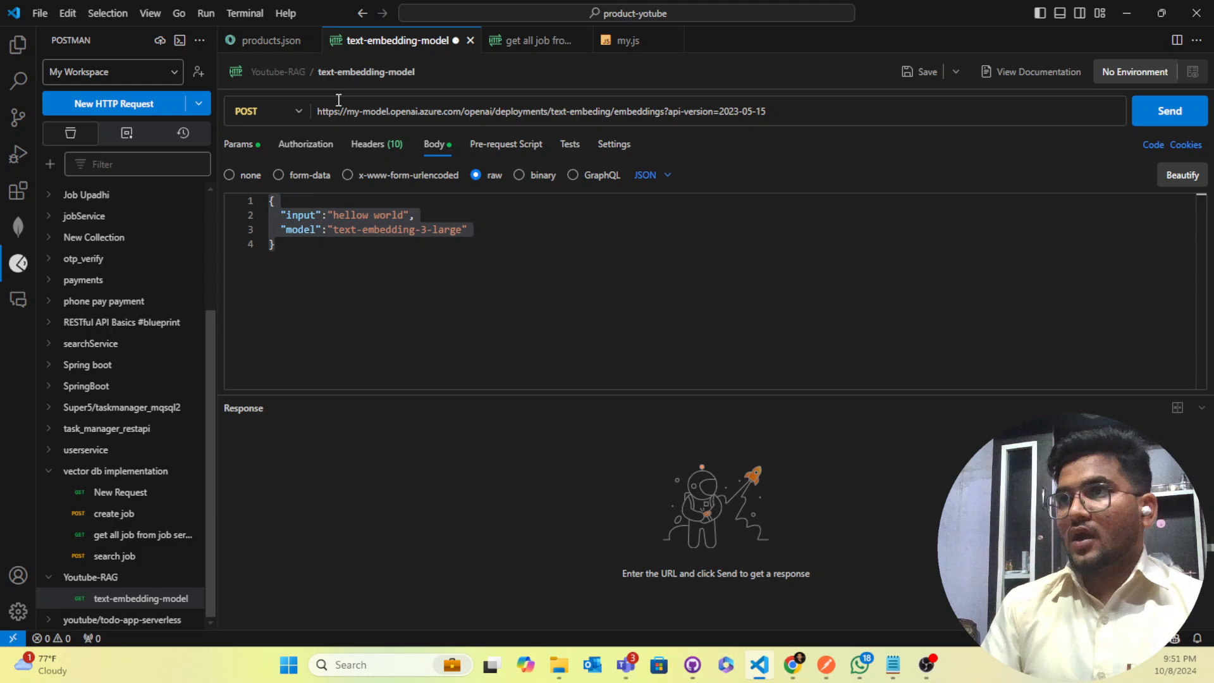
left_click(370, 145)
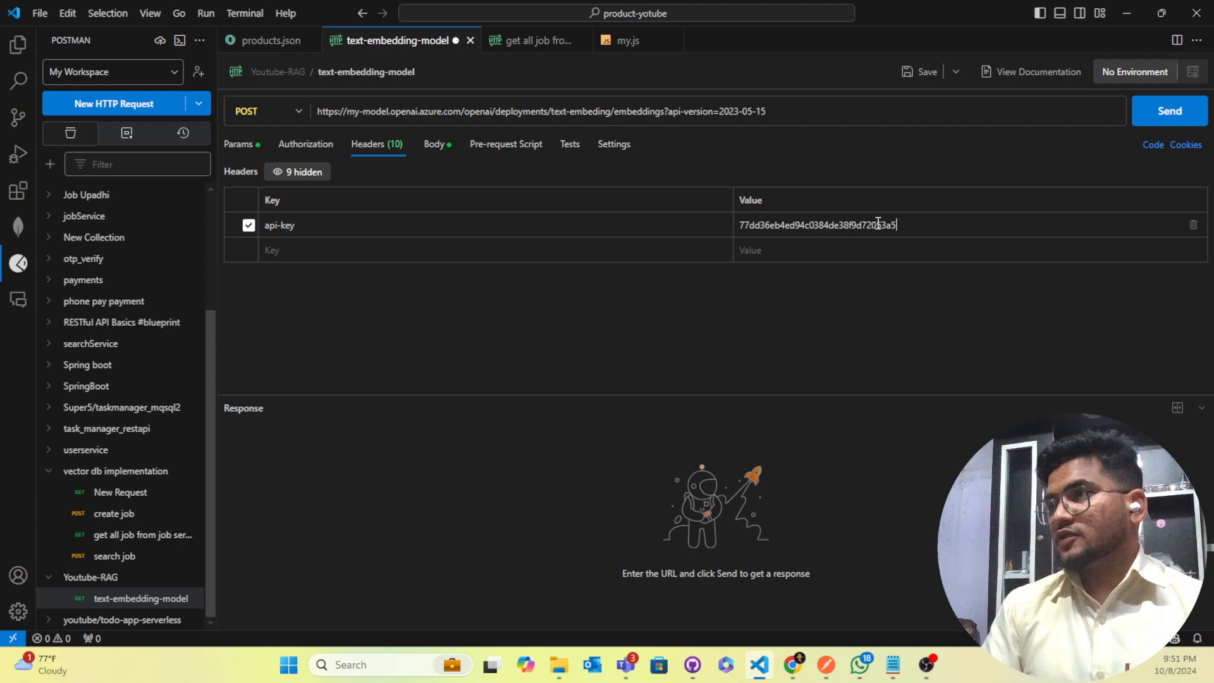
mouse_move(908, 338)
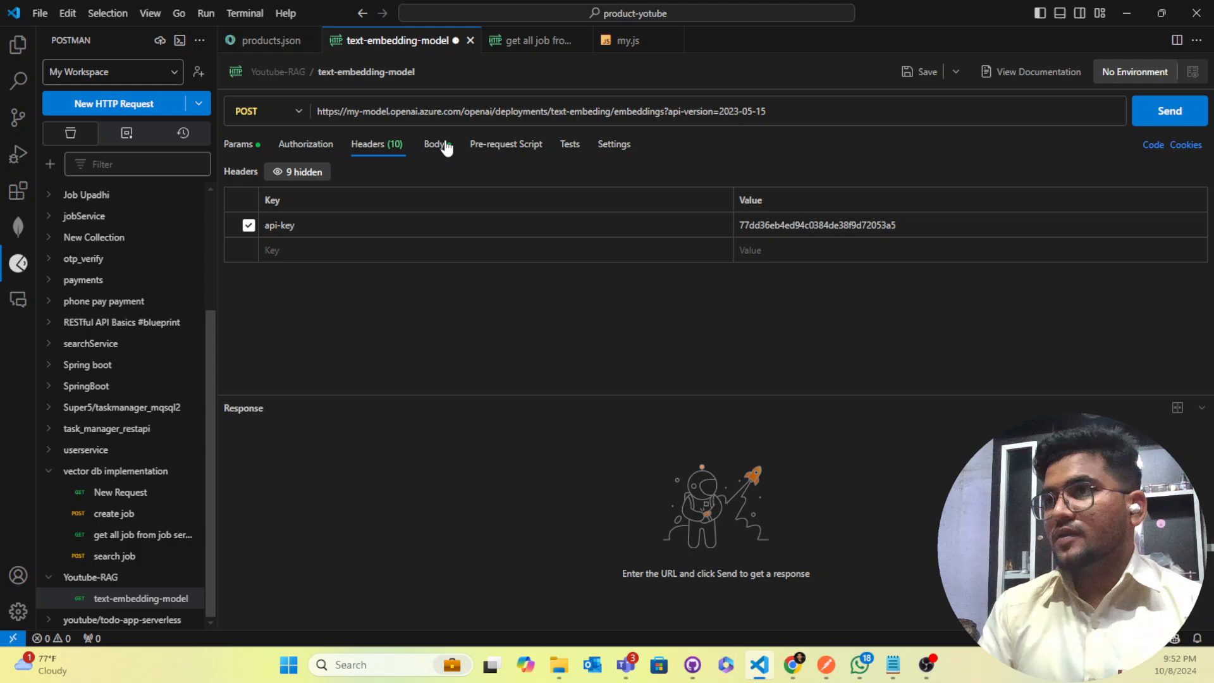
Return to the JSON body and send the embeddings request to the deployment
left_click(435, 144)
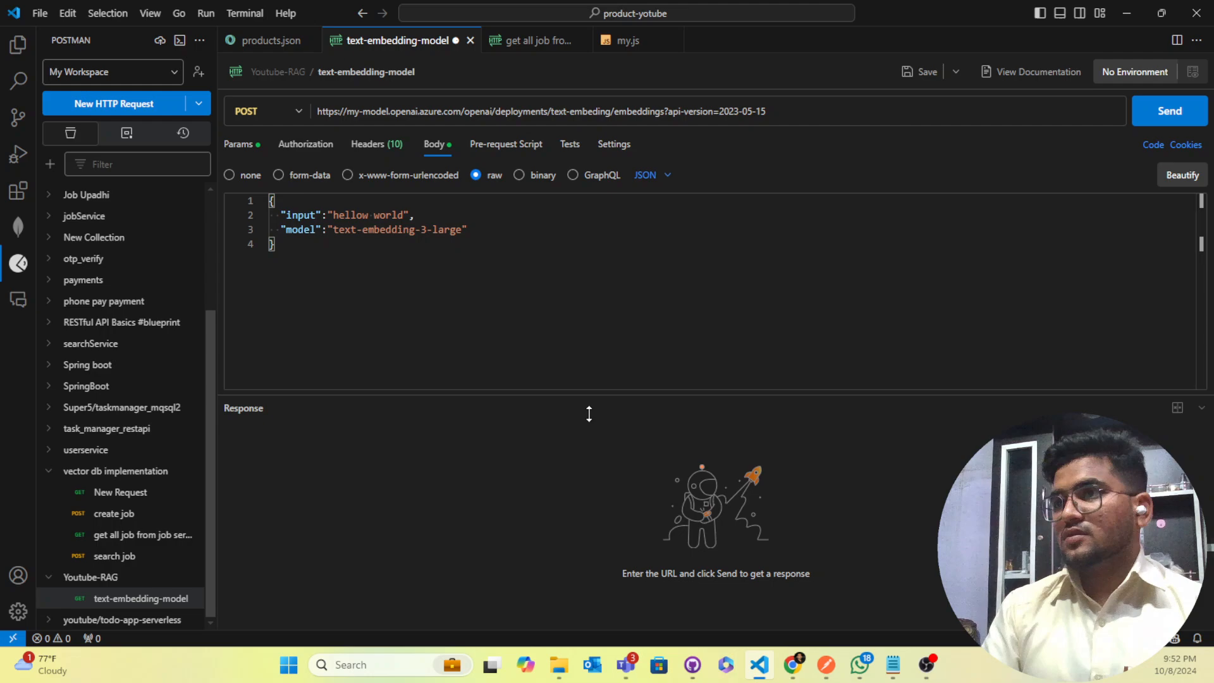
mouse_move(792, 665)
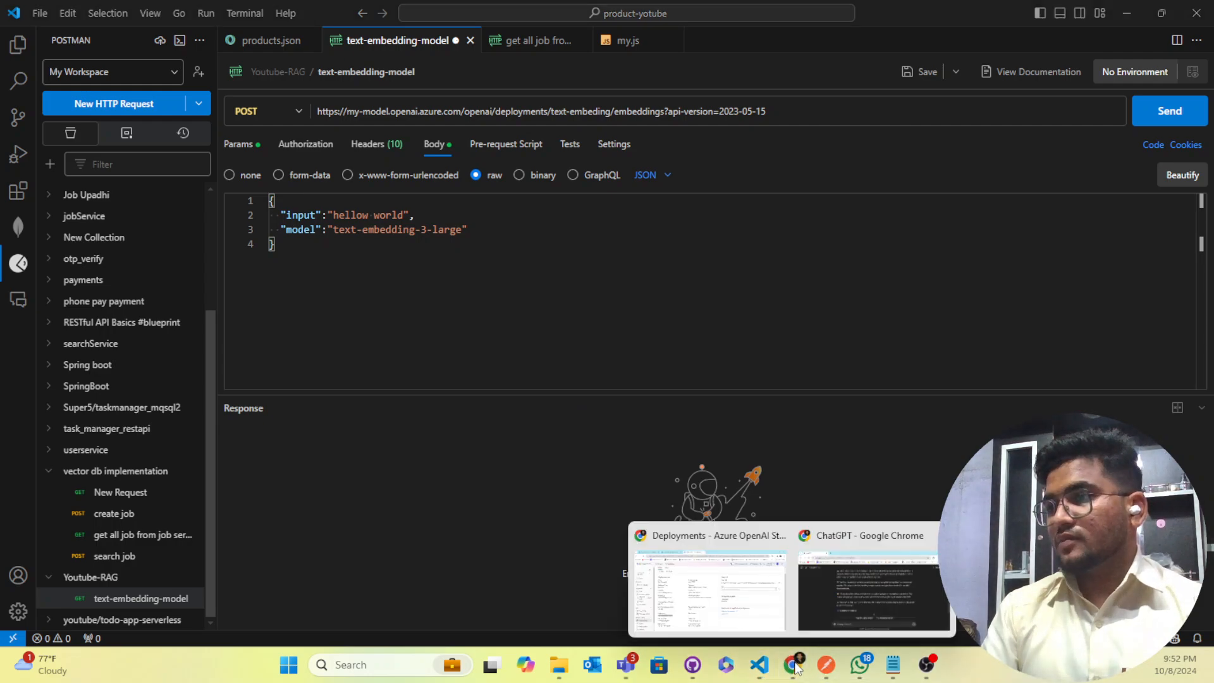
left_click(706, 589)
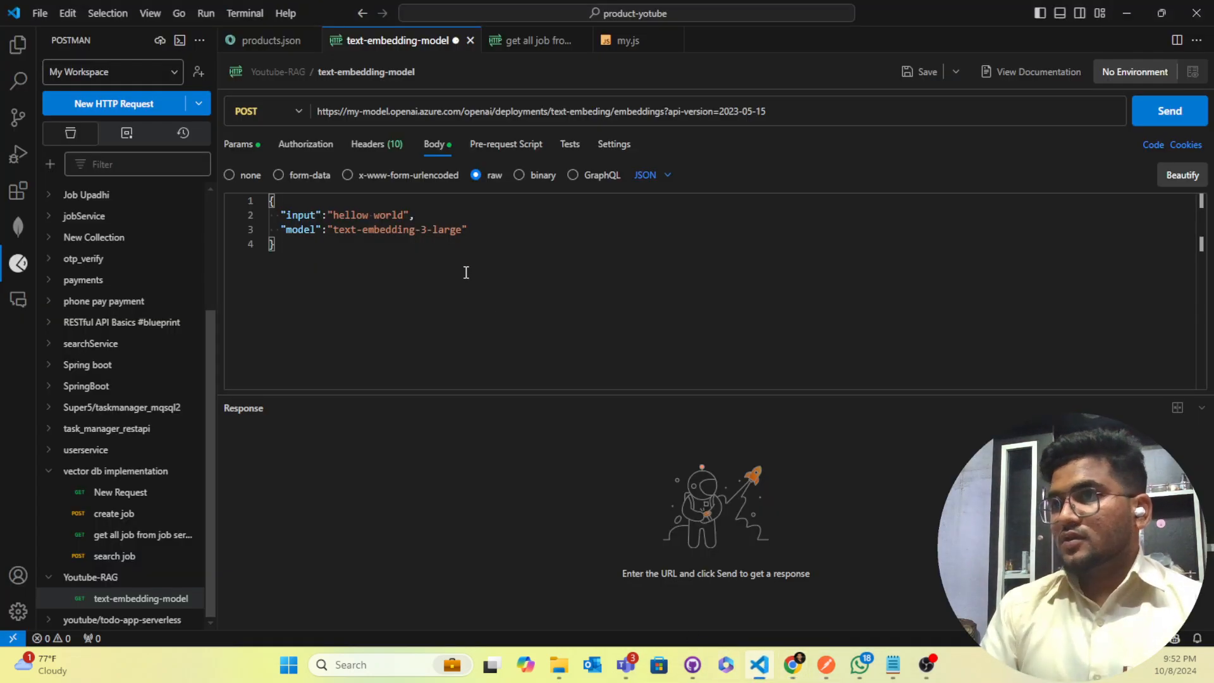
left_click(1169, 111)
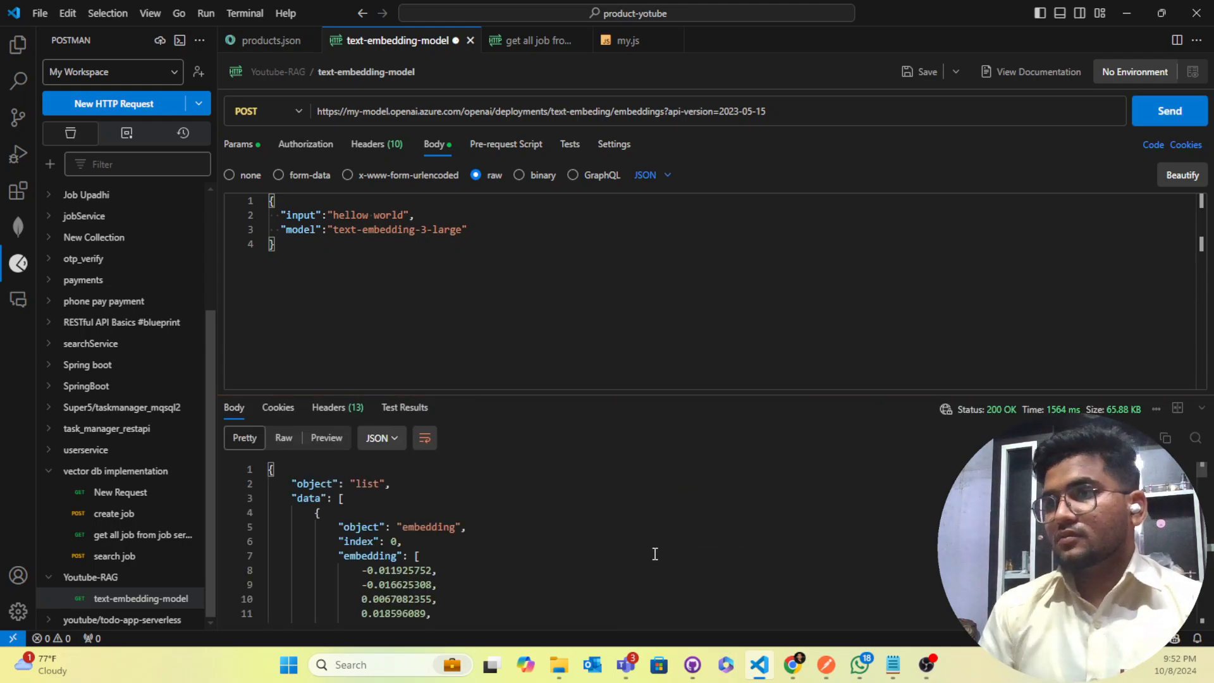
Scroll through the 200 OK response's embedding vector values
scroll("down", 3)
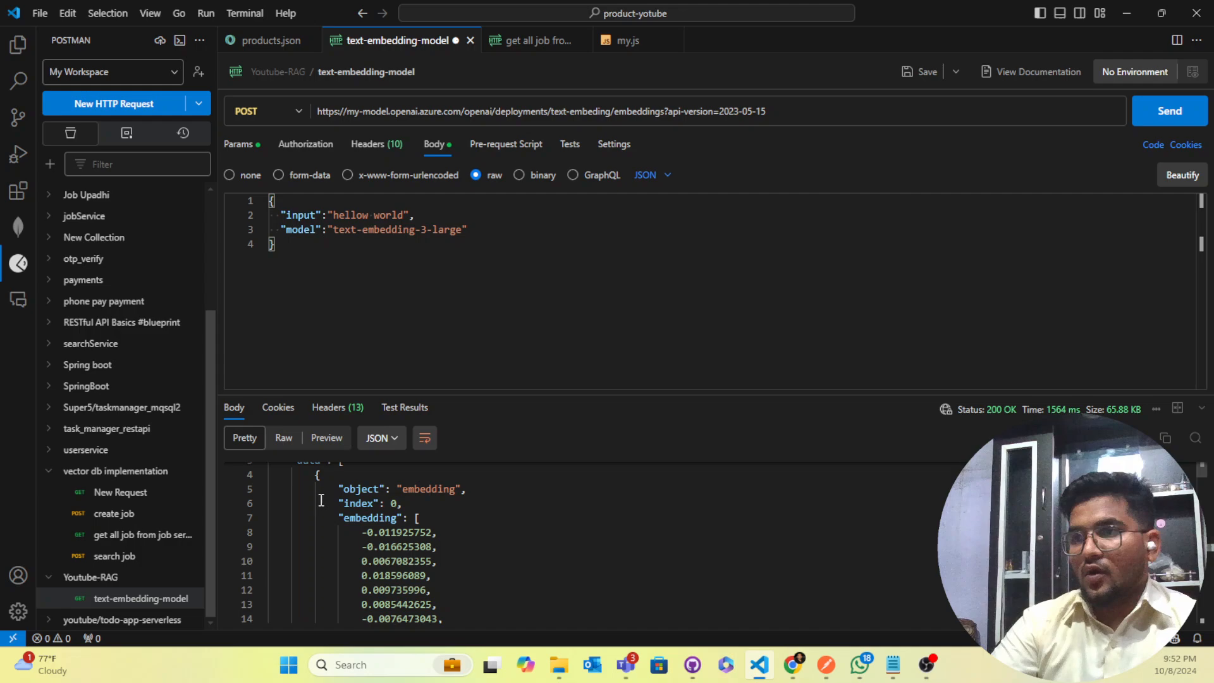